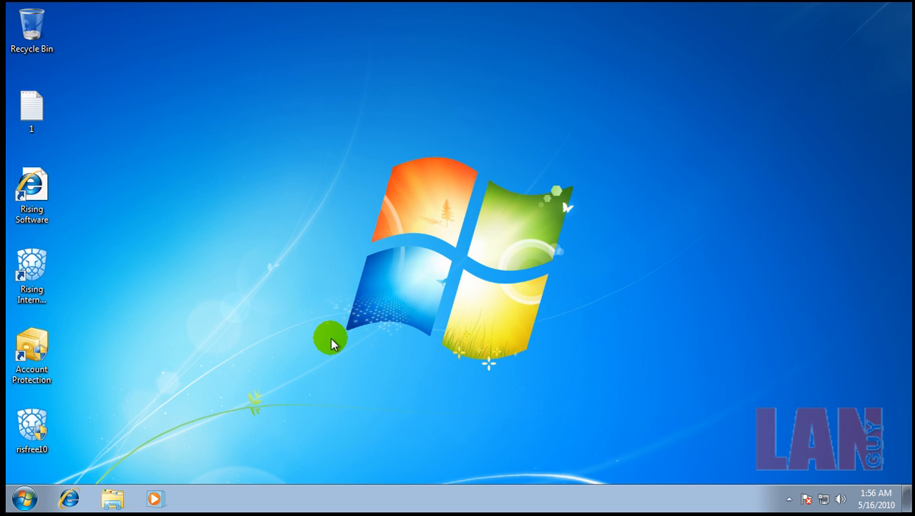
{"action": "mouse_move", "coordinate": [660, 449]}
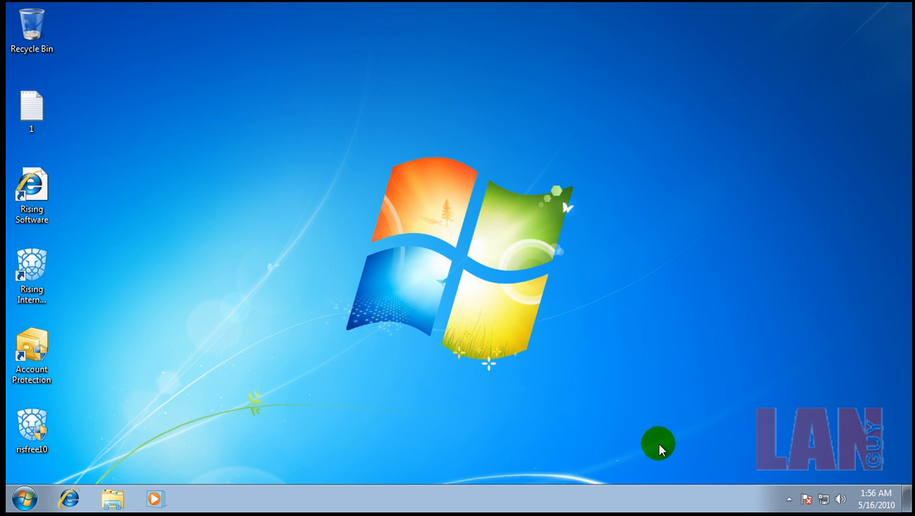
{"action": "mouse_move", "coordinate": [80, 439]}
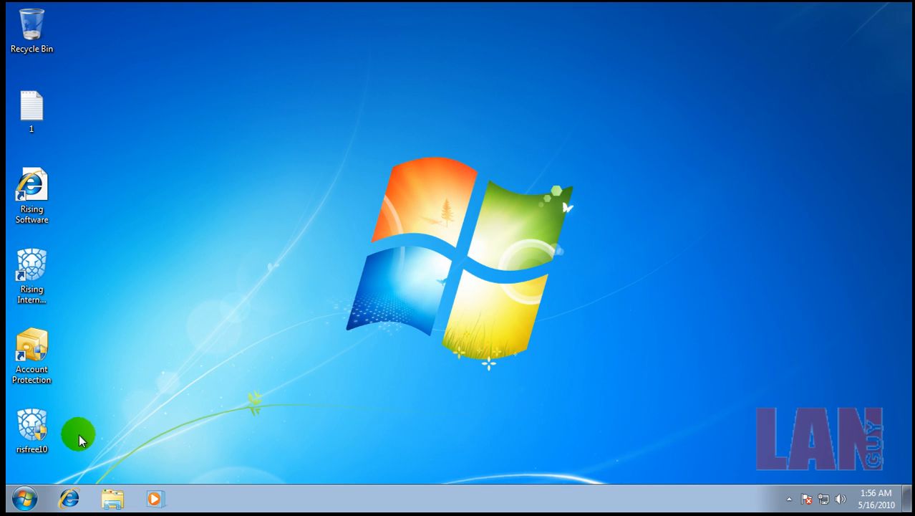
Launch Rising Internet Security and browse the Scan, Defense, auto-protection and Net Monitor pages.
{"action": "left_click", "coordinate": [788, 498]}
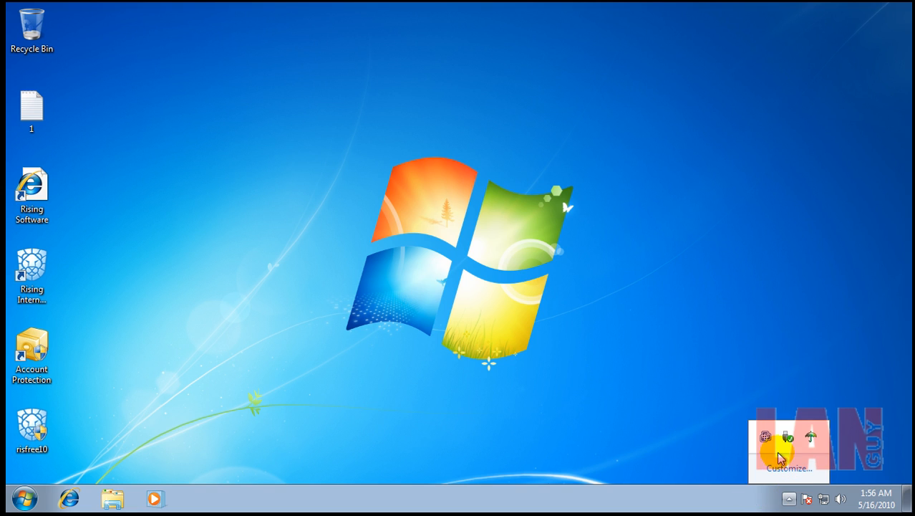
{"action": "mouse_move", "coordinate": [811, 438]}
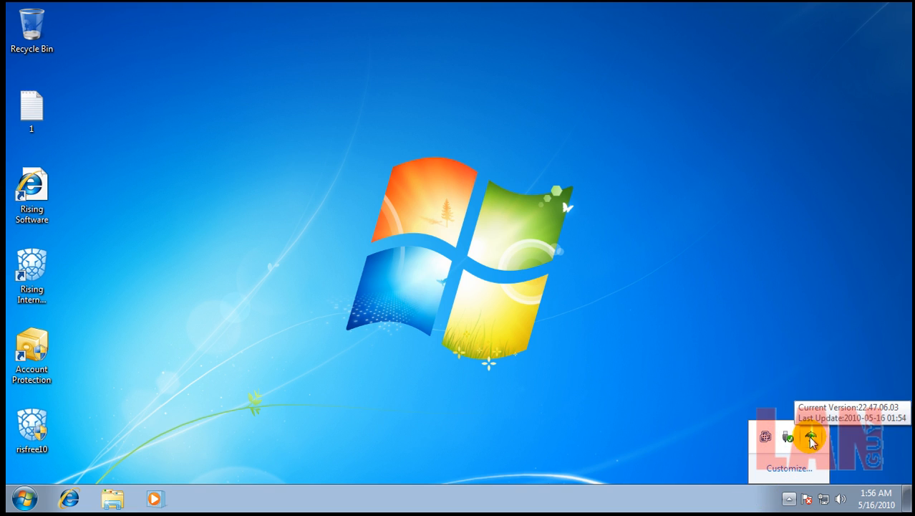
{"action": "mouse_move", "coordinate": [359, 251]}
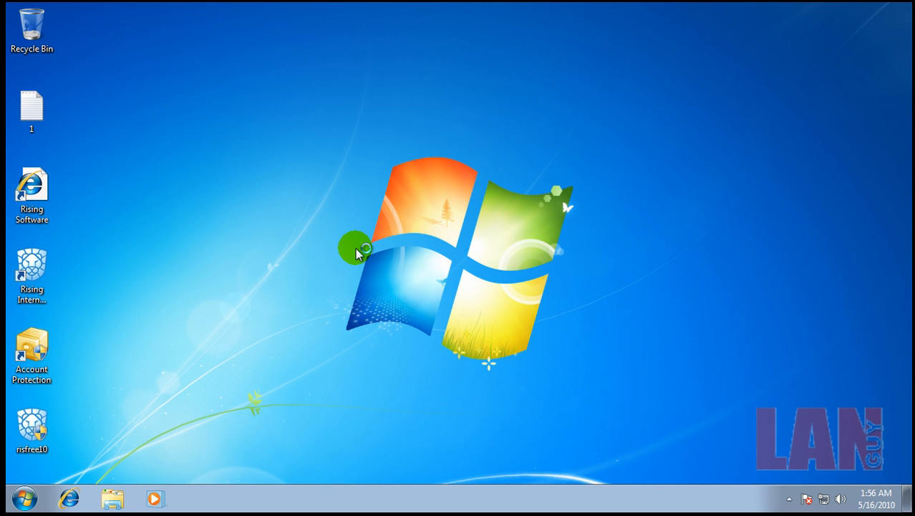
{"action": "mouse_move", "coordinate": [76, 444]}
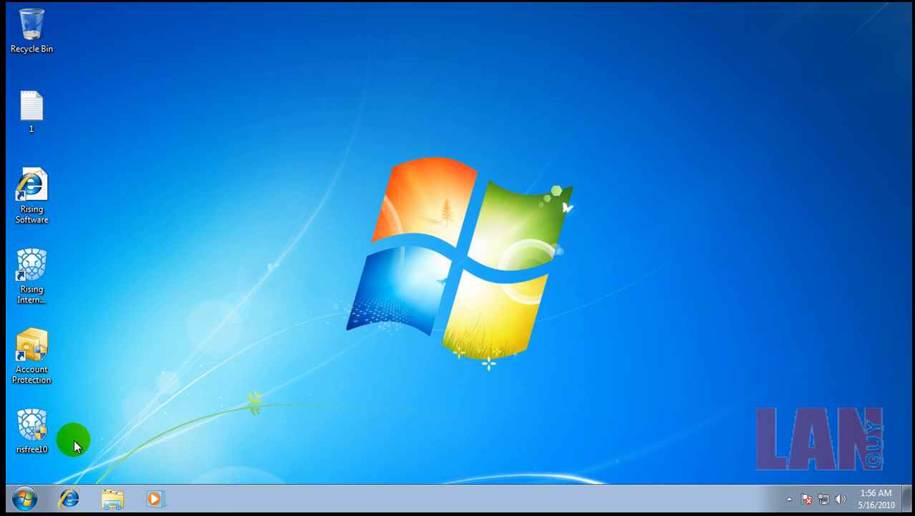
{"action": "double_click", "coordinate": [32, 272]}
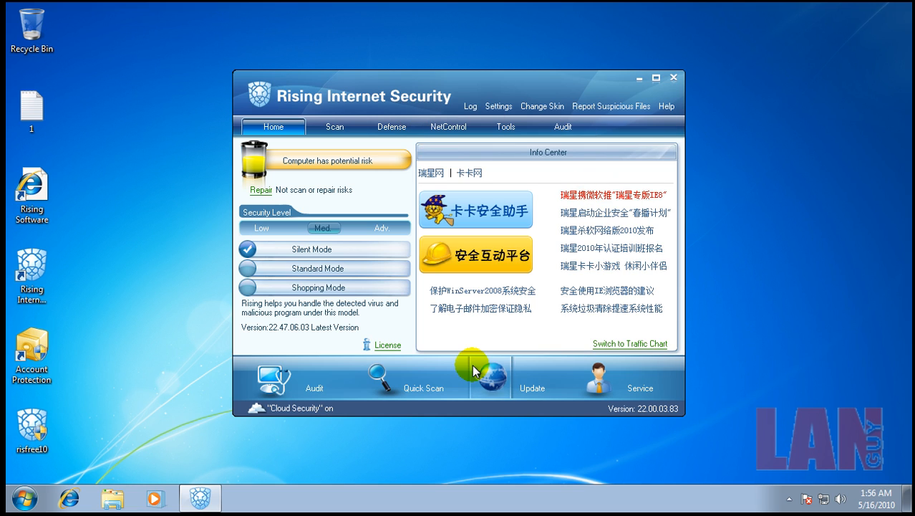
{"action": "mouse_move", "coordinate": [490, 240]}
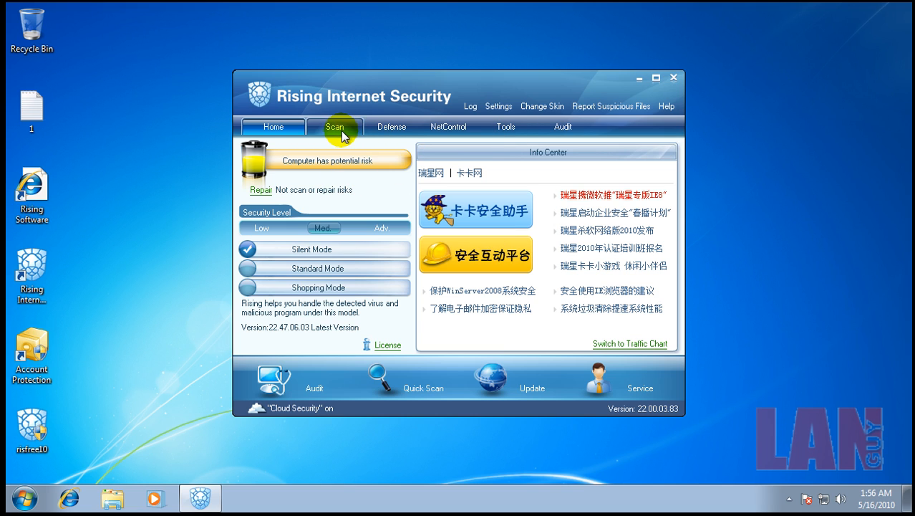
{"action": "left_click", "coordinate": [334, 126]}
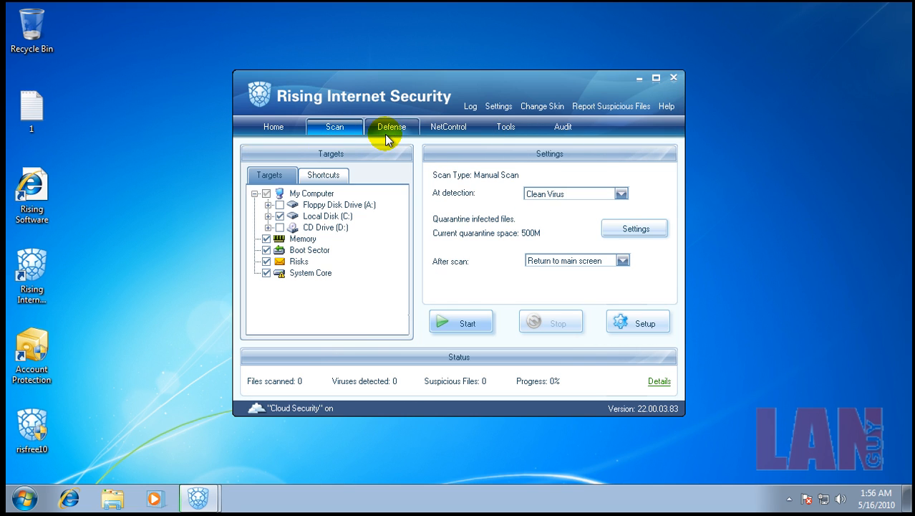
{"action": "left_click", "coordinate": [392, 127]}
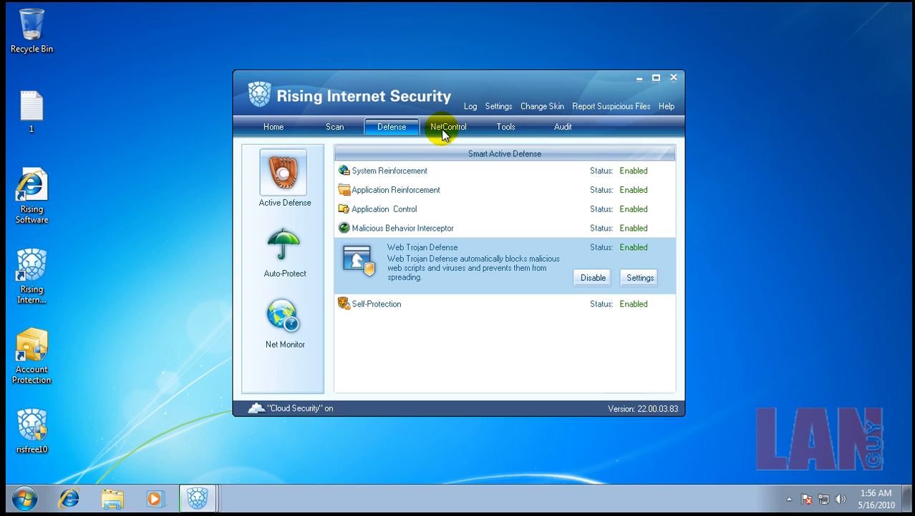
{"action": "left_click", "coordinate": [283, 242]}
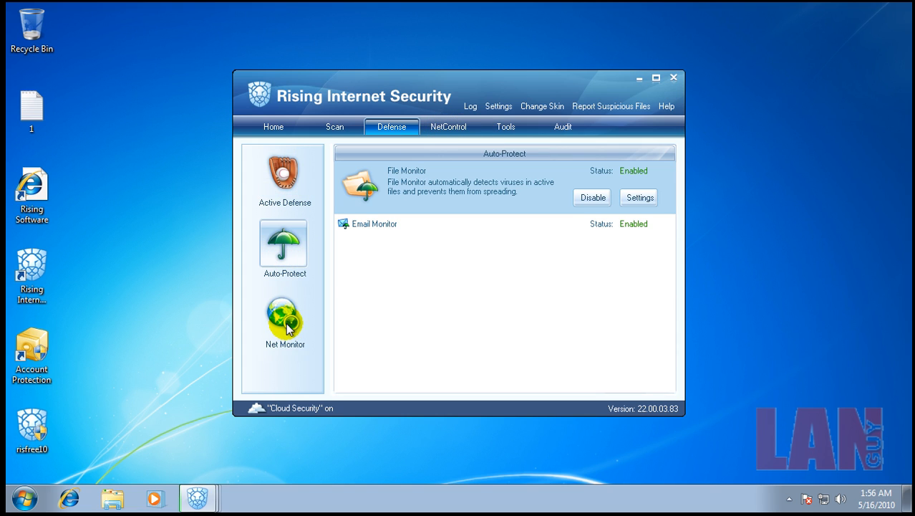
{"action": "left_click", "coordinate": [284, 316]}
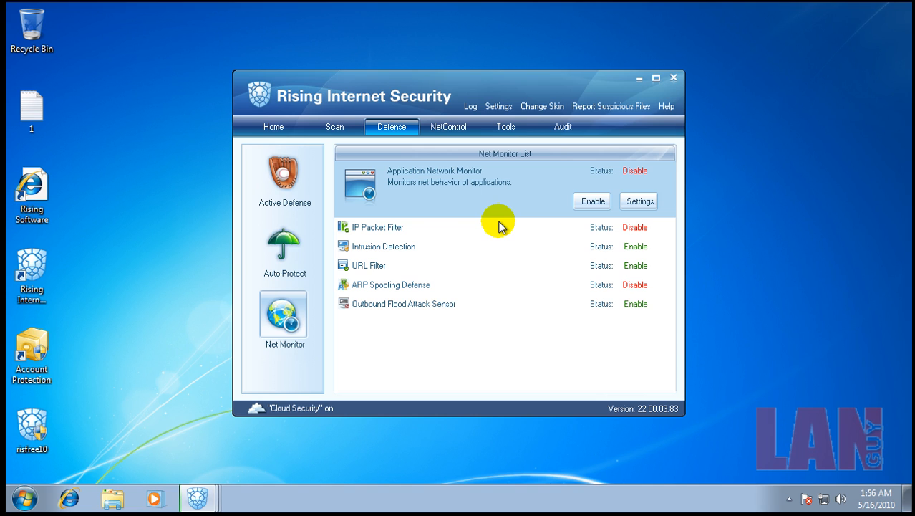
Enable Application Network Monitor, IP Packet Filter and ARP Spoofing Defense.
{"action": "left_click", "coordinate": [591, 201]}
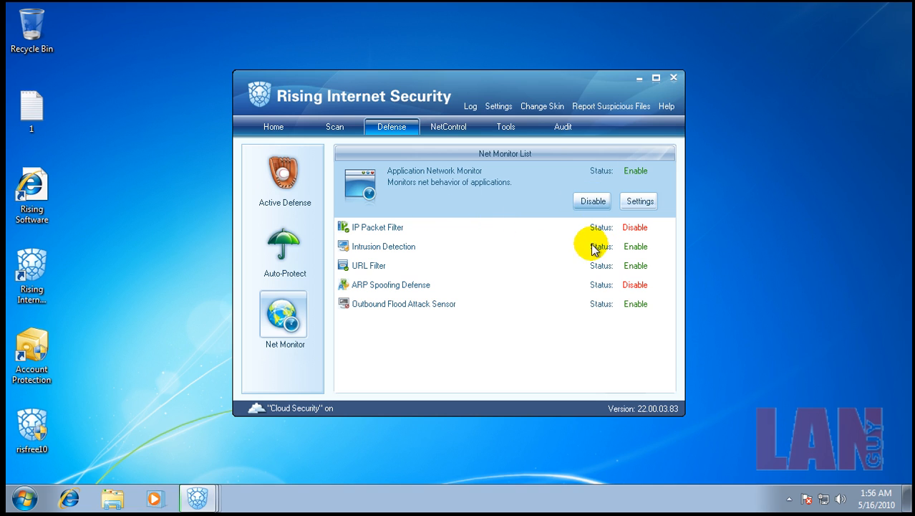
{"action": "left_click", "coordinate": [377, 227]}
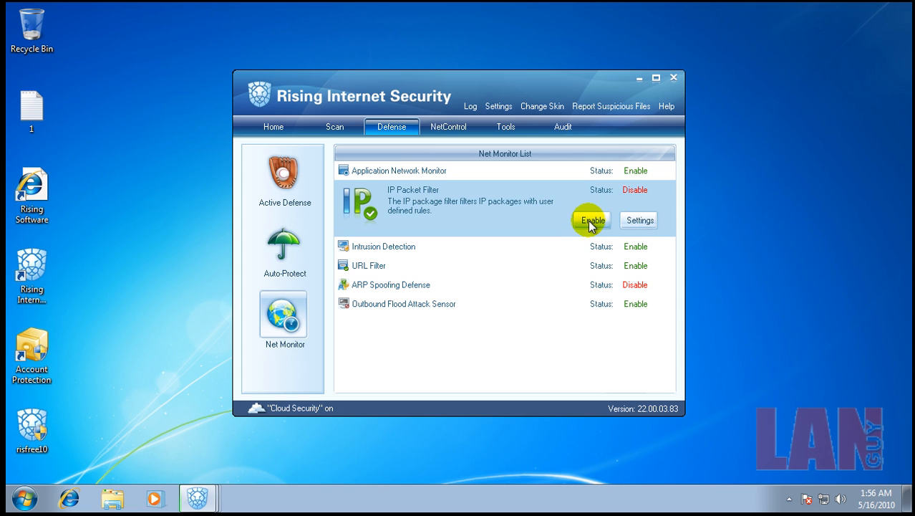
{"action": "left_click", "coordinate": [591, 220]}
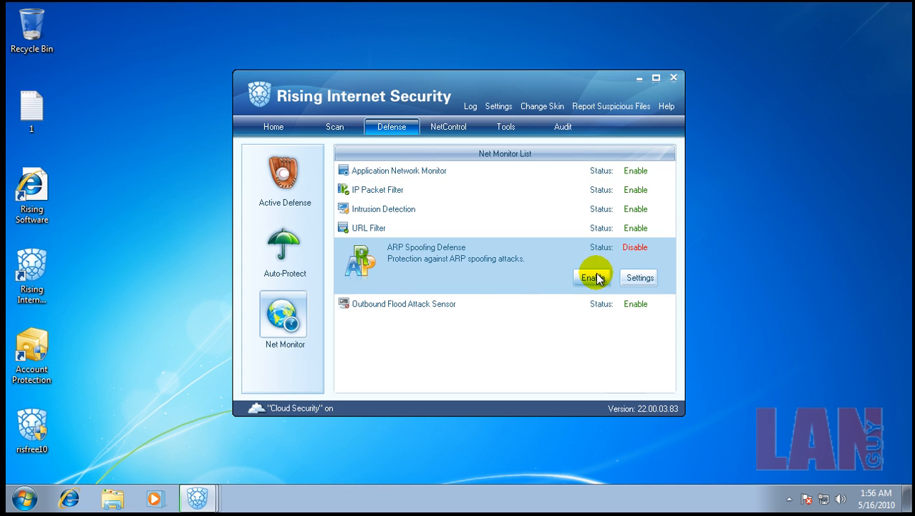
{"action": "left_click", "coordinate": [283, 244]}
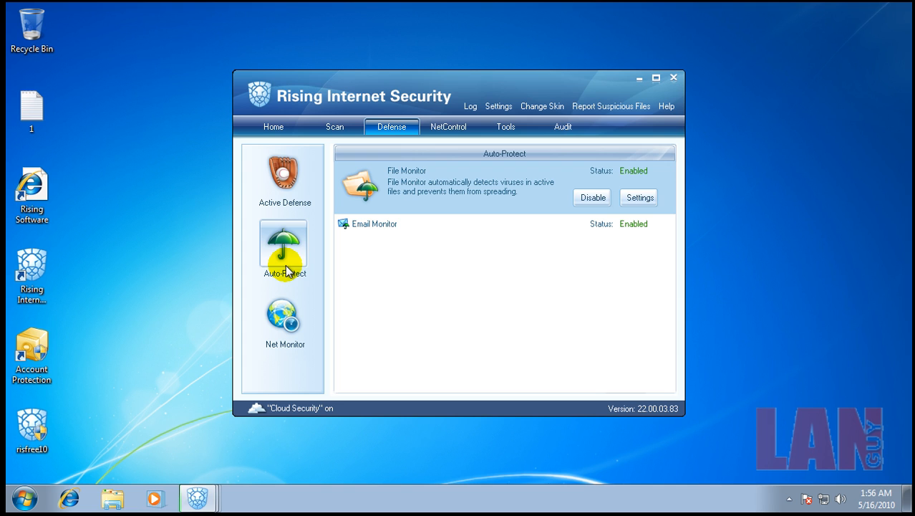
Revisit the defense pages to confirm all network protections show enabled.
{"action": "left_click", "coordinate": [283, 172]}
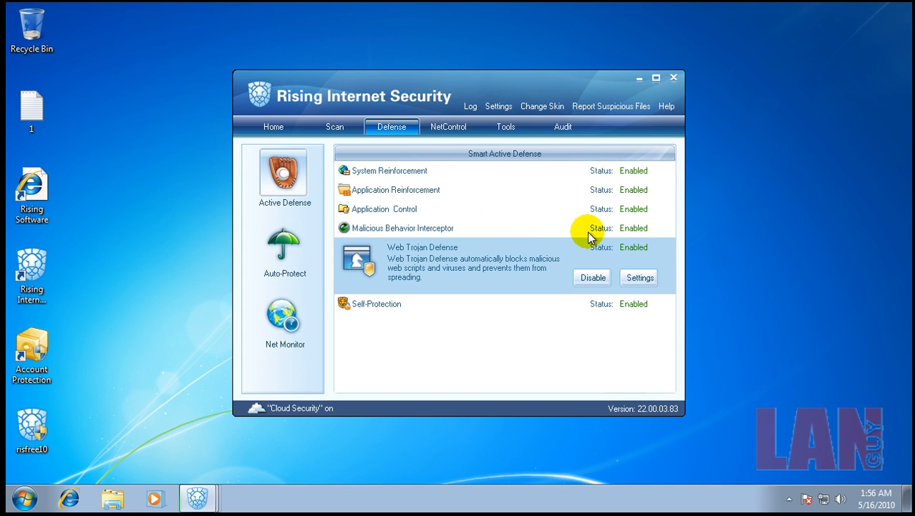
{"action": "left_click", "coordinate": [273, 126]}
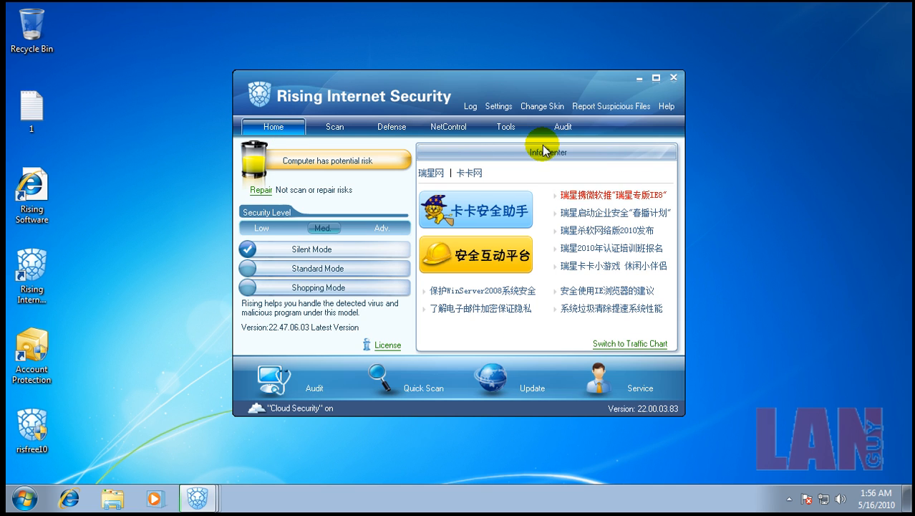
{"action": "left_click", "coordinate": [391, 127]}
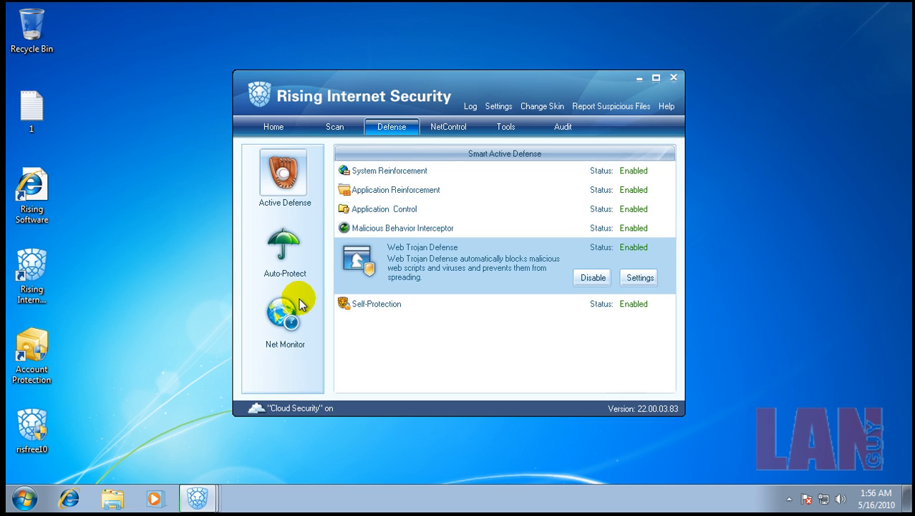
{"action": "left_click", "coordinate": [284, 240]}
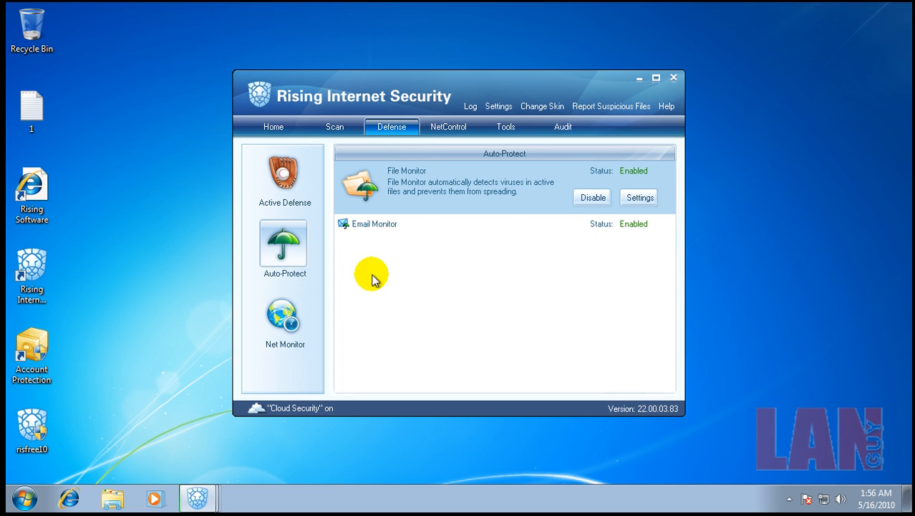
{"action": "left_click", "coordinate": [285, 318]}
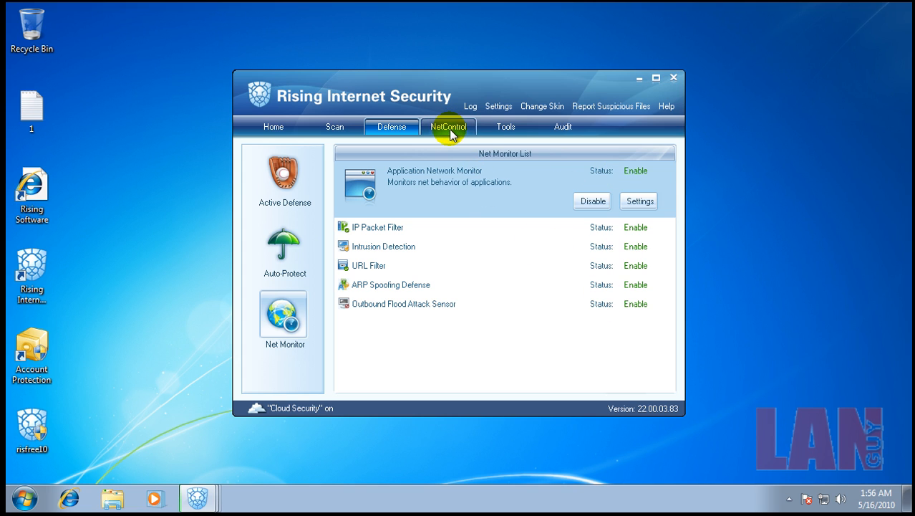
{"action": "mouse_move", "coordinate": [318, 399]}
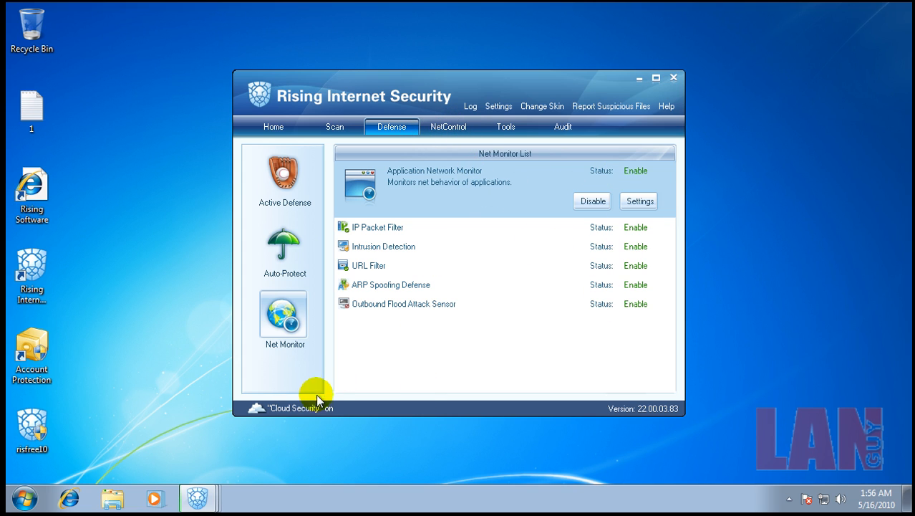
Review NetControl app rules, the Tools list and network options, then close Rising.
{"action": "left_click", "coordinate": [447, 127]}
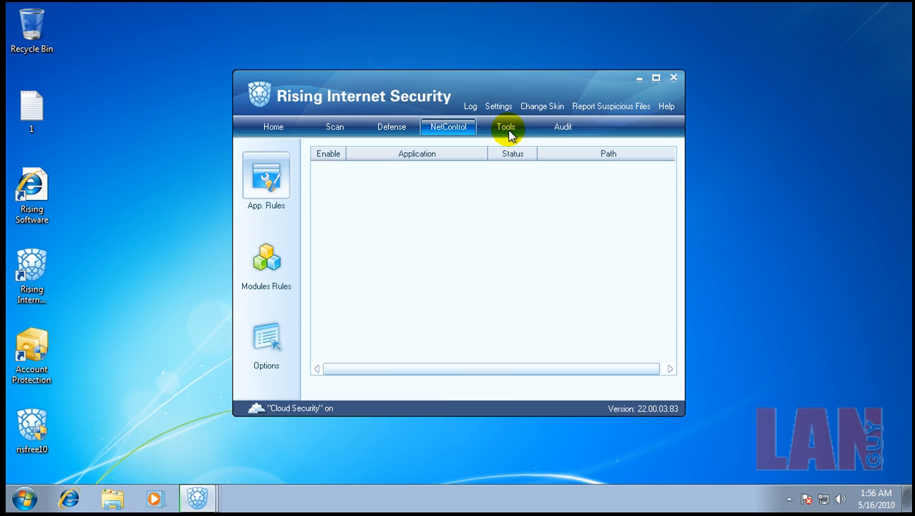
{"action": "left_click", "coordinate": [505, 126]}
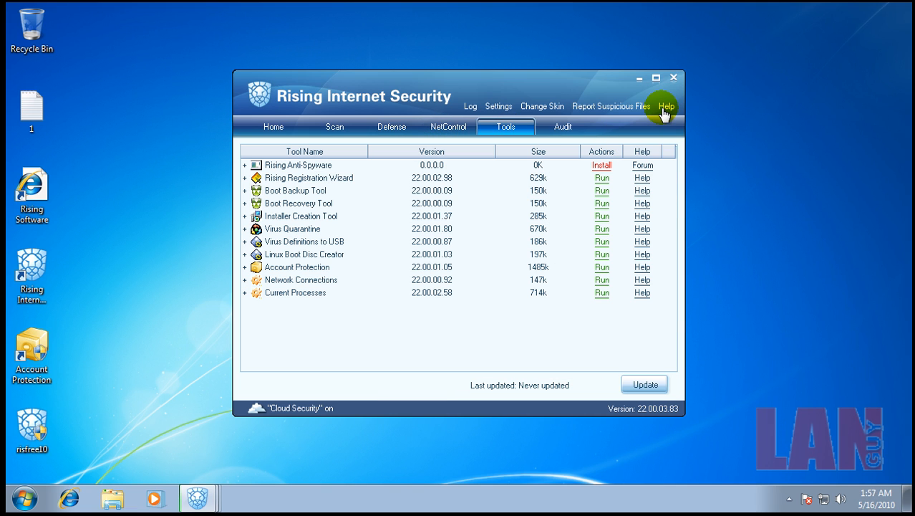
{"action": "left_click", "coordinate": [448, 126]}
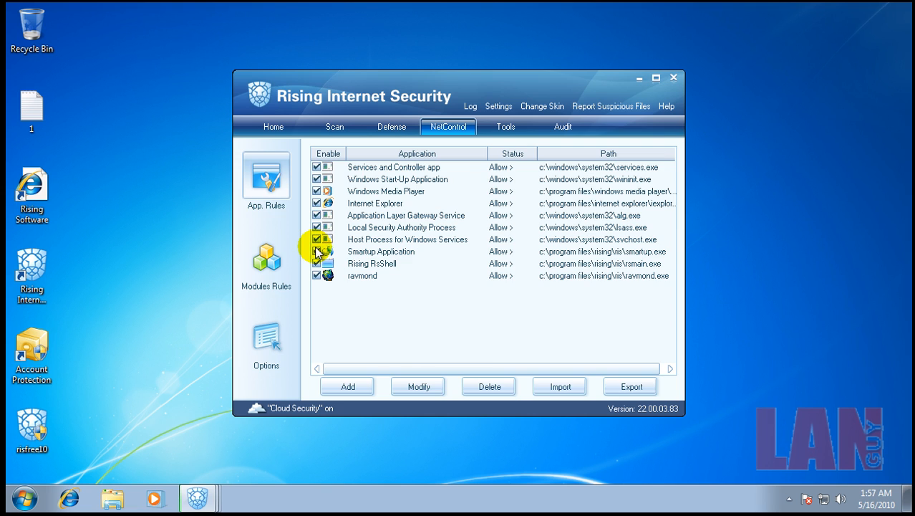
{"action": "left_click", "coordinate": [265, 336]}
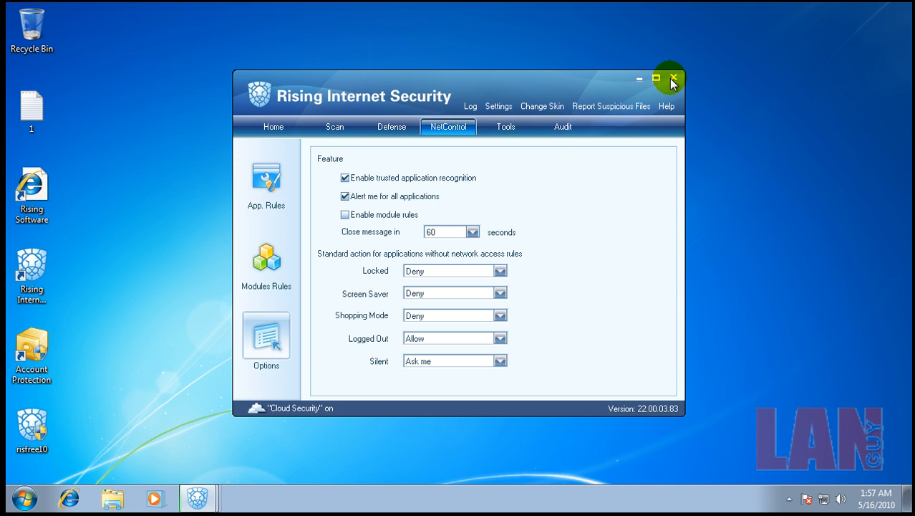
{"action": "left_click", "coordinate": [671, 79]}
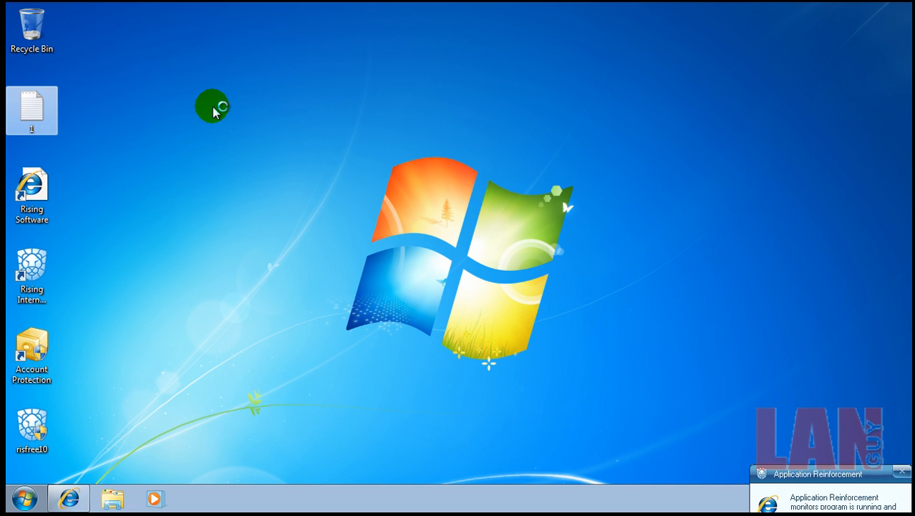
Open the malware link list and run SecurIns_28.exe from ibm-protection15 despite the unsafe warning.
{"action": "double_click", "coordinate": [32, 109]}
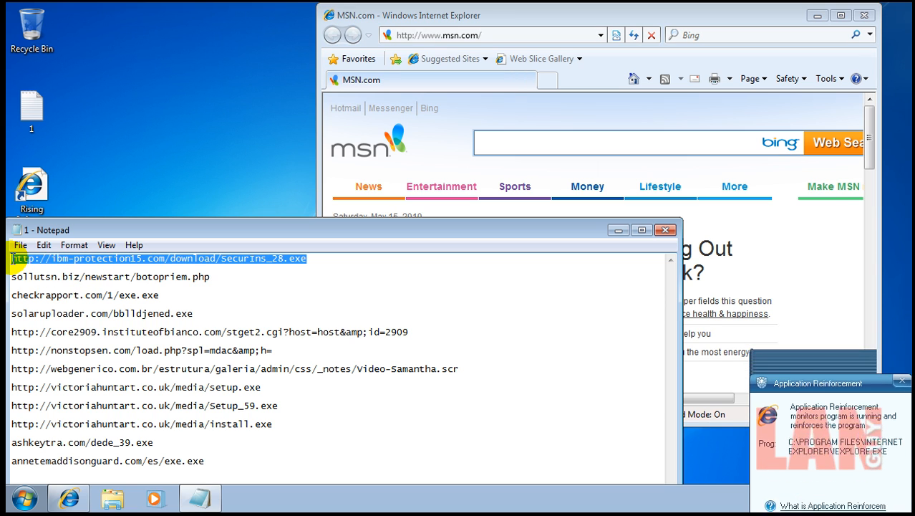
{"action": "left_click", "coordinate": [466, 35]}
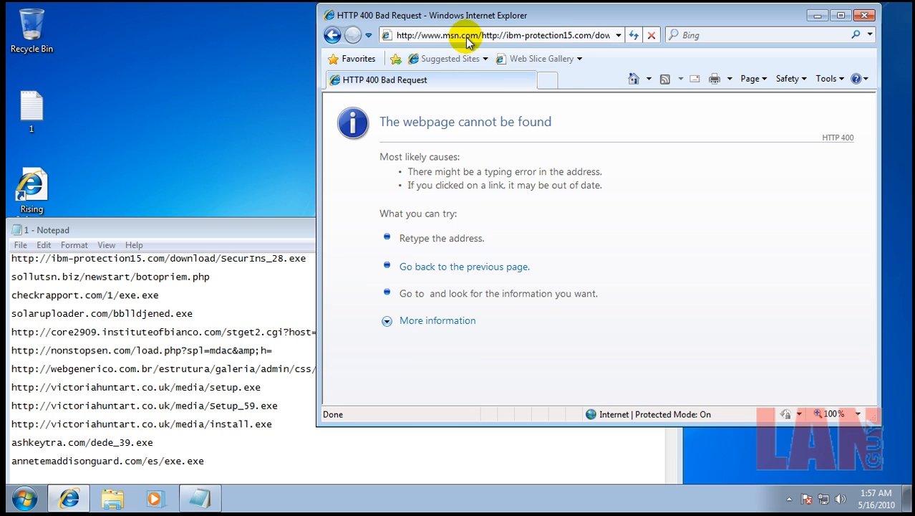
{"action": "left_click", "coordinate": [501, 34]}
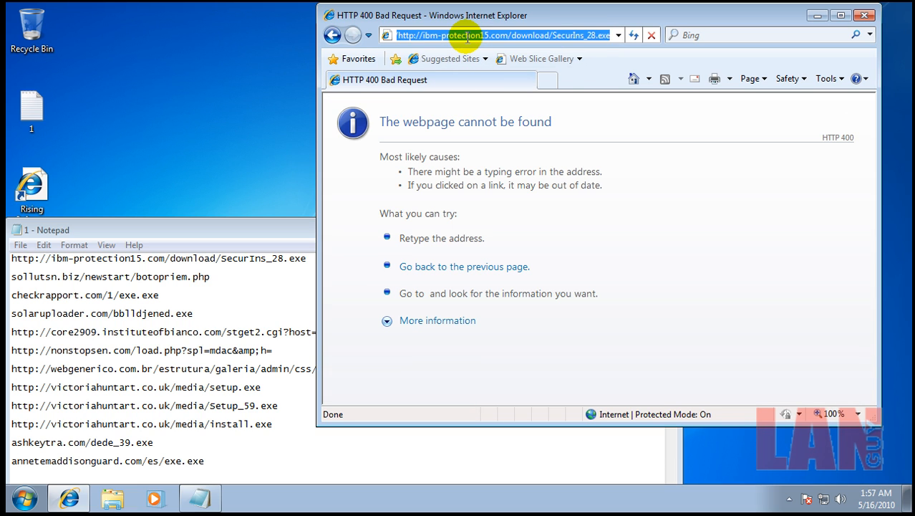
{"action": "key", "text": "Return"}
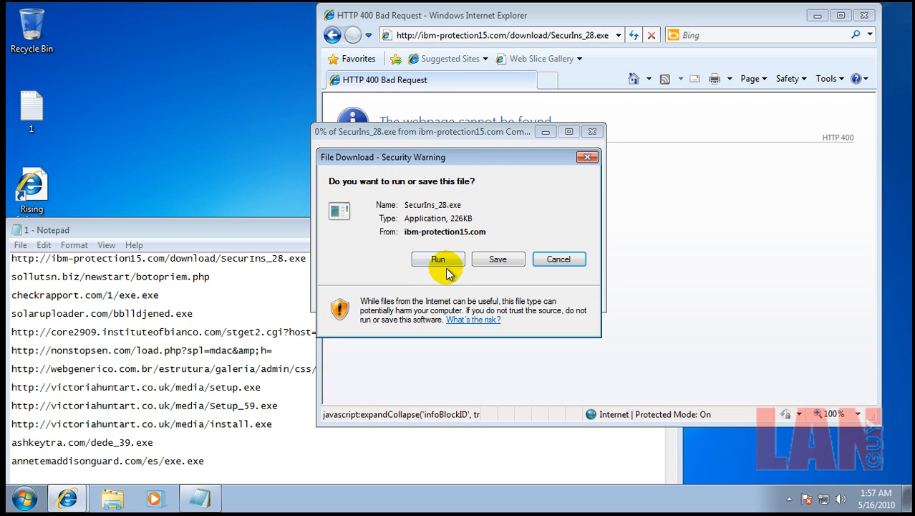
{"action": "left_click", "coordinate": [437, 258]}
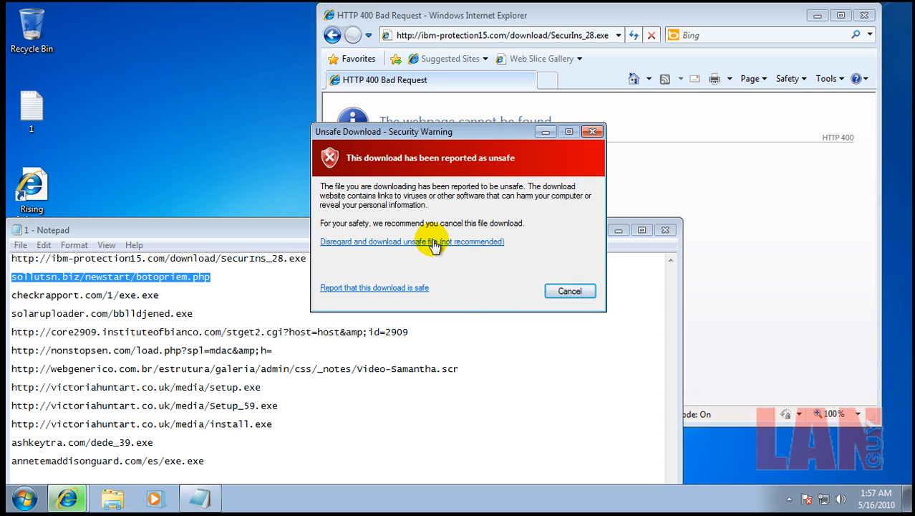
{"action": "left_click", "coordinate": [412, 241]}
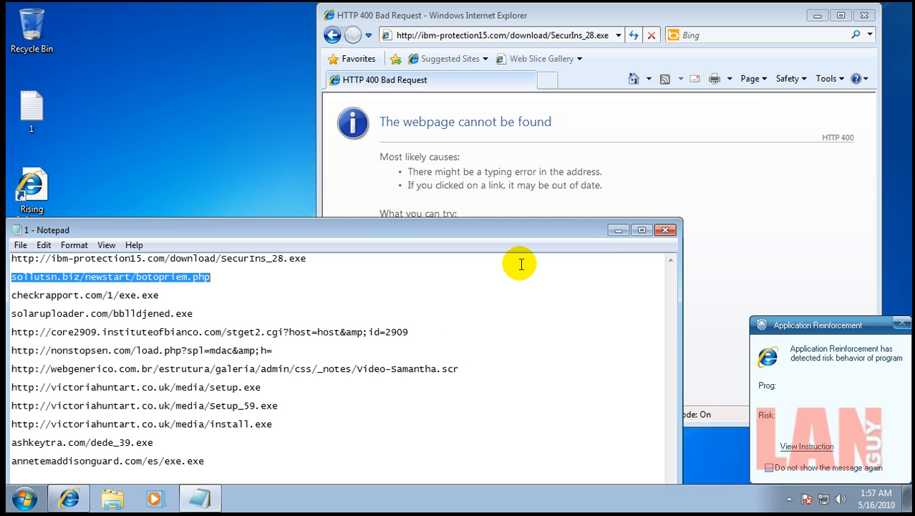
{"action": "mouse_move", "coordinate": [693, 350]}
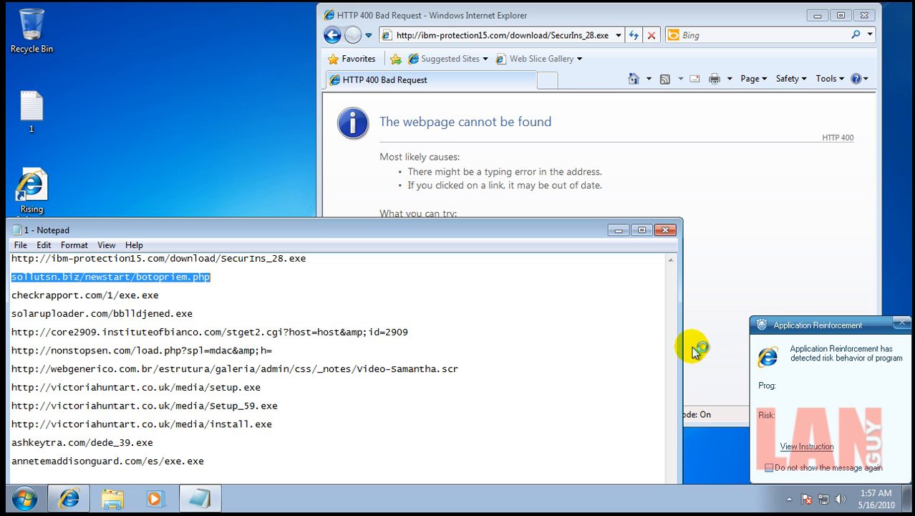
{"action": "mouse_move", "coordinate": [454, 77]}
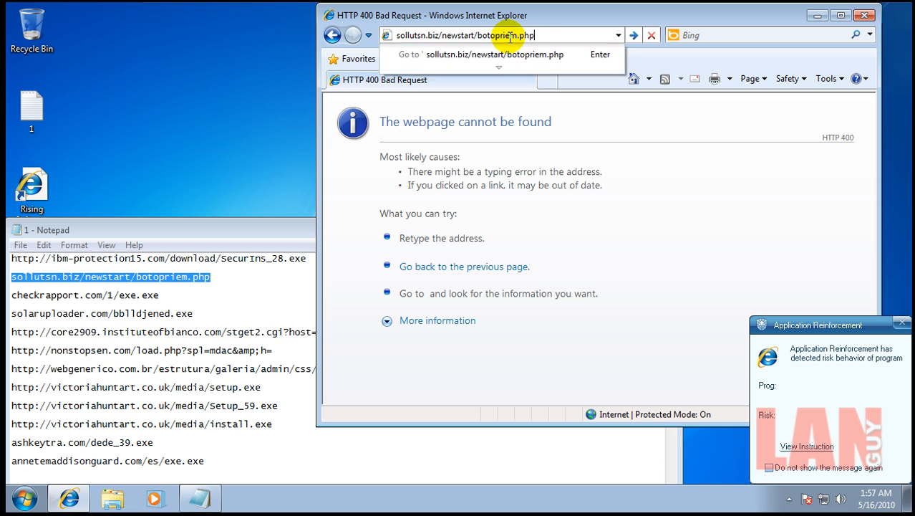
Navigate to the sollutsn.biz botopriem.php address, triggering Rising's network-access alert for SECURINS_28.EXE.
{"action": "key", "text": "Return"}
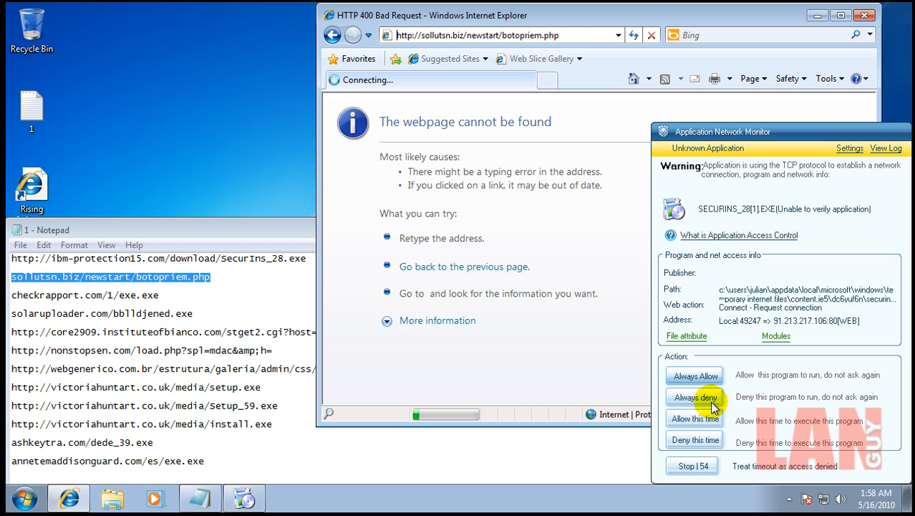
Always deny the installer network access and run exe.exe from checkrapport.com.
{"action": "left_click", "coordinate": [693, 397]}
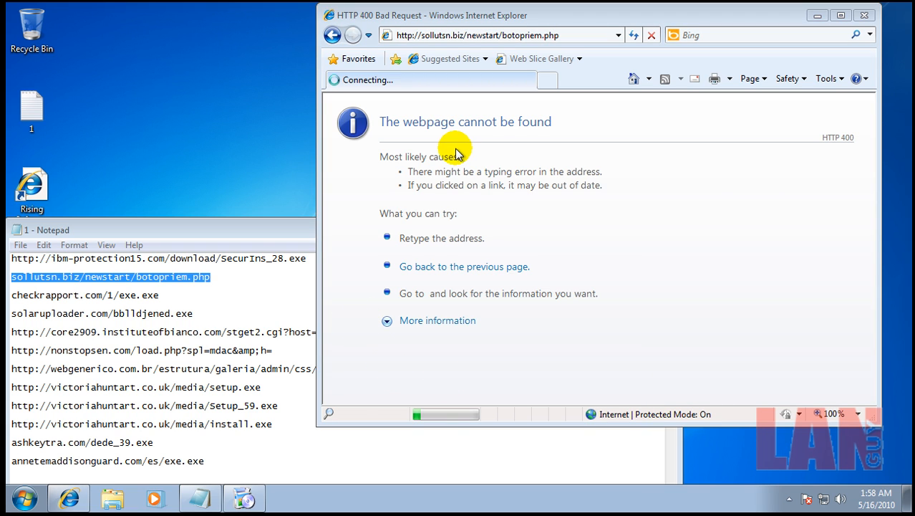
{"action": "mouse_move", "coordinate": [555, 118]}
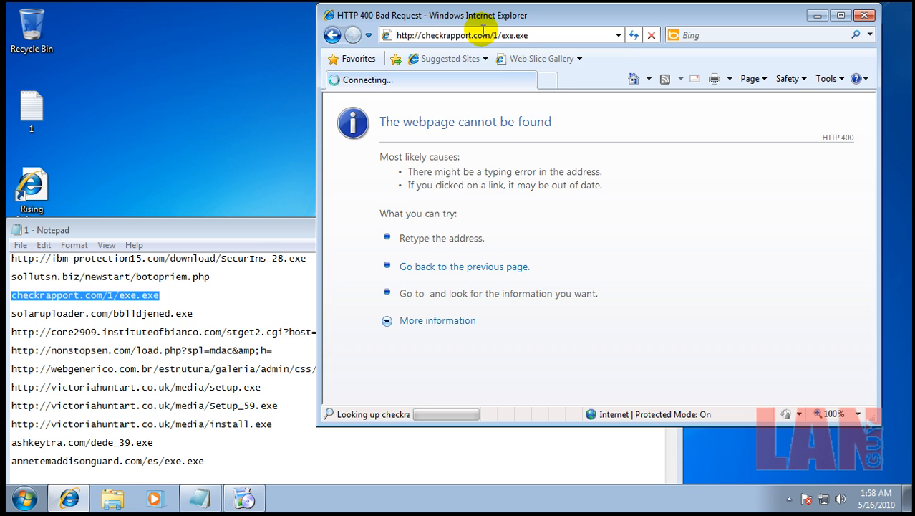
{"action": "mouse_move", "coordinate": [344, 245]}
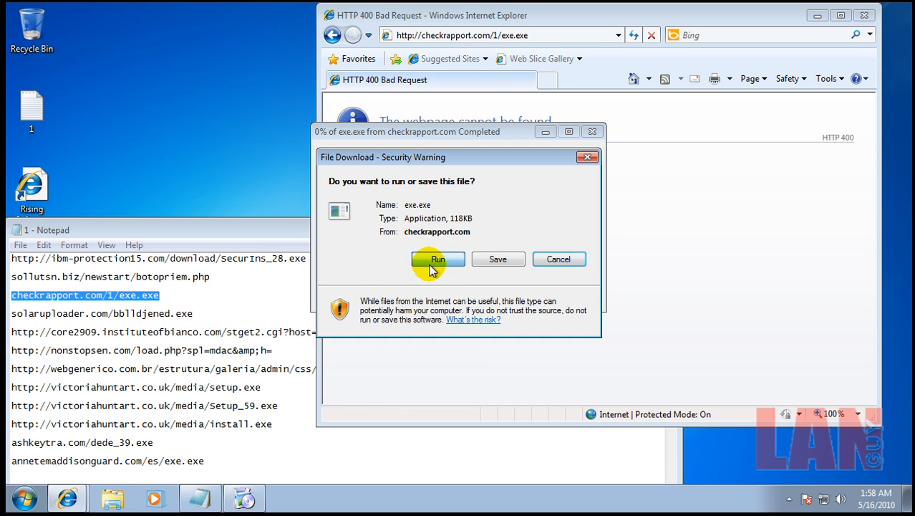
{"action": "left_click", "coordinate": [437, 258]}
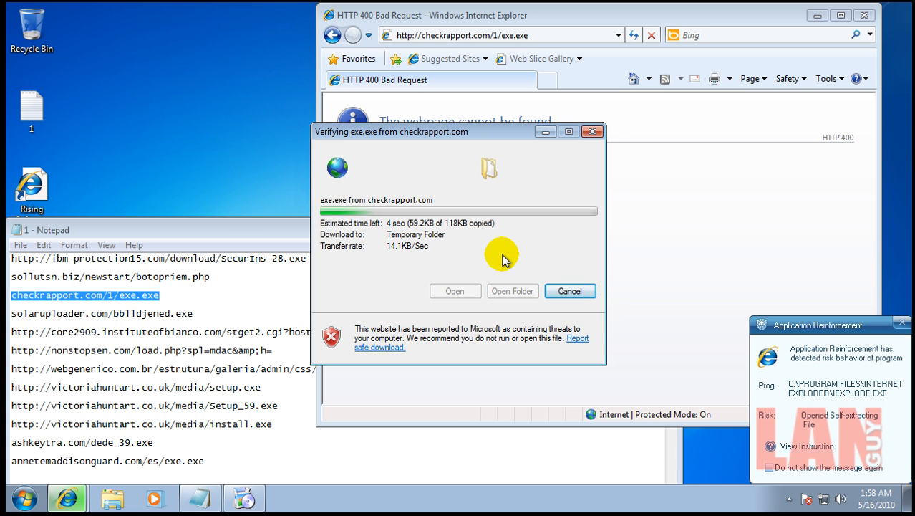
{"action": "left_click", "coordinate": [569, 290]}
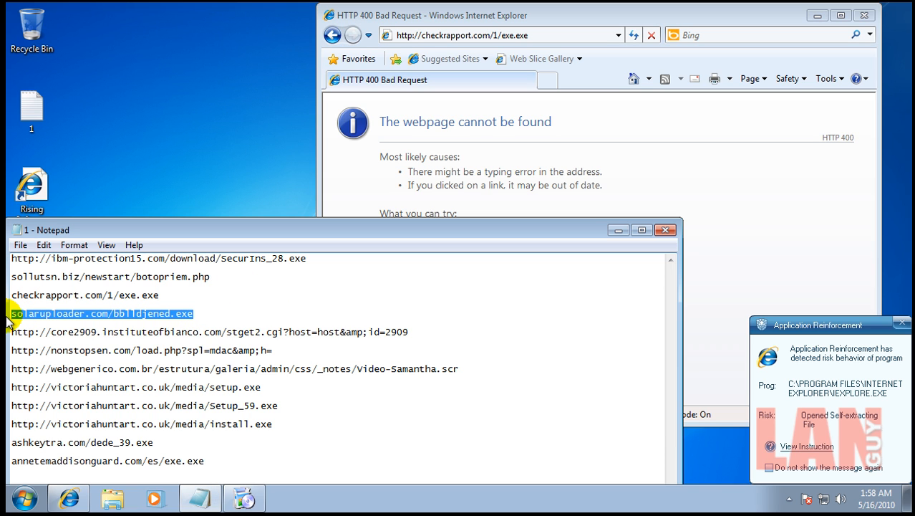
Deny the registry change, then run bblldjened.exe from solaruploader.com despite the unverified publisher.
{"action": "left_click", "coordinate": [502, 35]}
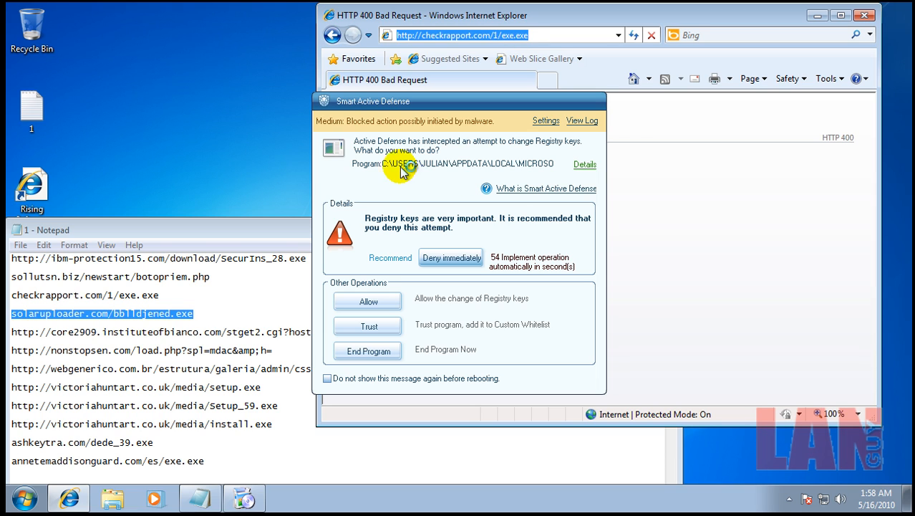
{"action": "mouse_move", "coordinate": [405, 132]}
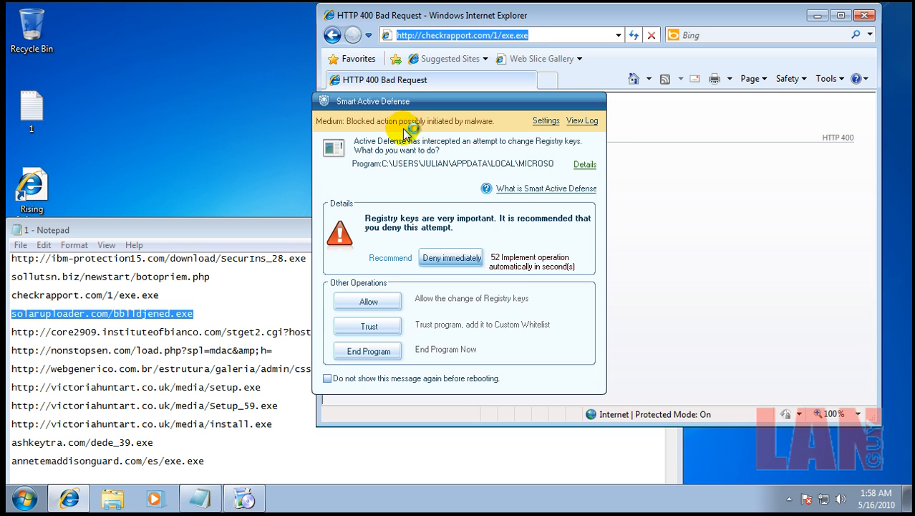
{"action": "mouse_move", "coordinate": [489, 230]}
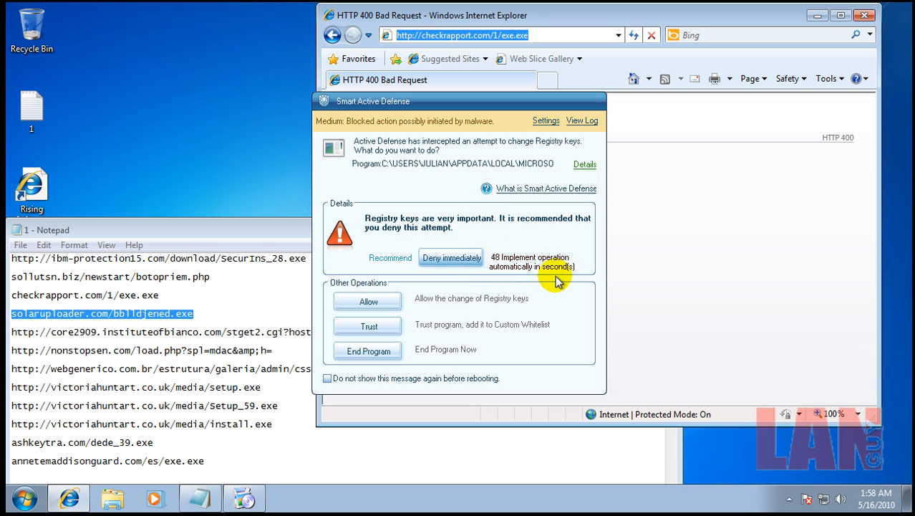
{"action": "mouse_move", "coordinate": [548, 231]}
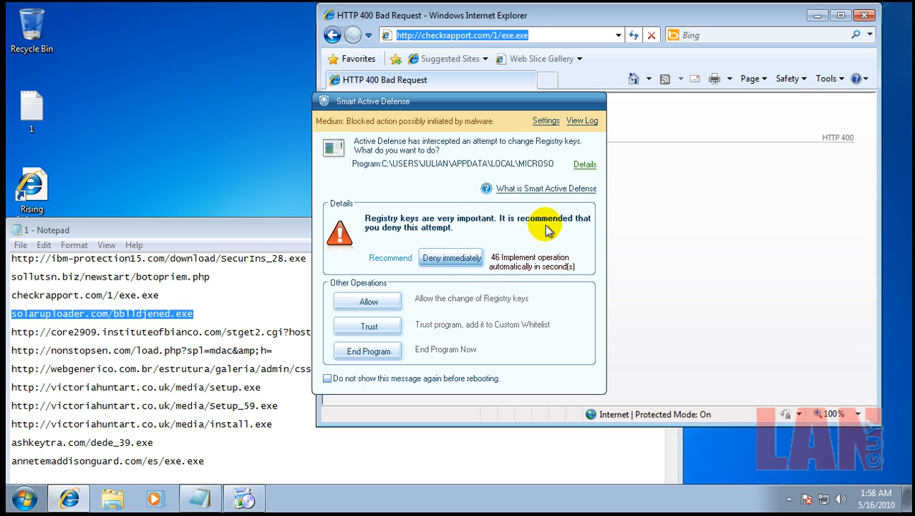
{"action": "mouse_move", "coordinate": [456, 279]}
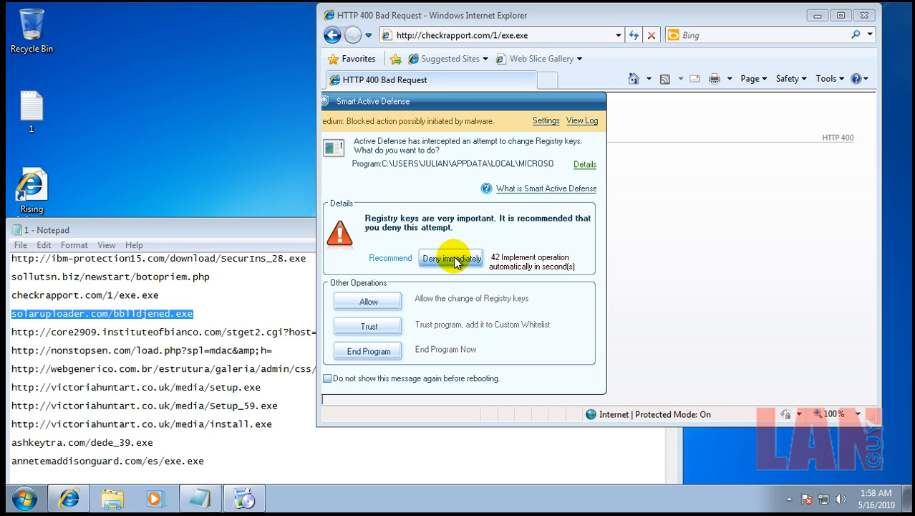
{"action": "left_click", "coordinate": [451, 259]}
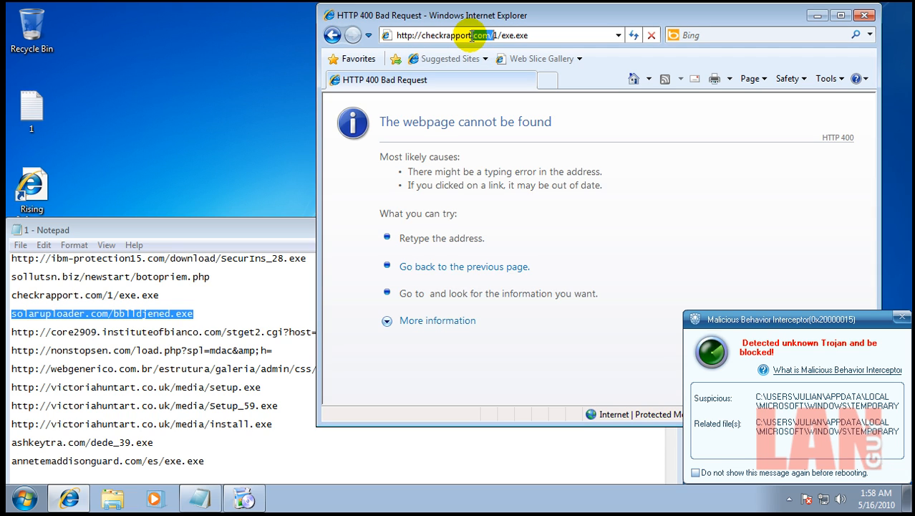
{"action": "mouse_move", "coordinate": [541, 37]}
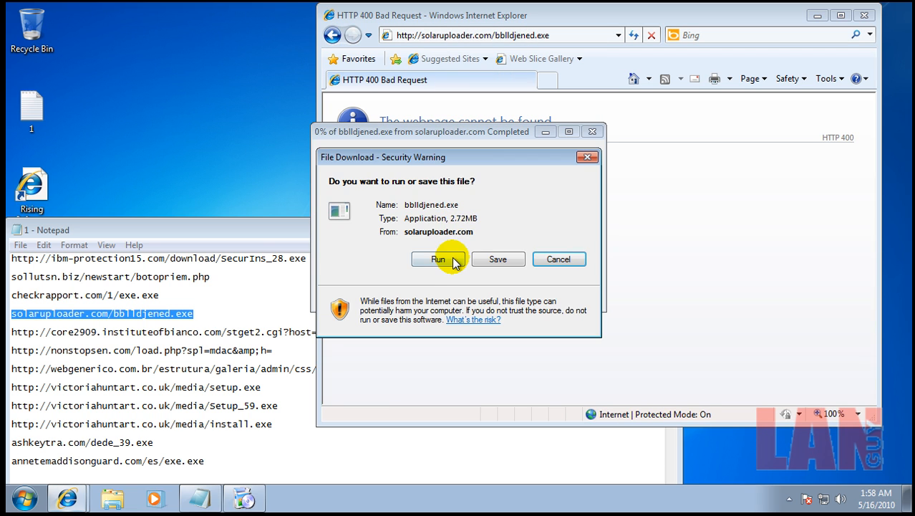
{"action": "left_click", "coordinate": [438, 258]}
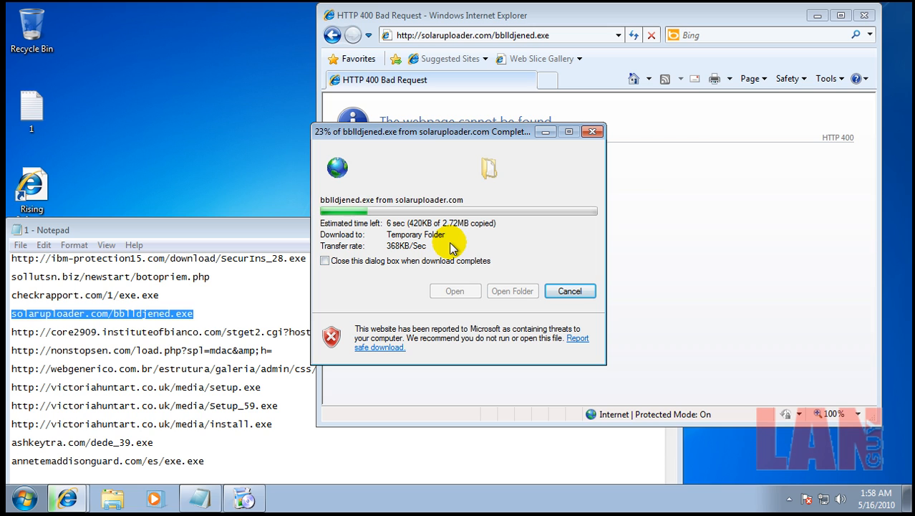
{"action": "mouse_move", "coordinate": [515, 197]}
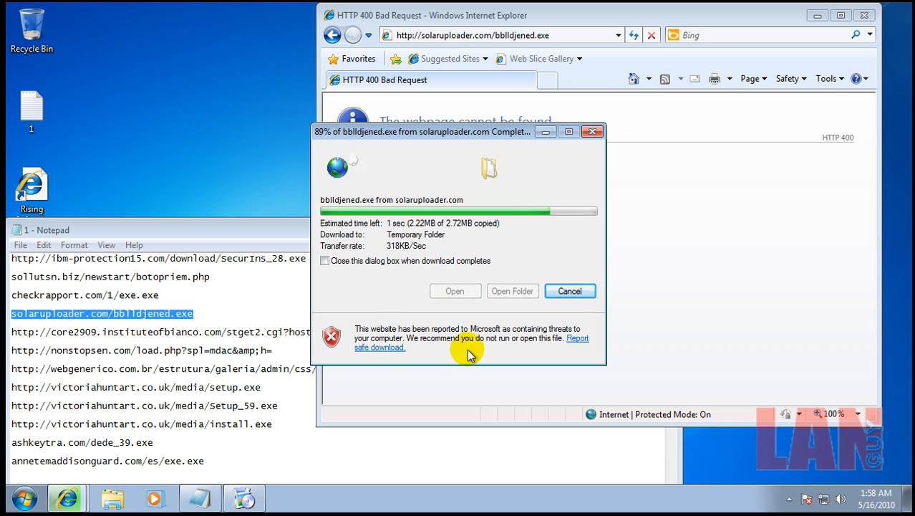
{"action": "left_click", "coordinate": [456, 290]}
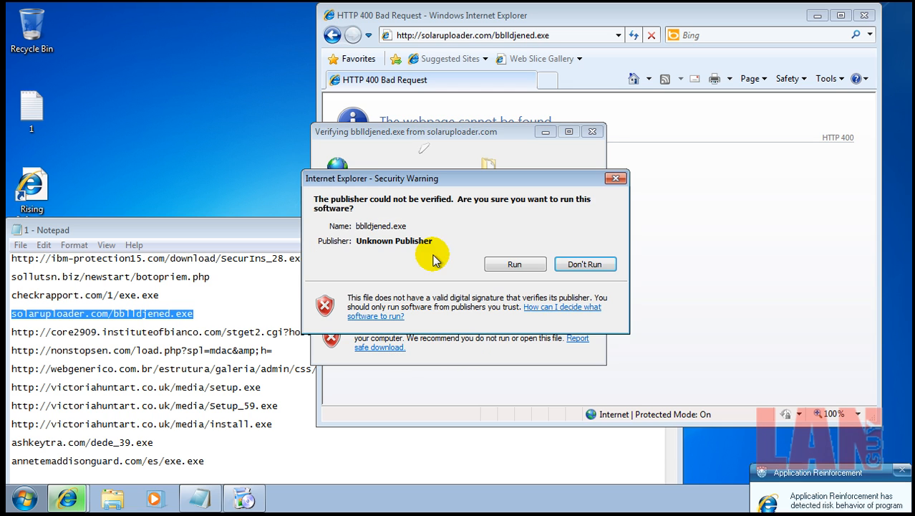
{"action": "left_click", "coordinate": [586, 263]}
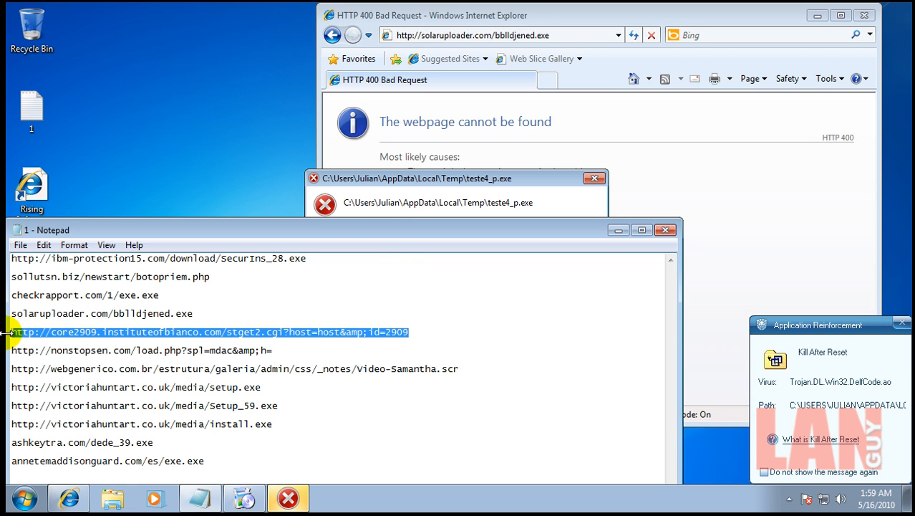
Run PC_protect.exe, allow Kernel Veryfier's connection once, and dismiss the resulting errors.
{"action": "left_click", "coordinate": [444, 177]}
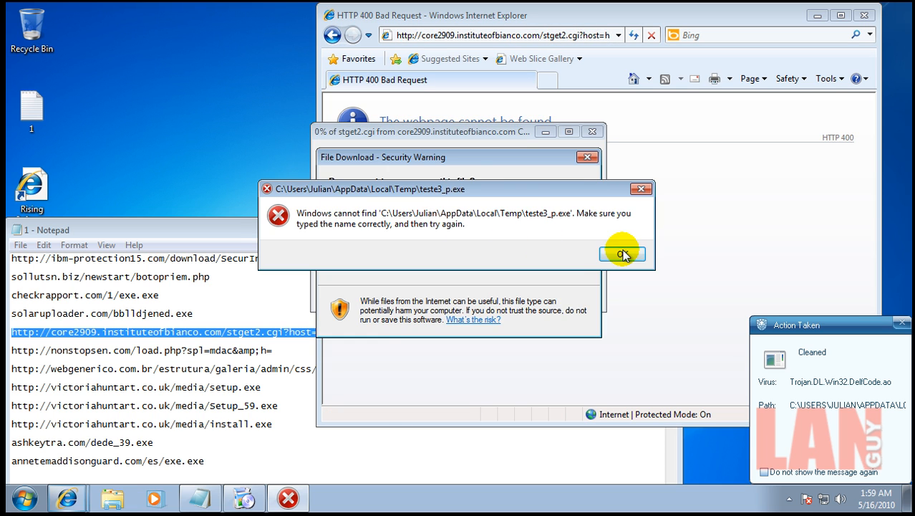
{"action": "left_click", "coordinate": [622, 254]}
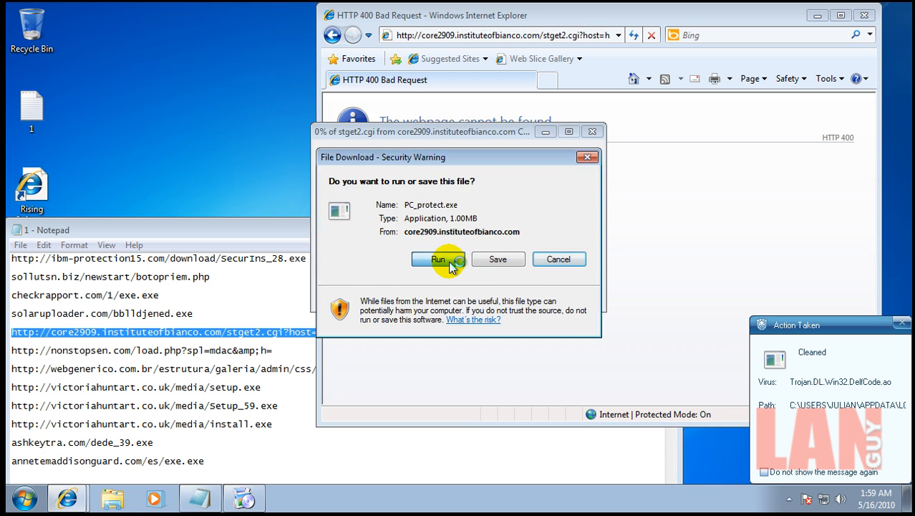
{"action": "left_click", "coordinate": [437, 258]}
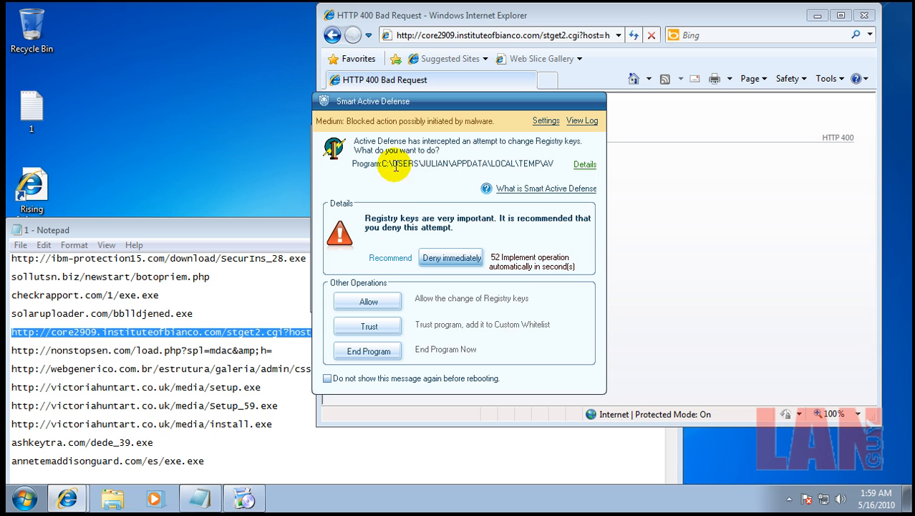
{"action": "mouse_move", "coordinate": [548, 193]}
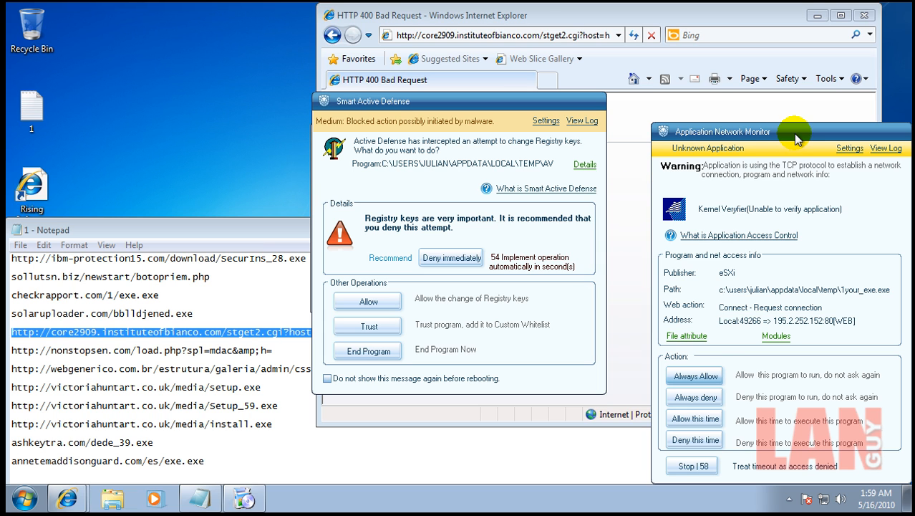
{"action": "mouse_move", "coordinate": [717, 249]}
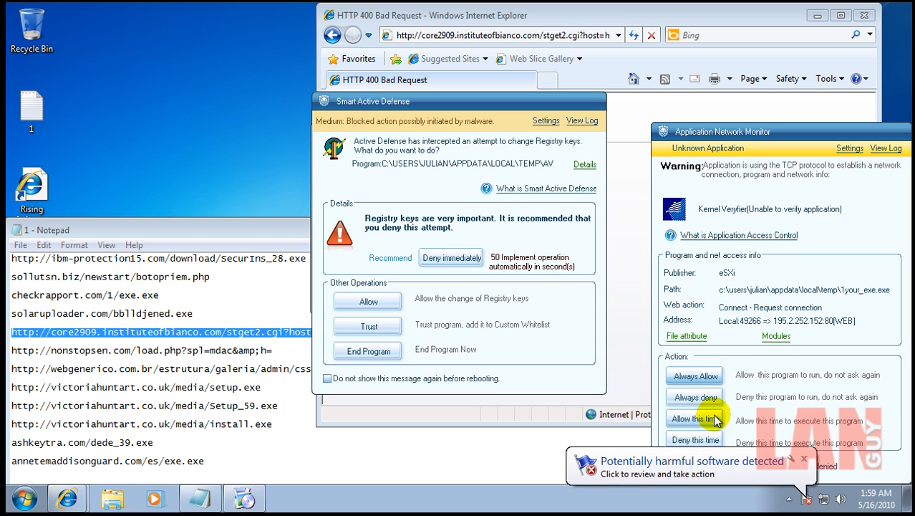
{"action": "left_click", "coordinate": [694, 418]}
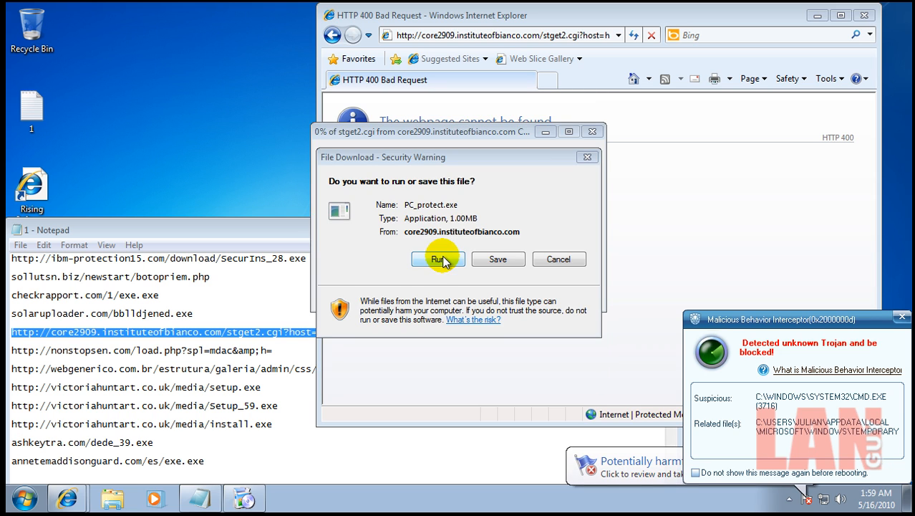
{"action": "left_click", "coordinate": [438, 258]}
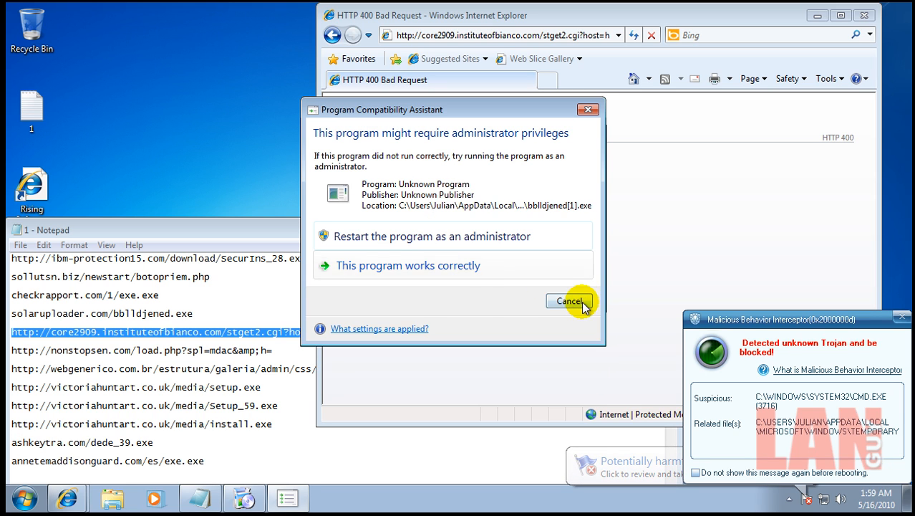
{"action": "left_click", "coordinate": [569, 300]}
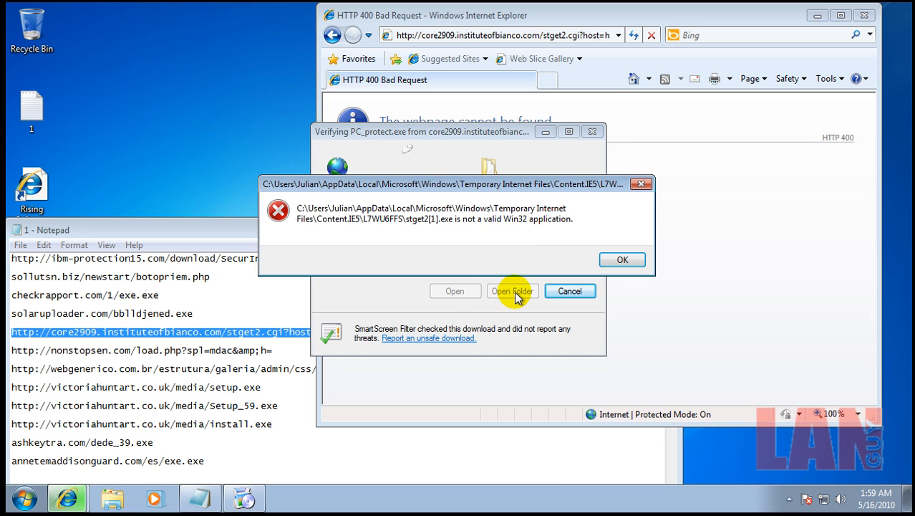
{"action": "left_click", "coordinate": [621, 260]}
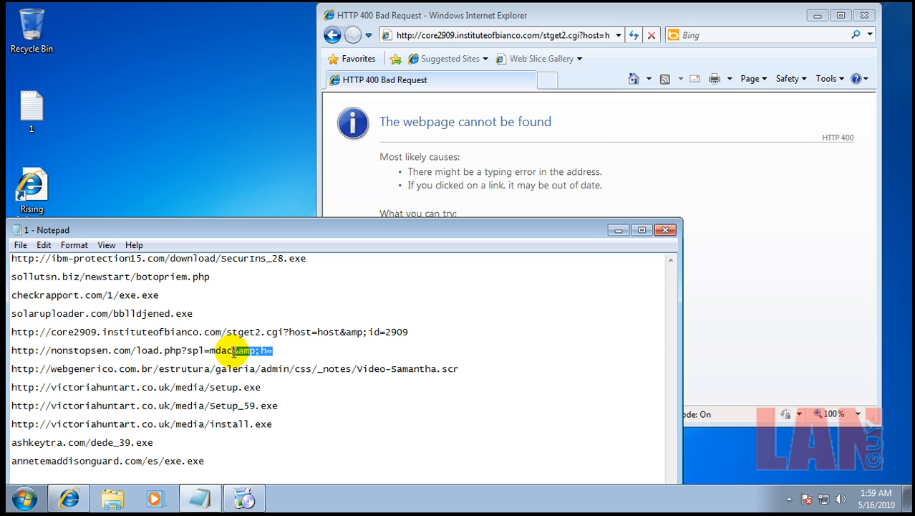
Download the unsafe nonstopsen.com file and deny its intercepted registry change.
{"action": "triple_click", "coordinate": [143, 350]}
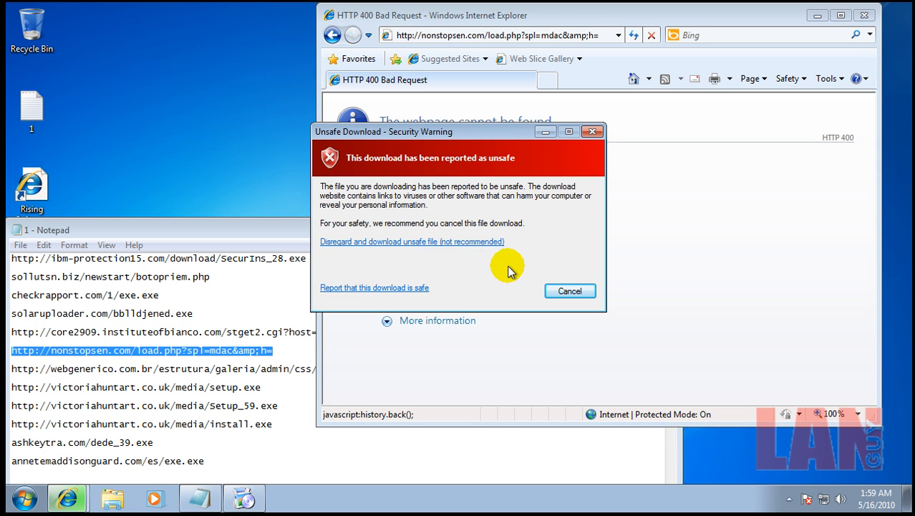
{"action": "left_click", "coordinate": [412, 242]}
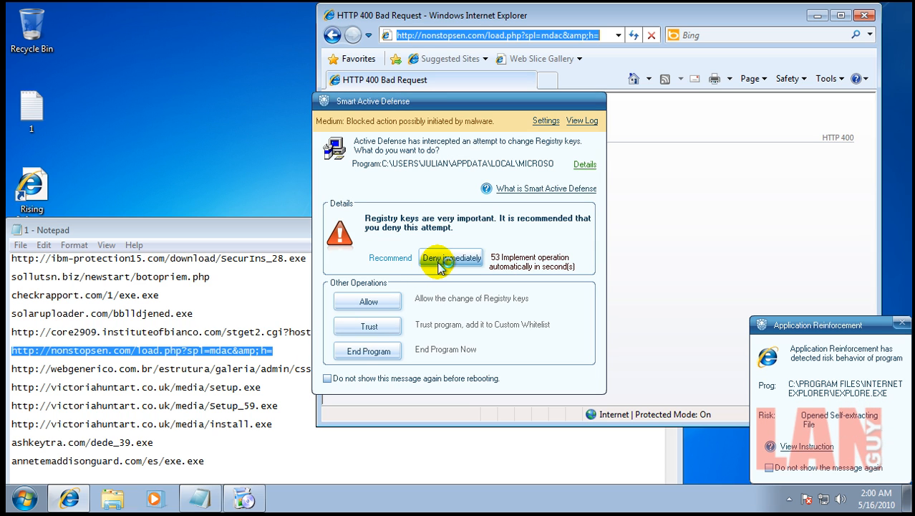
{"action": "left_click", "coordinate": [451, 257]}
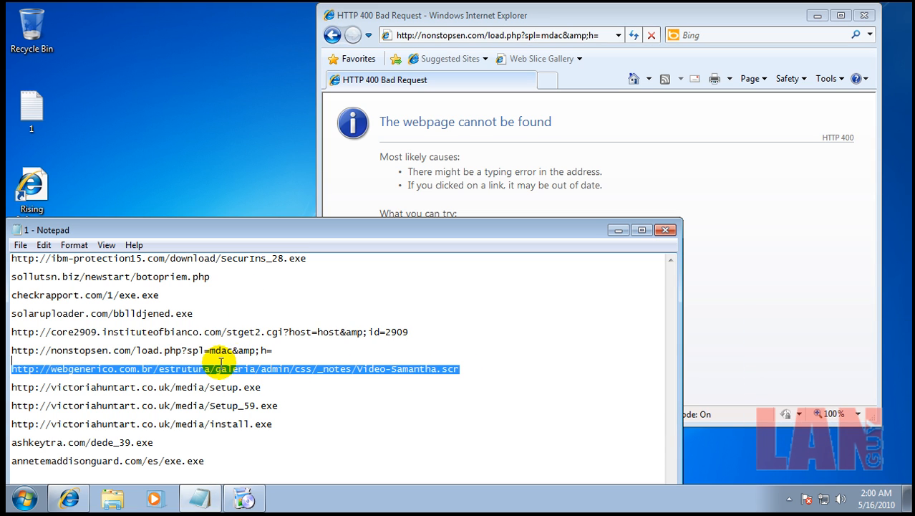
Run Video-Samantha.scr from webgenerico and always deny its network connection.
{"action": "left_click", "coordinate": [516, 35]}
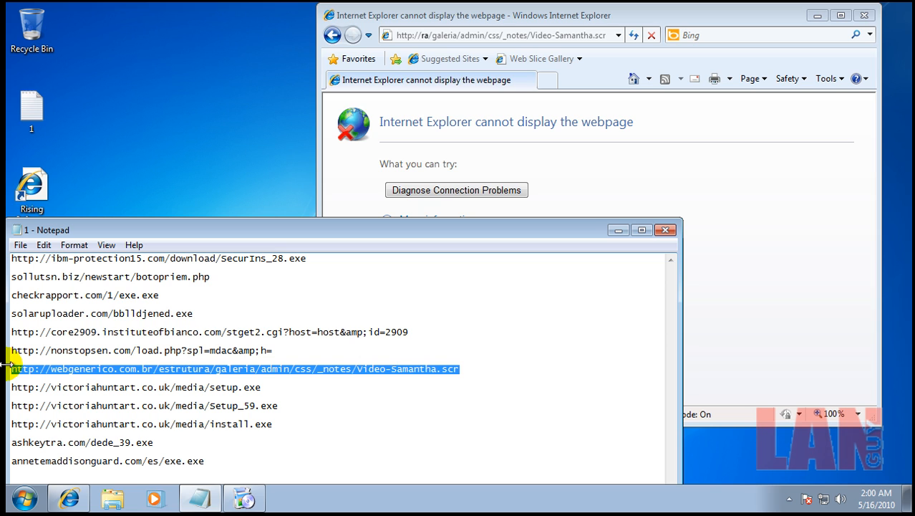
{"action": "left_click", "coordinate": [502, 35]}
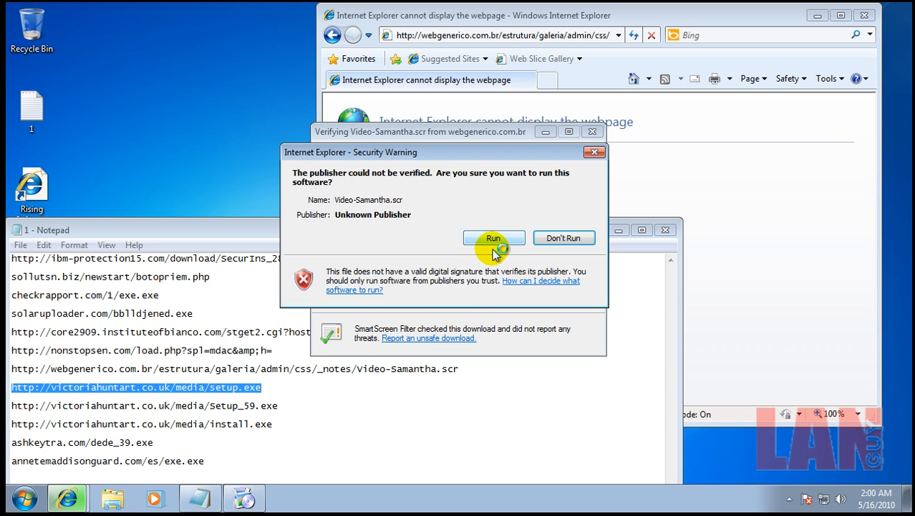
{"action": "left_click", "coordinate": [493, 237]}
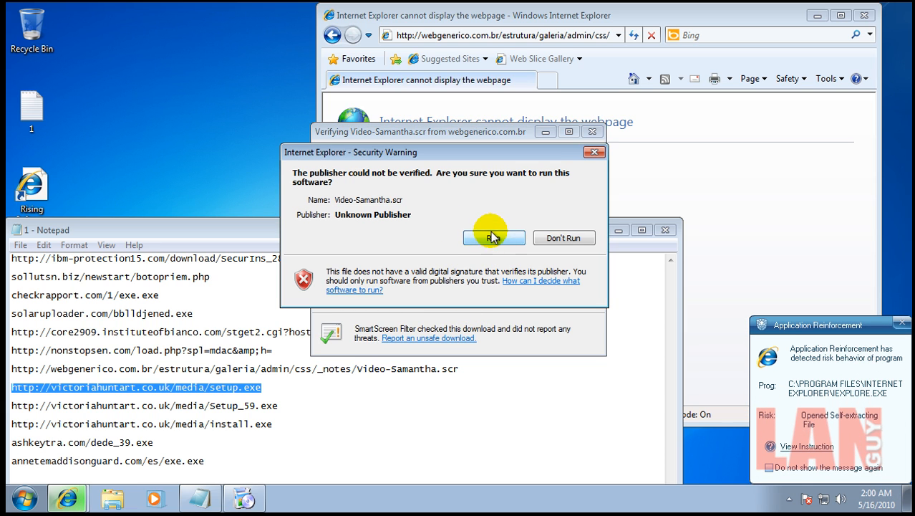
{"action": "left_click", "coordinate": [493, 237]}
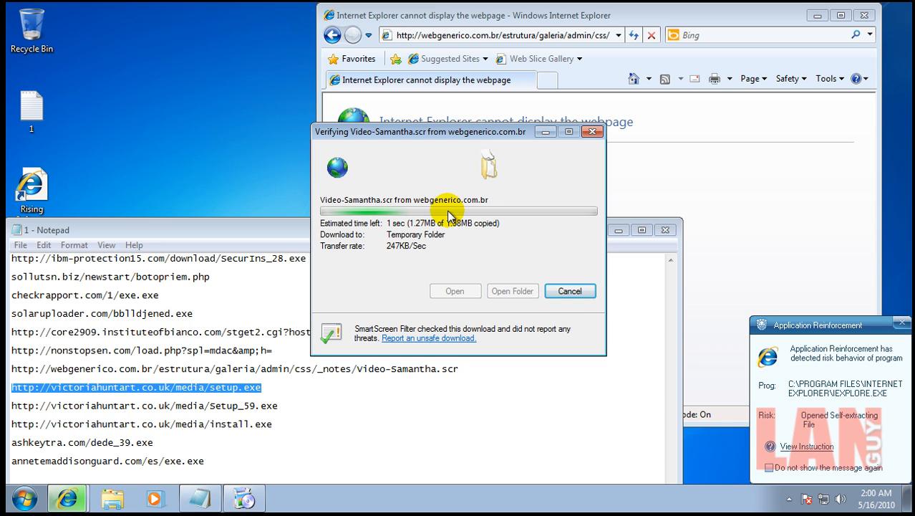
{"action": "mouse_move", "coordinate": [523, 313]}
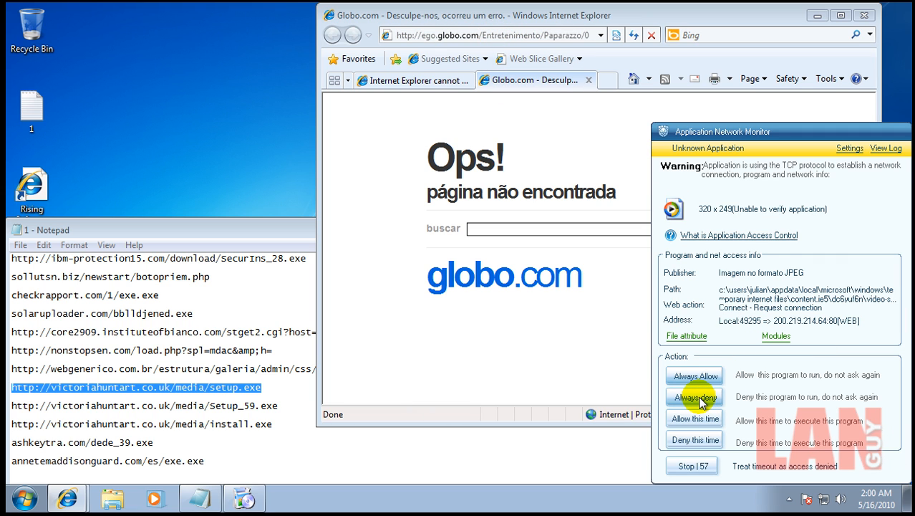
{"action": "left_click", "coordinate": [693, 397]}
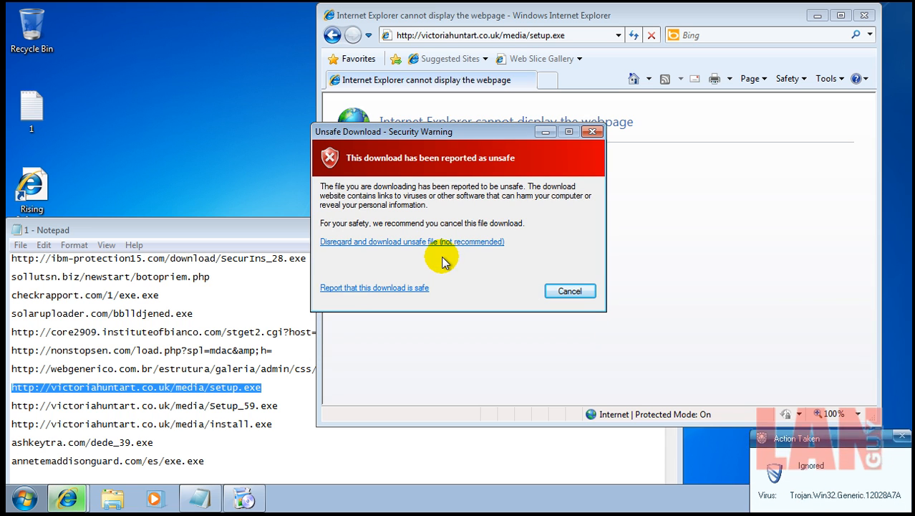
Download and run the unsafe setup.exe, Setup_59.exe and install.exe files.
{"action": "left_click", "coordinate": [569, 290]}
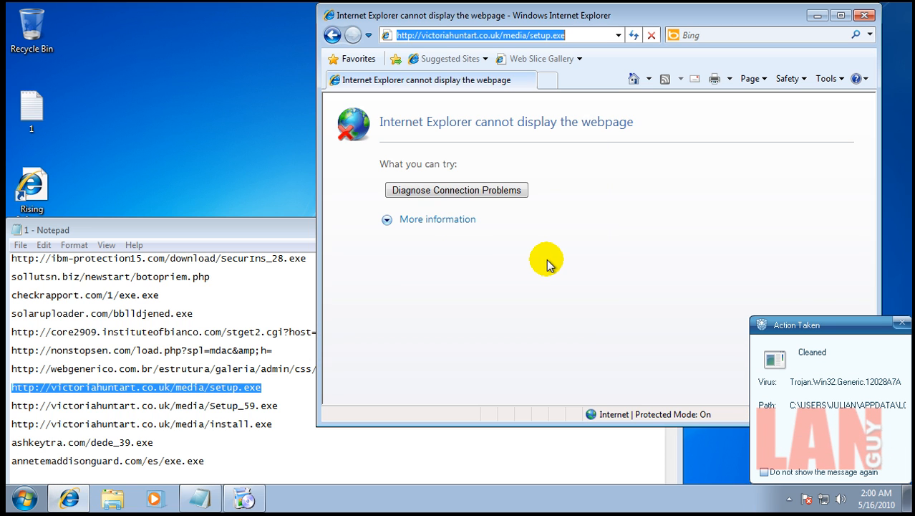
{"action": "mouse_move", "coordinate": [283, 402]}
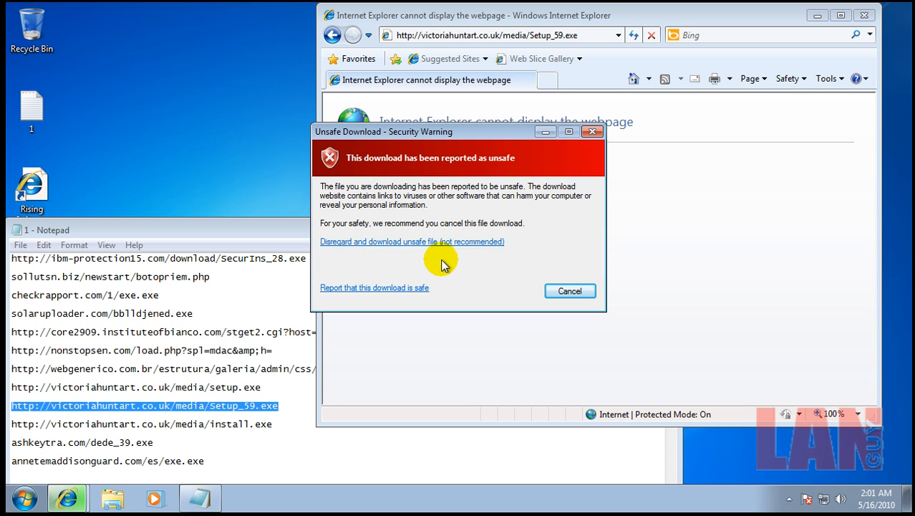
{"action": "left_click", "coordinate": [412, 242]}
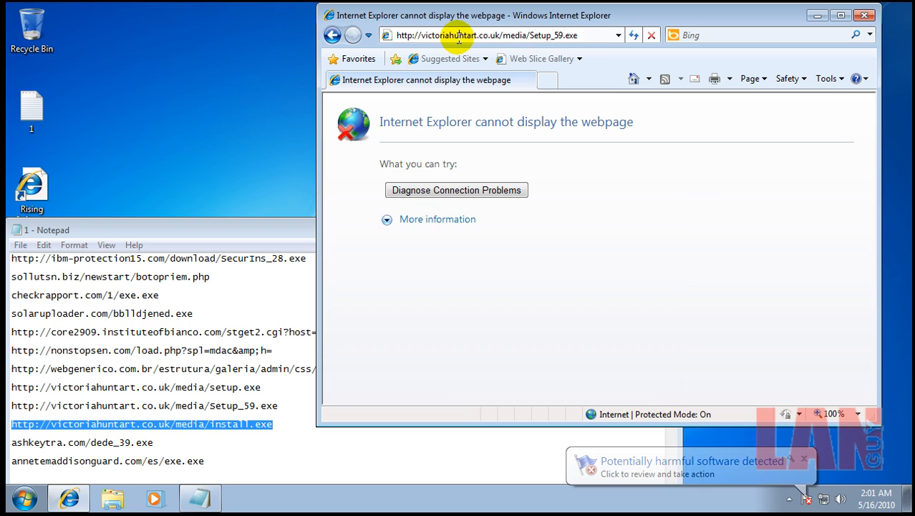
{"action": "left_click", "coordinate": [502, 34]}
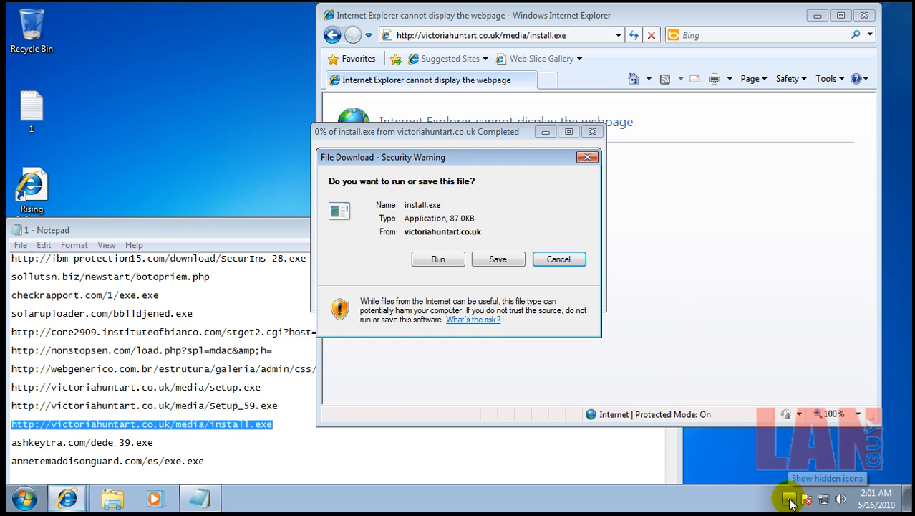
{"action": "left_click", "coordinate": [438, 259]}
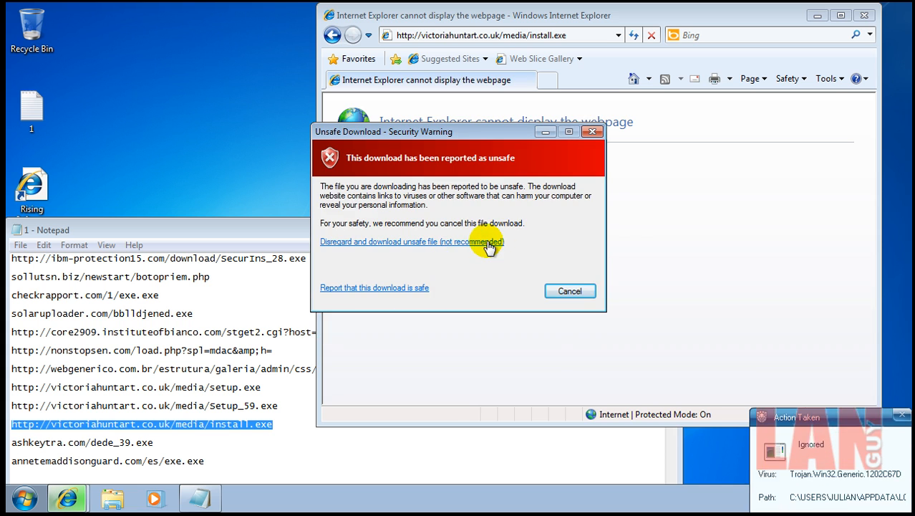
{"action": "left_click", "coordinate": [569, 291]}
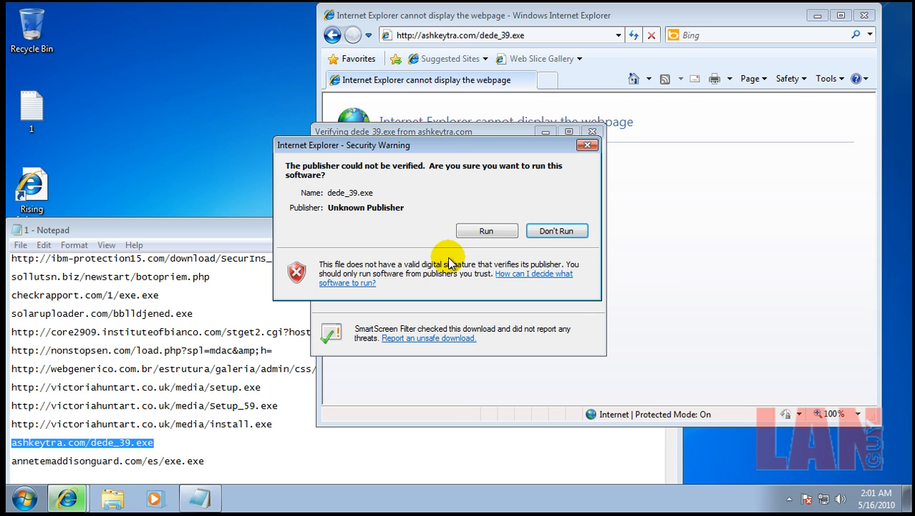
Run dede_39.exe, dismiss the missing-file error, and close the link list without saving.
{"action": "left_click", "coordinate": [486, 230]}
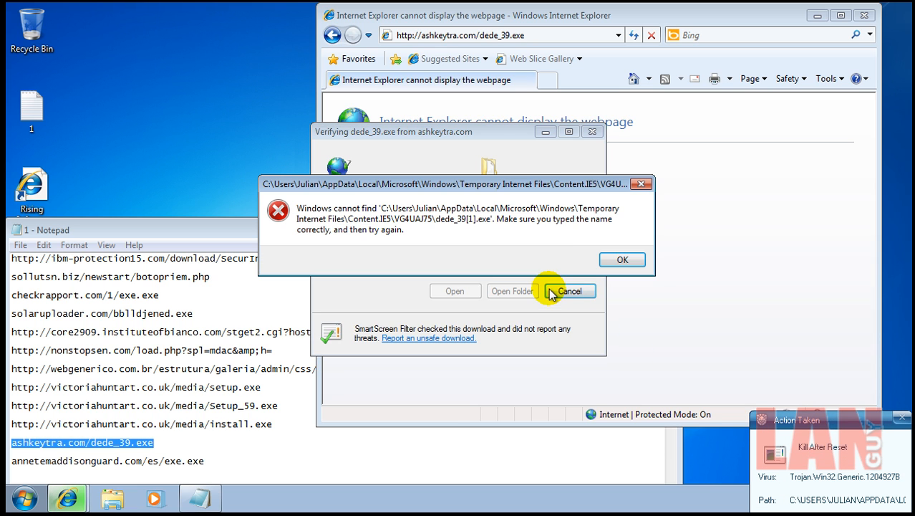
{"action": "left_click", "coordinate": [623, 259]}
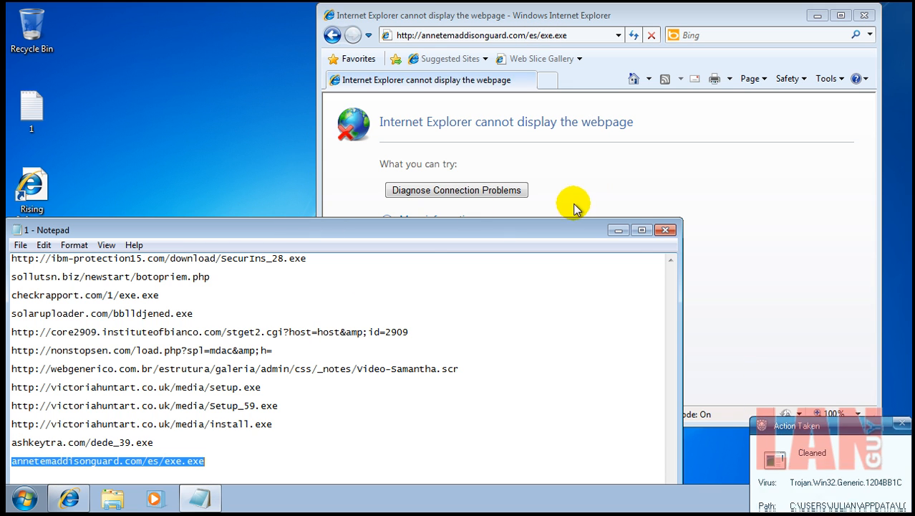
{"action": "left_click", "coordinate": [665, 229]}
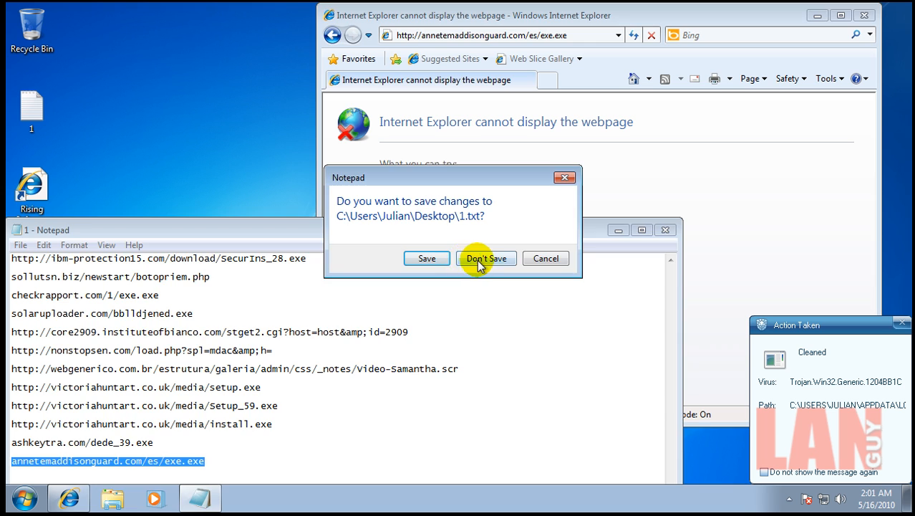
{"action": "left_click", "coordinate": [485, 258]}
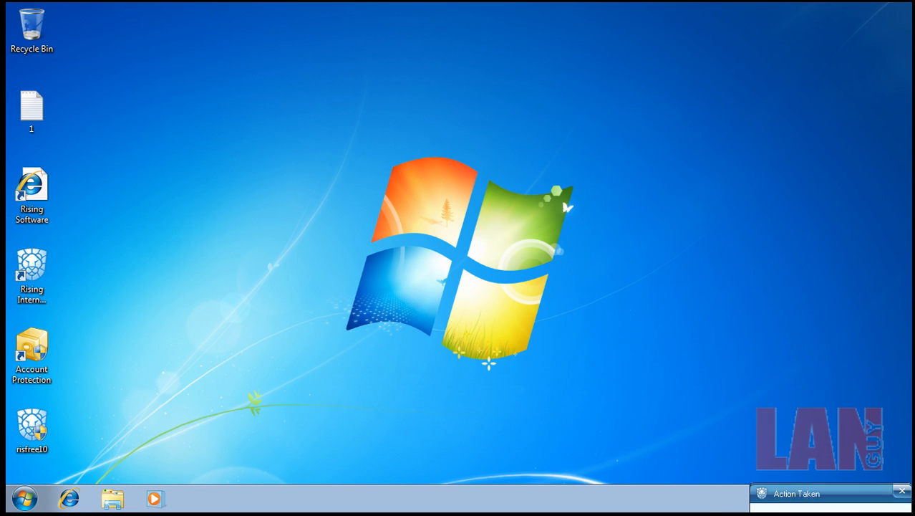
Review the finished scan: 5 trojans found among 57,340 files, all deleted, then dismiss the summary.
{"action": "left_click", "coordinate": [32, 107]}
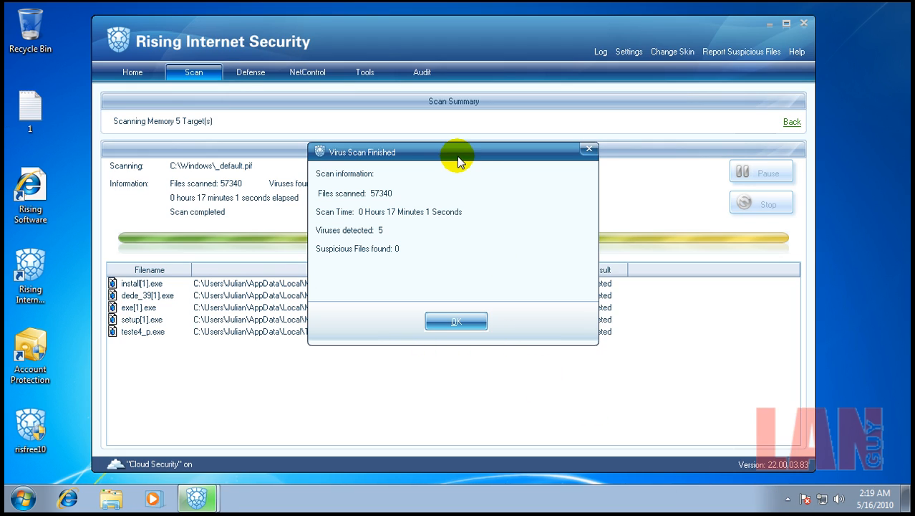
{"action": "left_click_drag", "start_coordinate": [457, 152], "coordinate": [447, 98]}
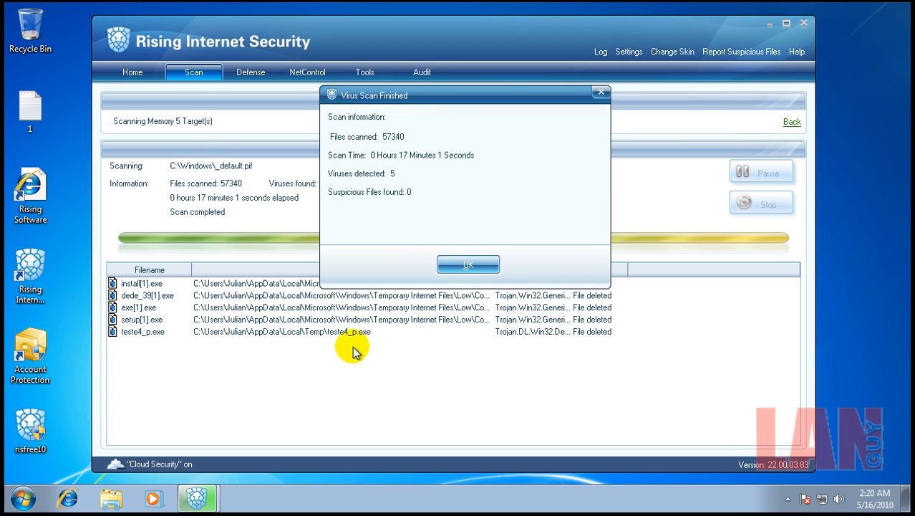
{"action": "mouse_move", "coordinate": [371, 338]}
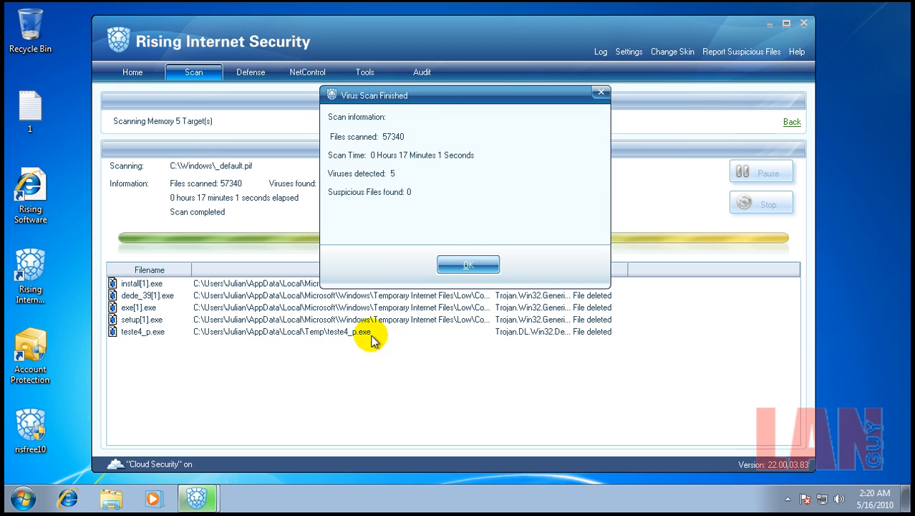
{"action": "left_click", "coordinate": [468, 264]}
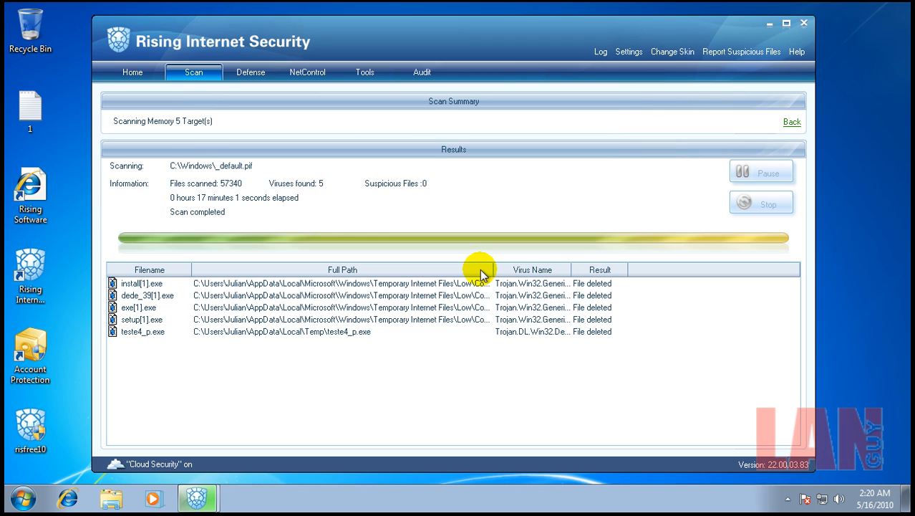
{"action": "mouse_move", "coordinate": [851, 282]}
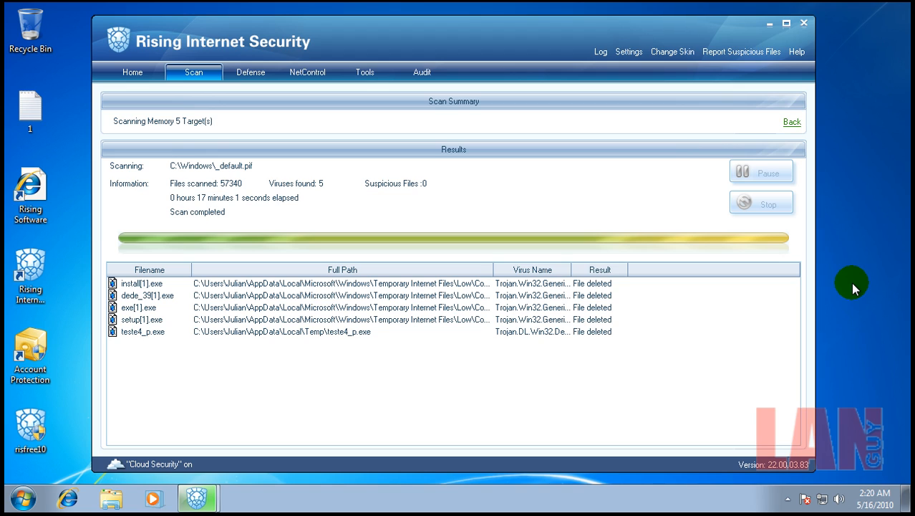
{"action": "mouse_move", "coordinate": [820, 296]}
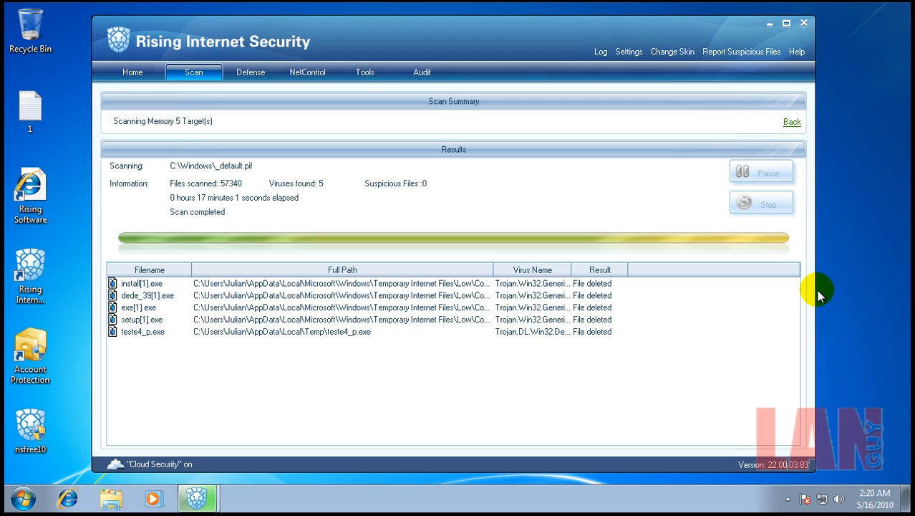
{"action": "mouse_move", "coordinate": [866, 328]}
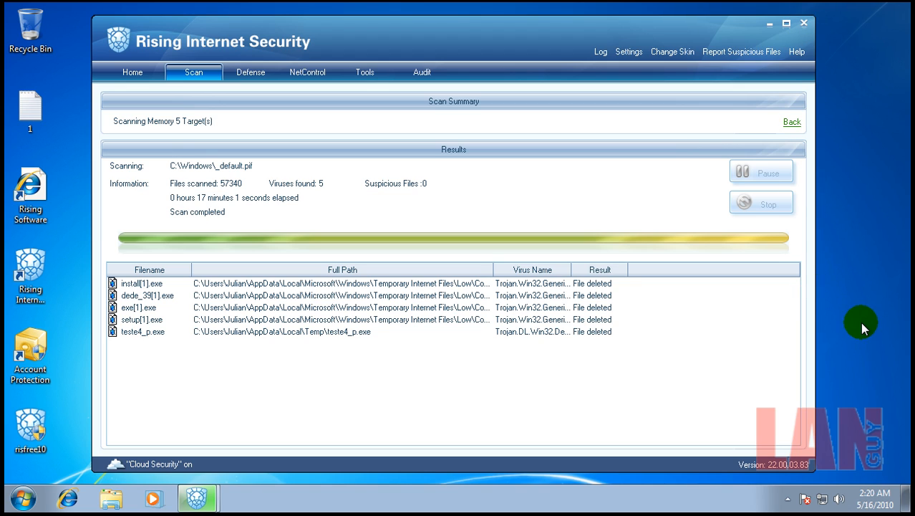
{"action": "mouse_move", "coordinate": [874, 498]}
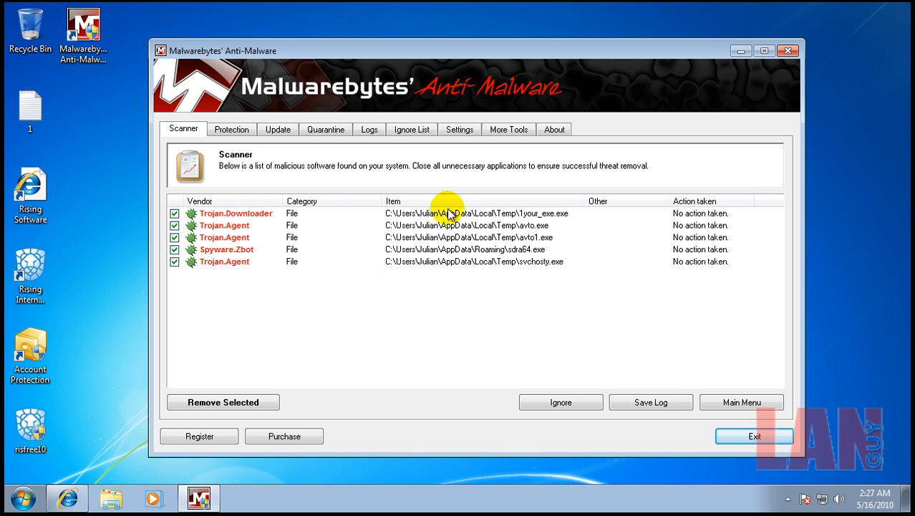
{"action": "mouse_move", "coordinate": [507, 280]}
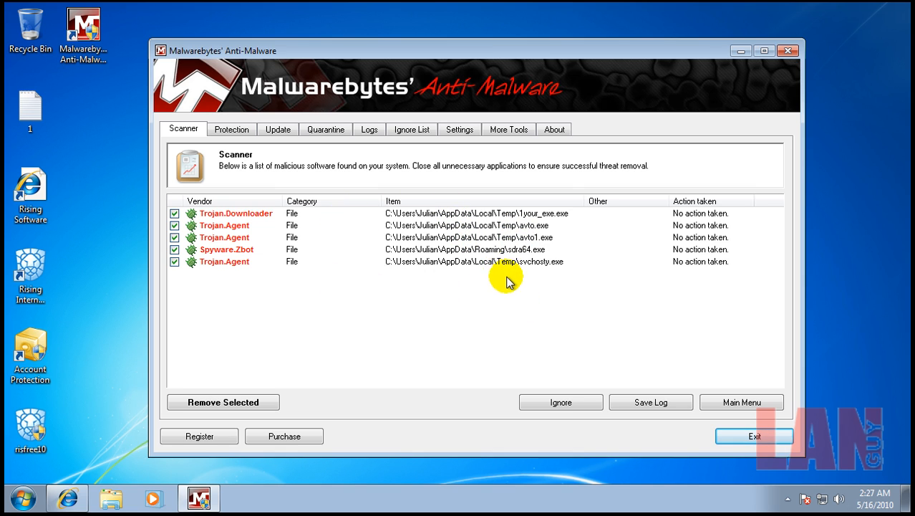
{"action": "mouse_move", "coordinate": [365, 257]}
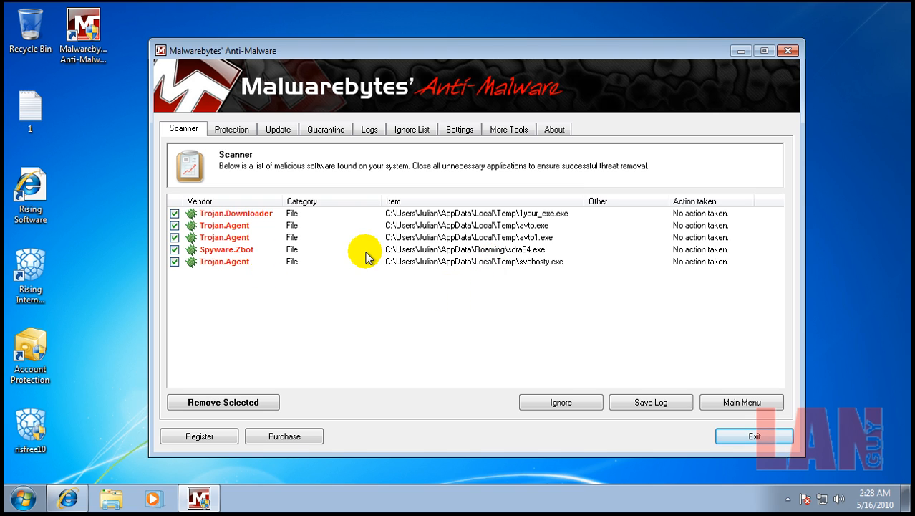
{"action": "mouse_move", "coordinate": [256, 233]}
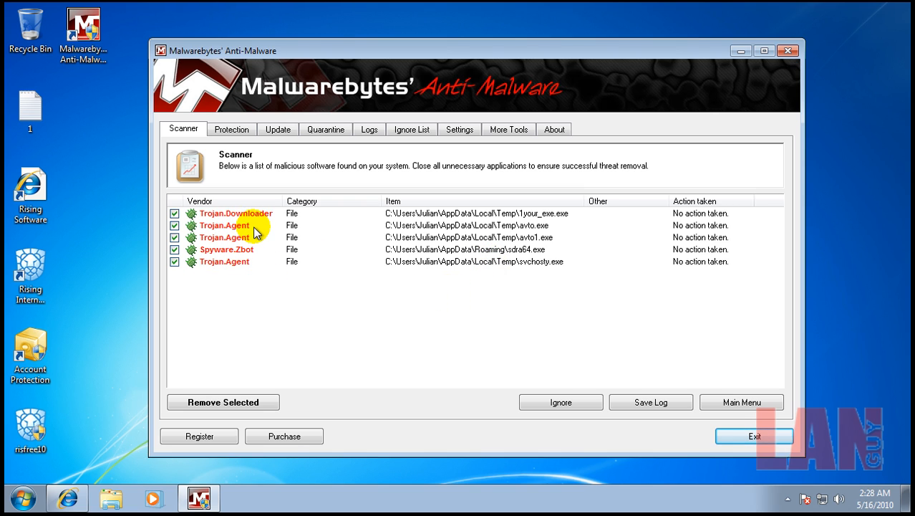
{"action": "mouse_move", "coordinate": [248, 221]}
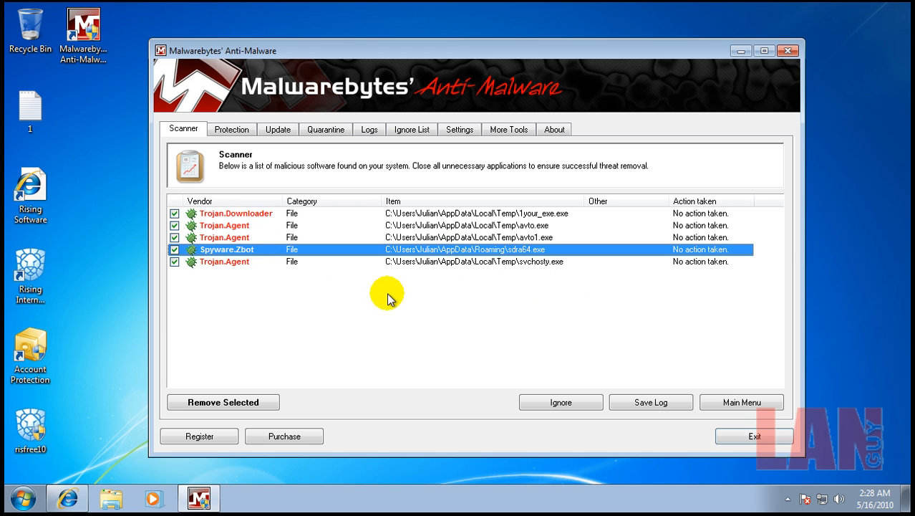
{"action": "mouse_move", "coordinate": [355, 358]}
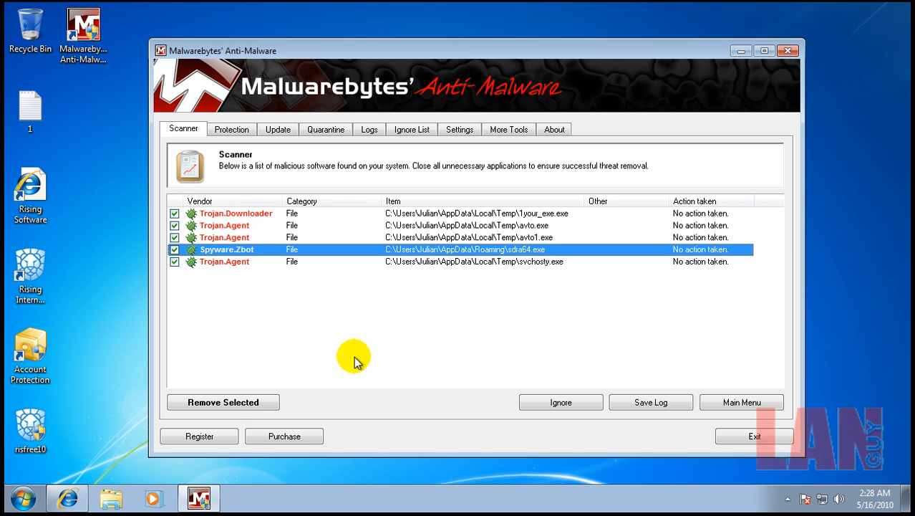
Return to Malwarebytes' Main Menu without removing the five threats, then close the program.
{"action": "left_click", "coordinate": [223, 402]}
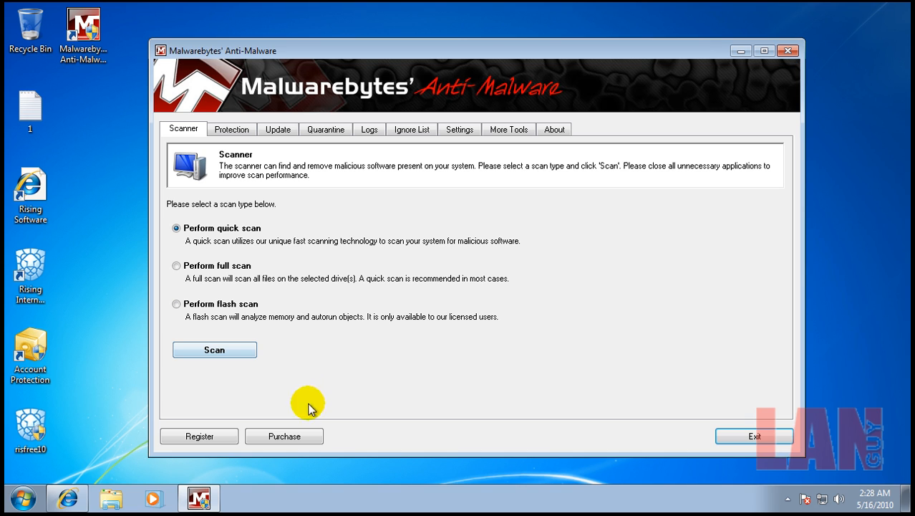
{"action": "mouse_move", "coordinate": [788, 50]}
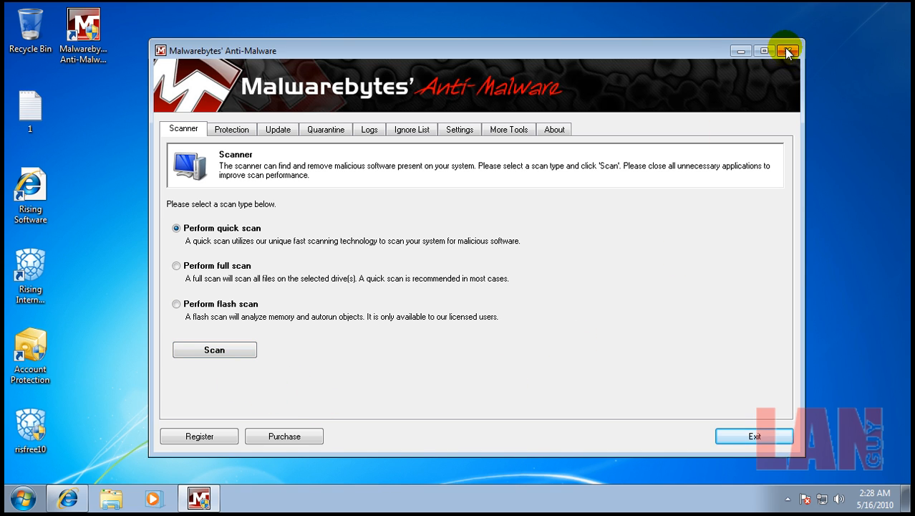
{"action": "left_click", "coordinate": [788, 50]}
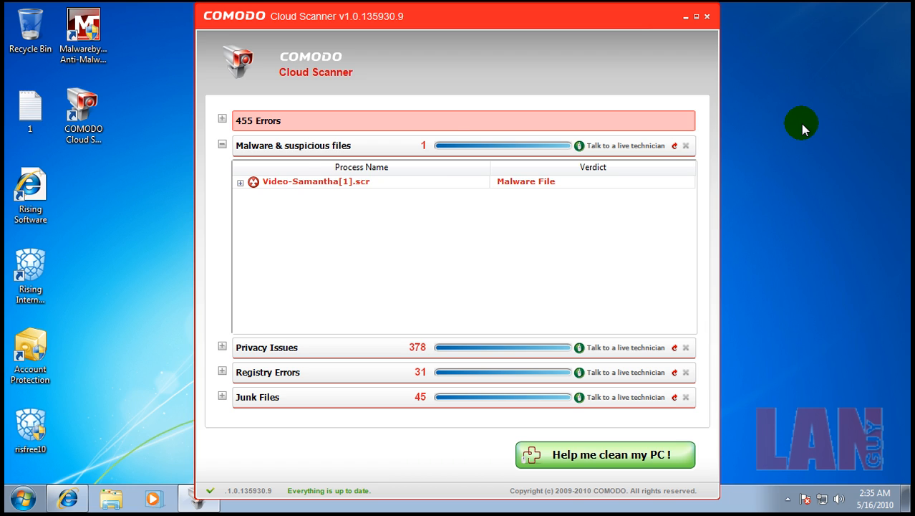
{"action": "mouse_move", "coordinate": [240, 190]}
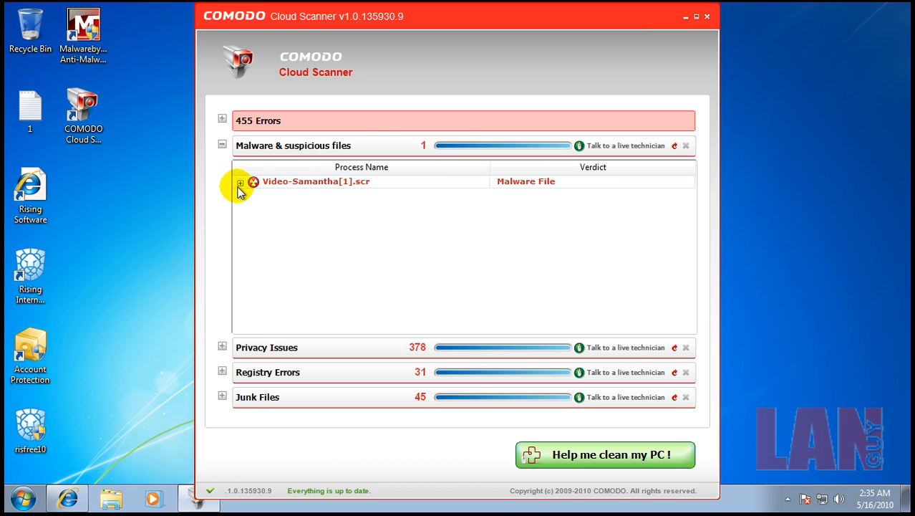
{"action": "left_click", "coordinate": [240, 181]}
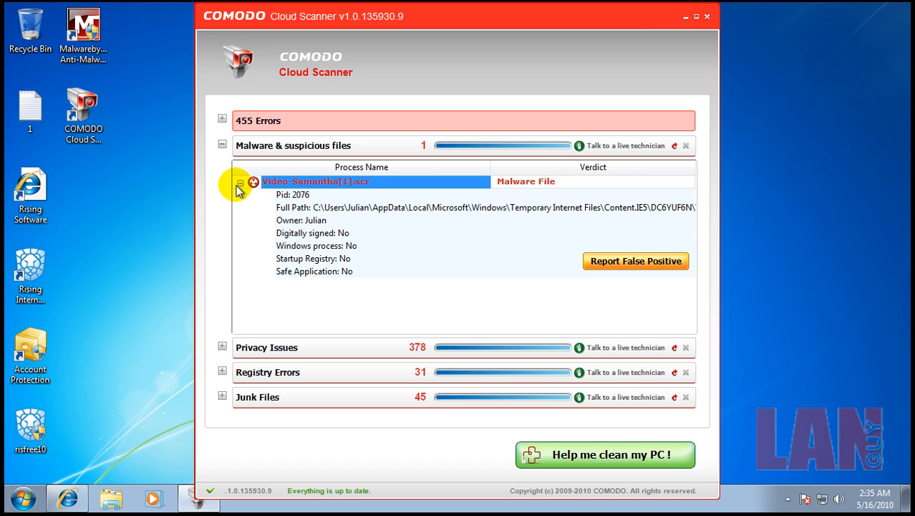
{"action": "left_click", "coordinate": [240, 181]}
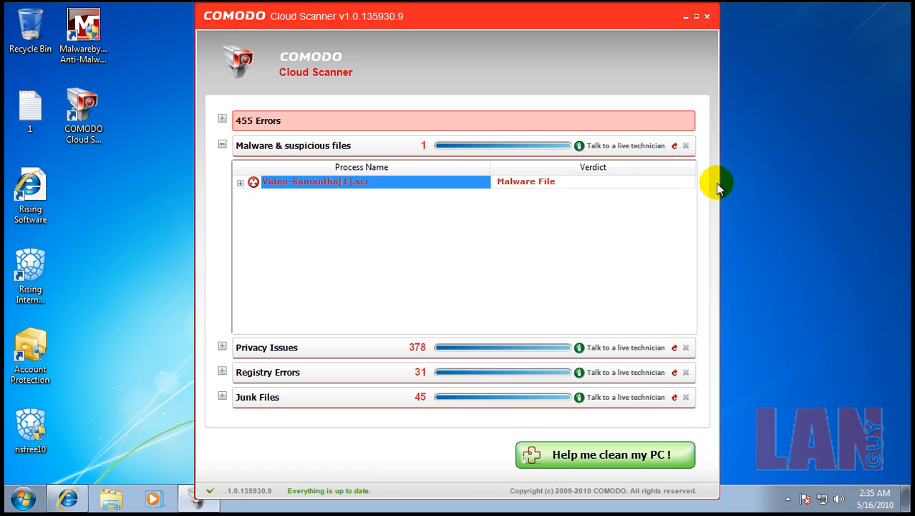
{"action": "mouse_move", "coordinate": [607, 191]}
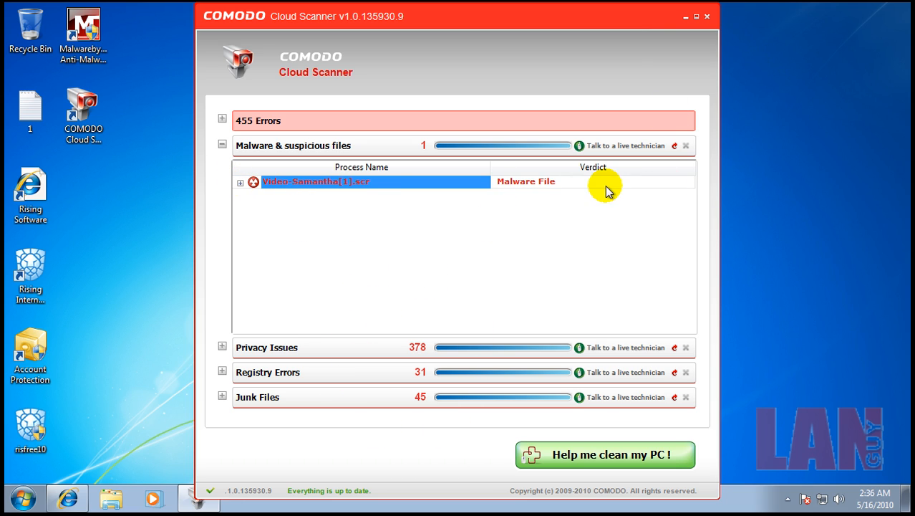
{"action": "left_click", "coordinate": [706, 16]}
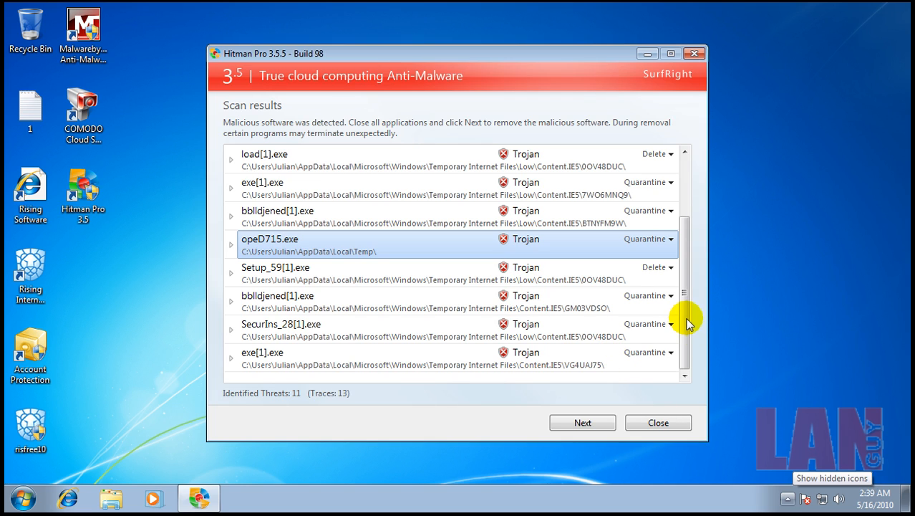
{"action": "mouse_move", "coordinate": [716, 163]}
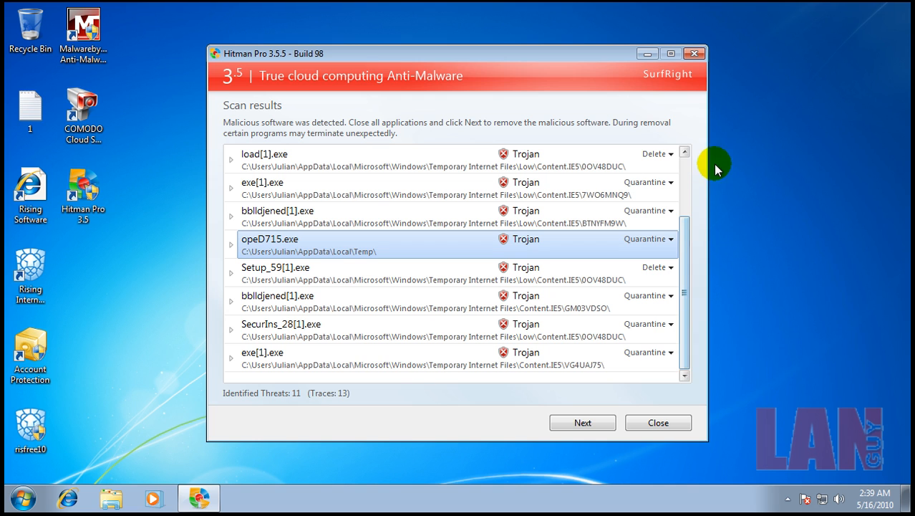
Inspect Hitman Pro details for uughrqsl.sys, Video-Samantha[1].scr and the Windows Defender copy entry.
{"action": "scroll", "scroll_direction": "up", "scroll_amount": 3}
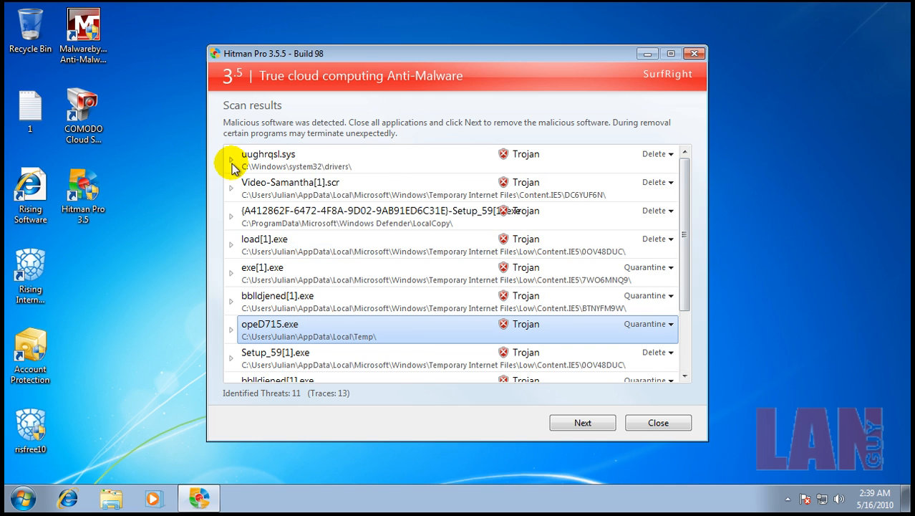
{"action": "left_click", "coordinate": [230, 159]}
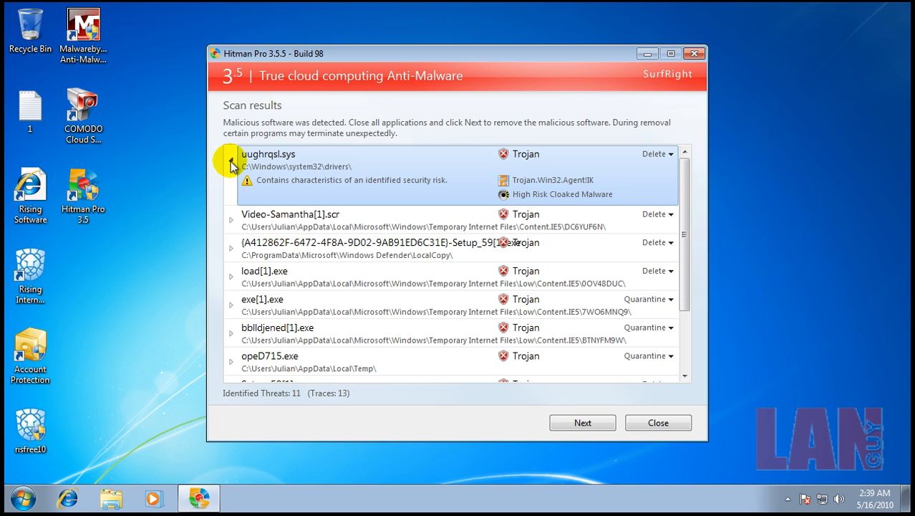
{"action": "mouse_move", "coordinate": [312, 160]}
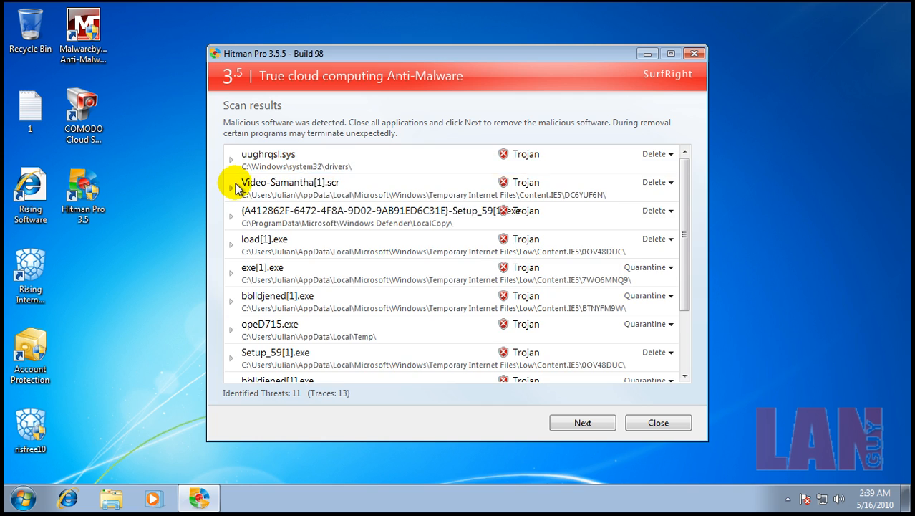
{"action": "left_click", "coordinate": [230, 187]}
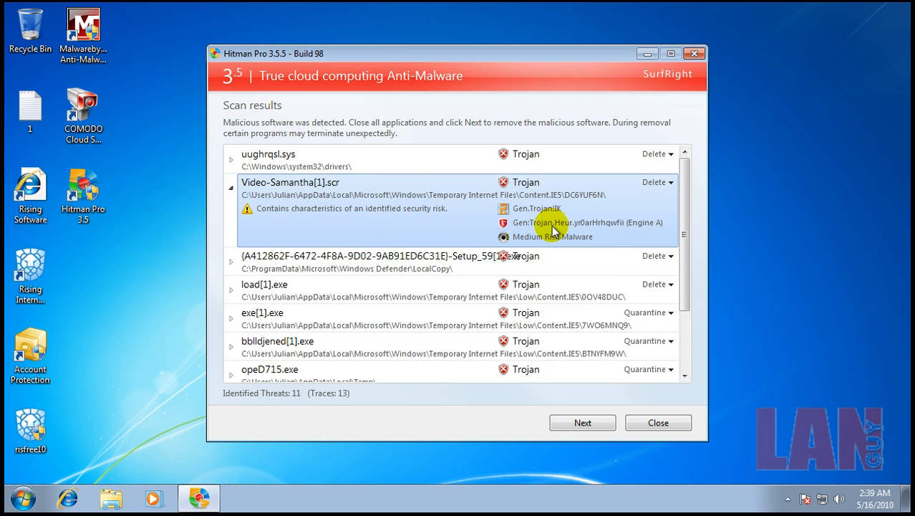
{"action": "mouse_move", "coordinate": [229, 171]}
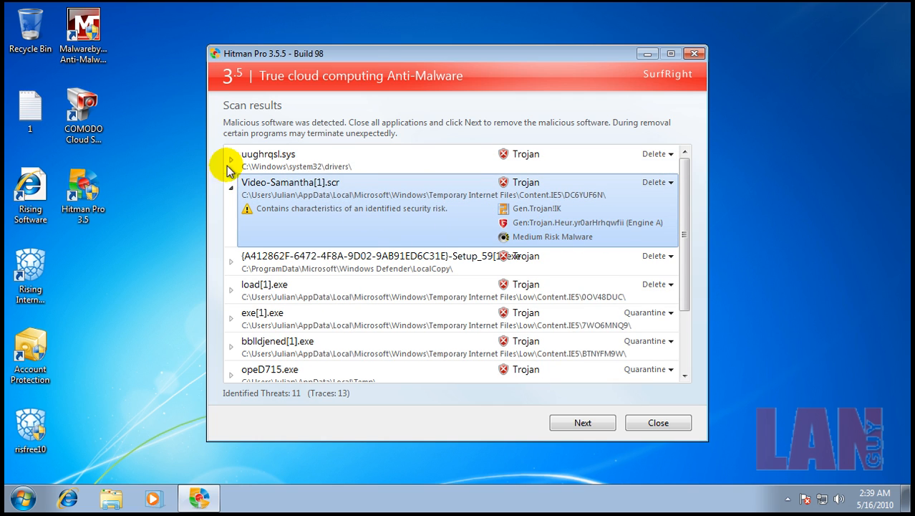
{"action": "left_click", "coordinate": [231, 187]}
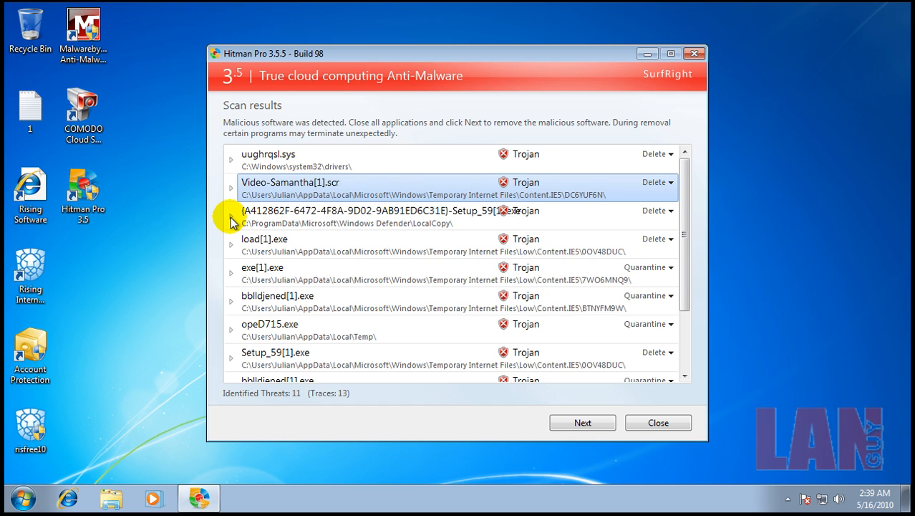
{"action": "left_click", "coordinate": [231, 211]}
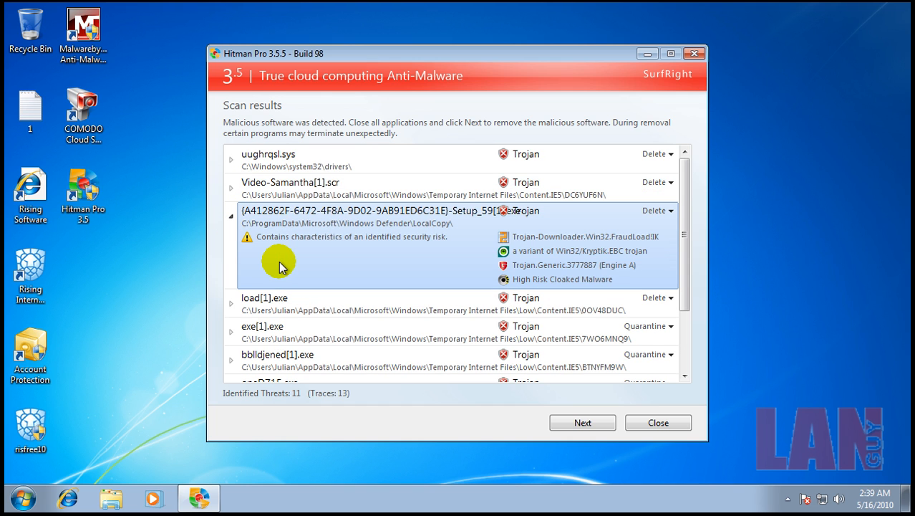
{"action": "mouse_move", "coordinate": [268, 243]}
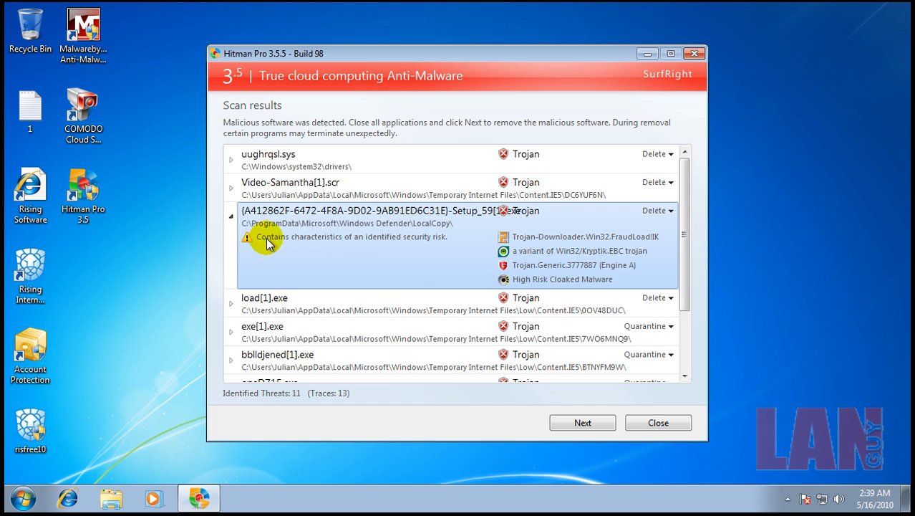
{"action": "mouse_move", "coordinate": [228, 218]}
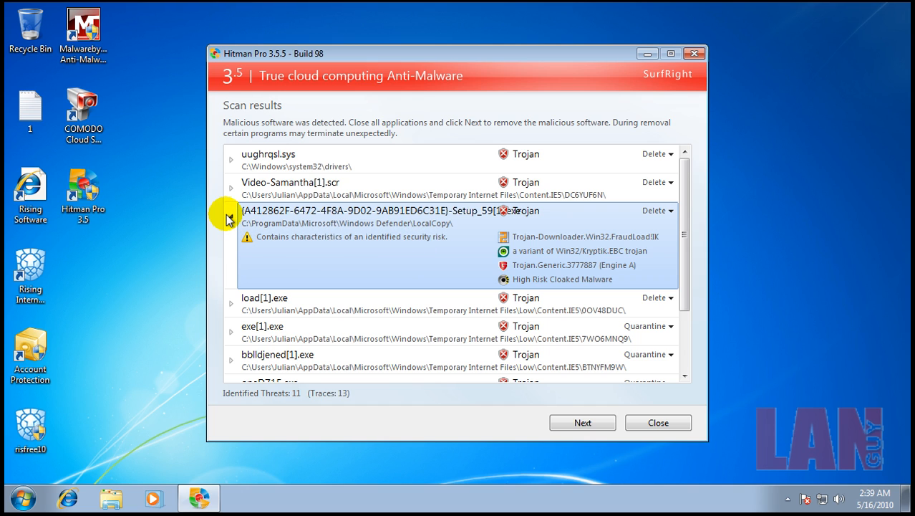
{"action": "mouse_move", "coordinate": [432, 245]}
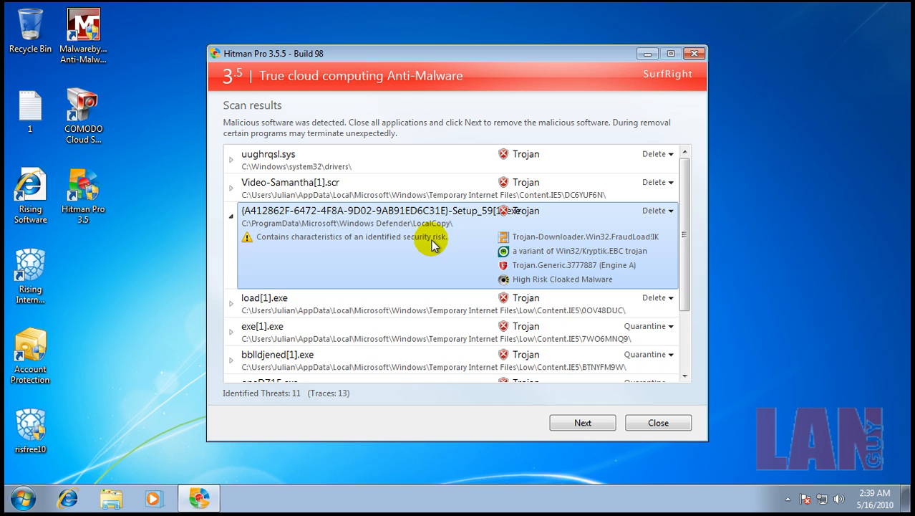
{"action": "mouse_move", "coordinate": [435, 252]}
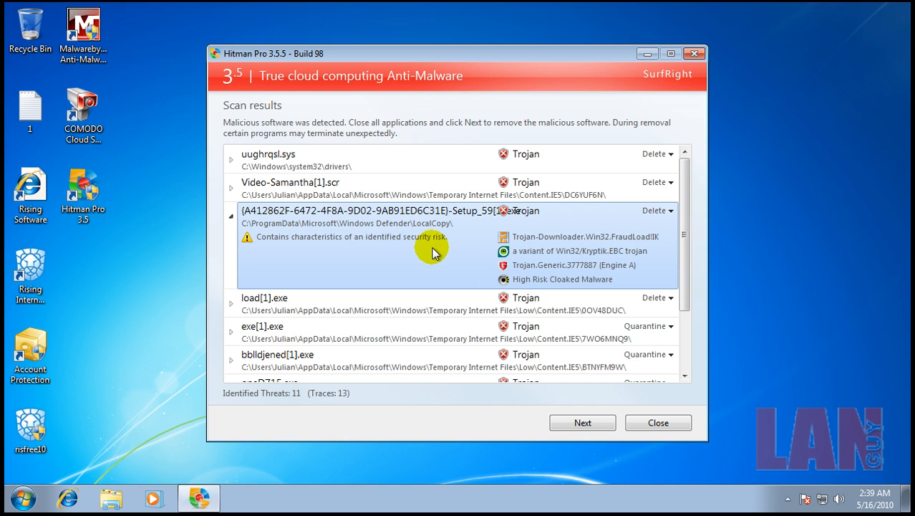
Dismiss the Windows Defender alert reporting two severe trojans.
{"action": "left_click", "coordinate": [805, 498]}
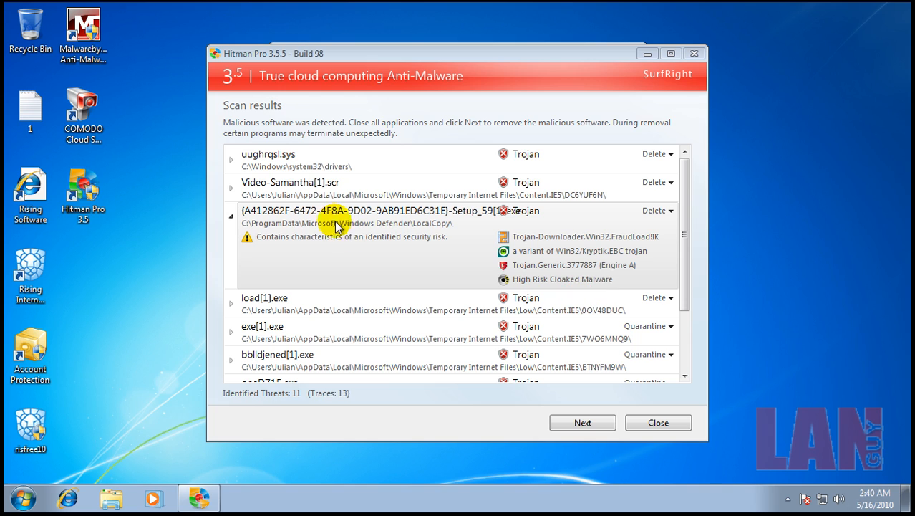
{"action": "mouse_move", "coordinate": [300, 227]}
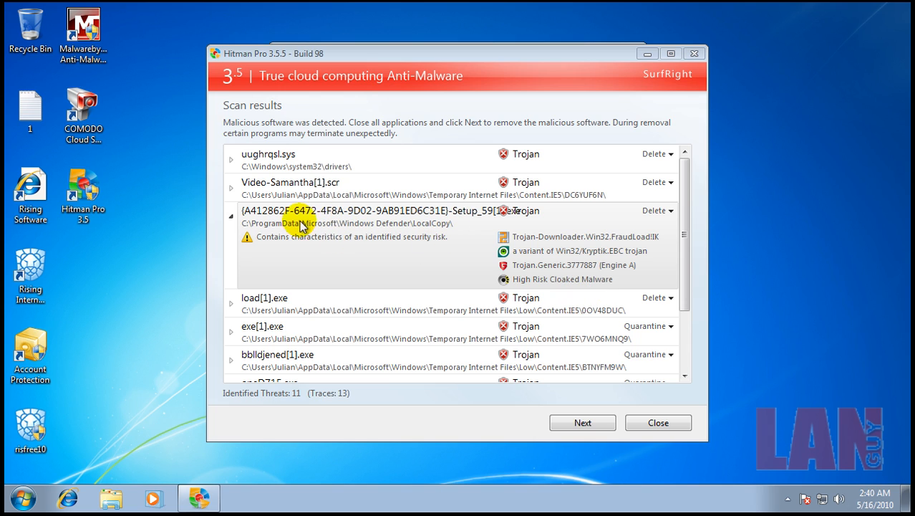
{"action": "mouse_move", "coordinate": [218, 380]}
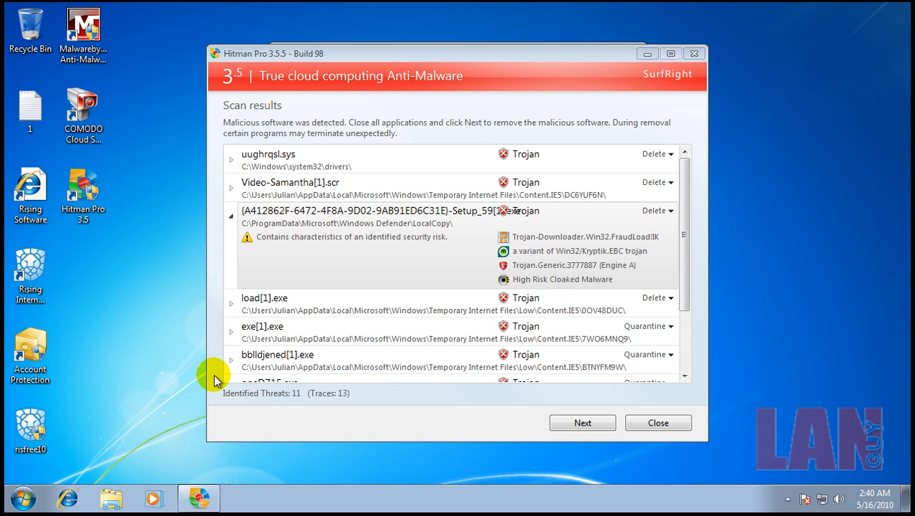
{"action": "scroll", "scroll_direction": "down", "scroll_amount": 3}
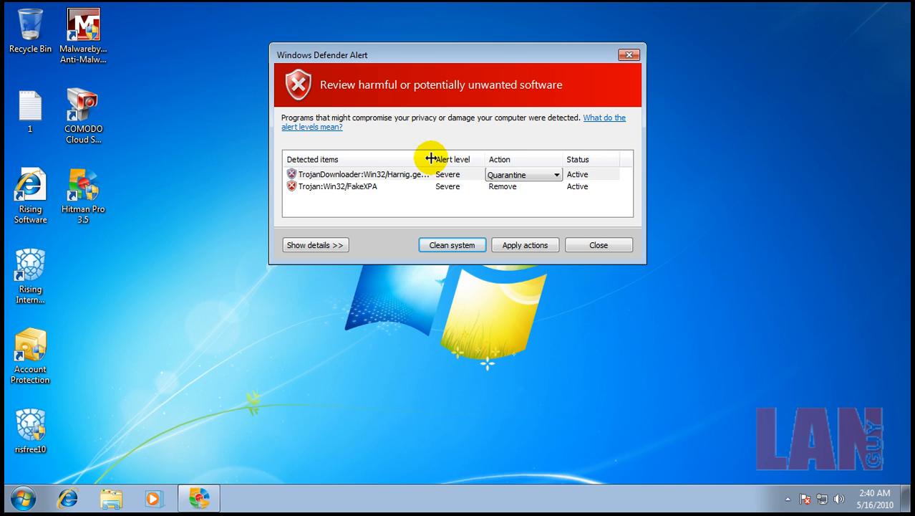
{"action": "left_click", "coordinate": [358, 174]}
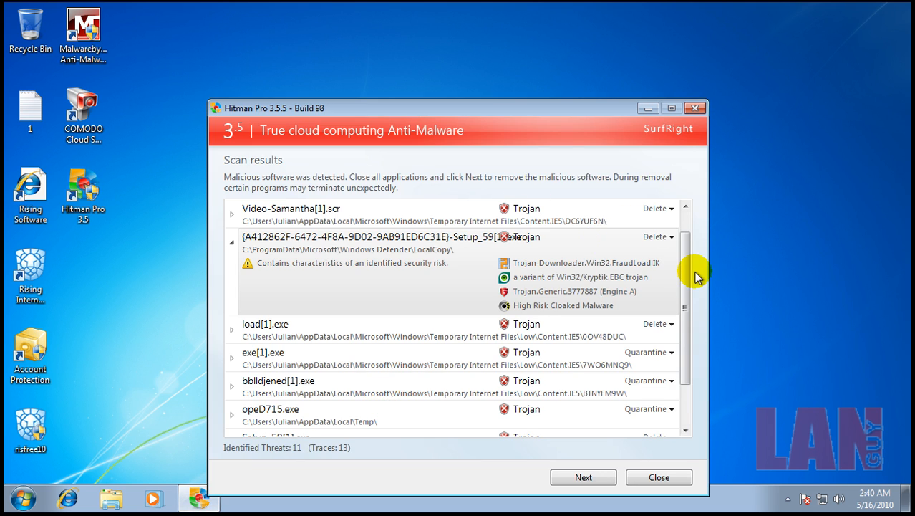
Expand and collapse the load[1].exe and opeD715.exe detection details.
{"action": "scroll", "scroll_direction": "down", "scroll_amount": 3}
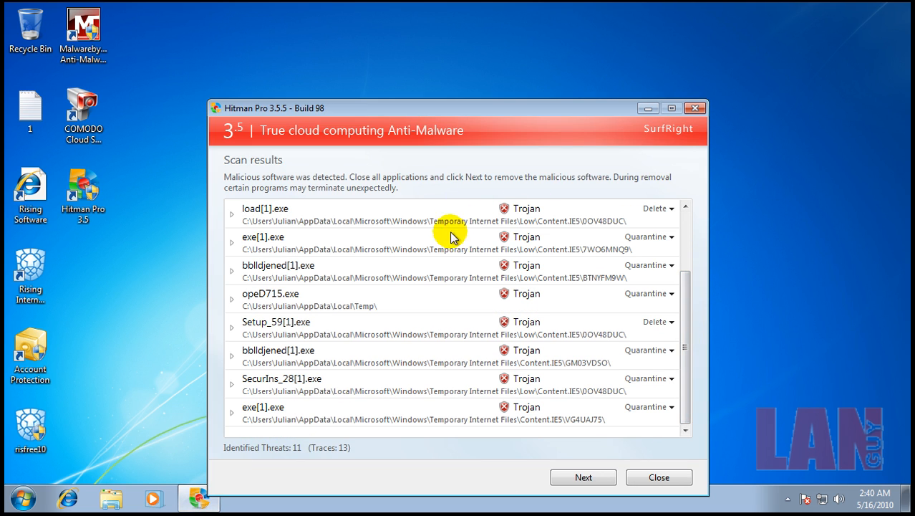
{"action": "left_click", "coordinate": [231, 214]}
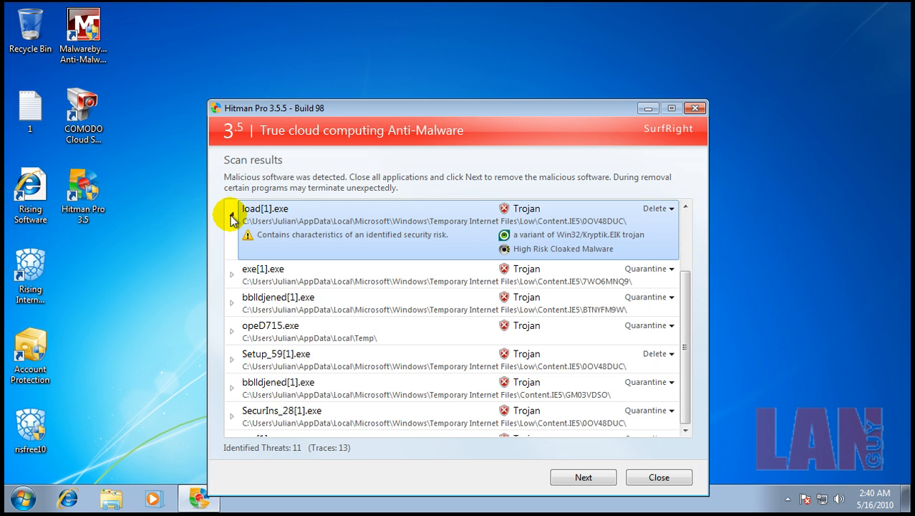
{"action": "left_click", "coordinate": [232, 218]}
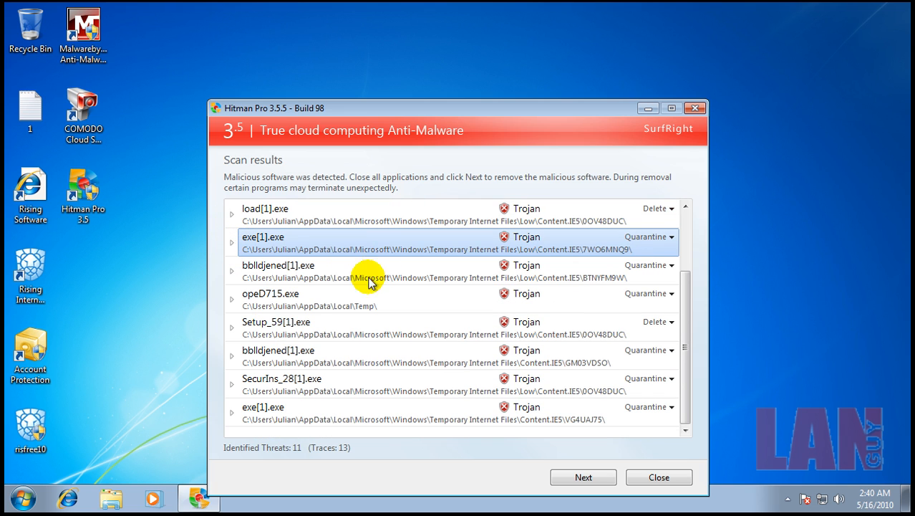
{"action": "left_click", "coordinate": [232, 293]}
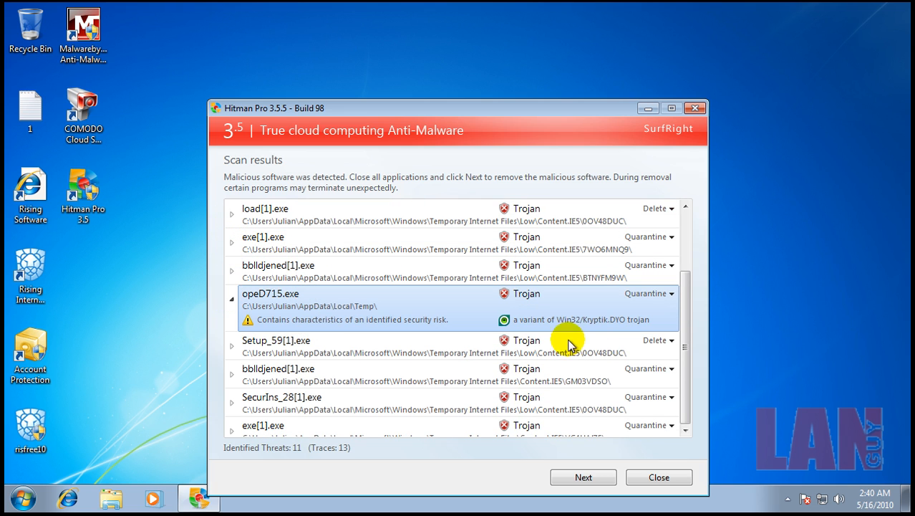
{"action": "left_click", "coordinate": [231, 299]}
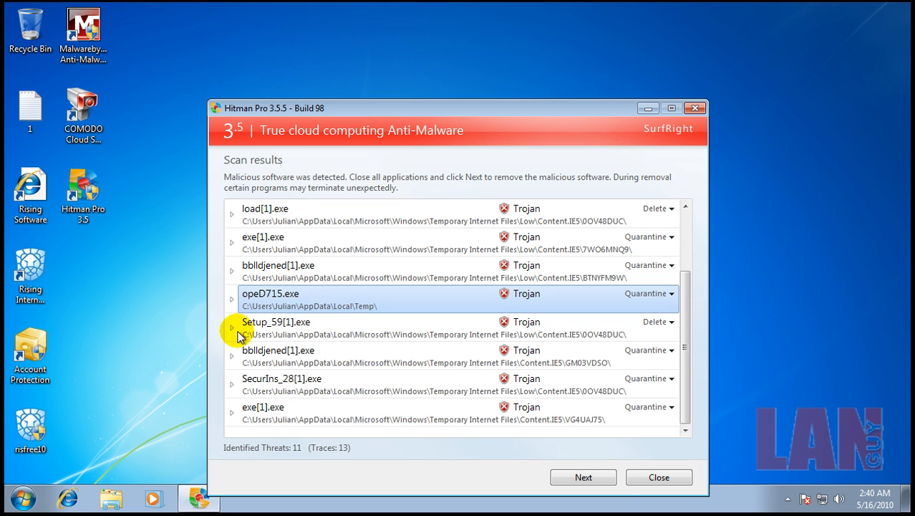
{"action": "right_click", "coordinate": [587, 491]}
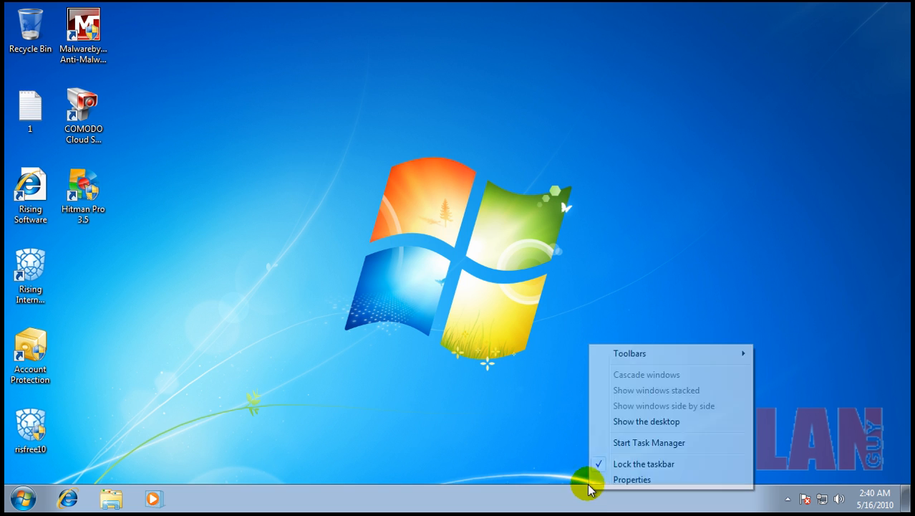
Check all users' processes in Task Manager, spotting Video-Samantha[1].scr still running, then close it.
{"action": "left_click", "coordinate": [649, 441]}
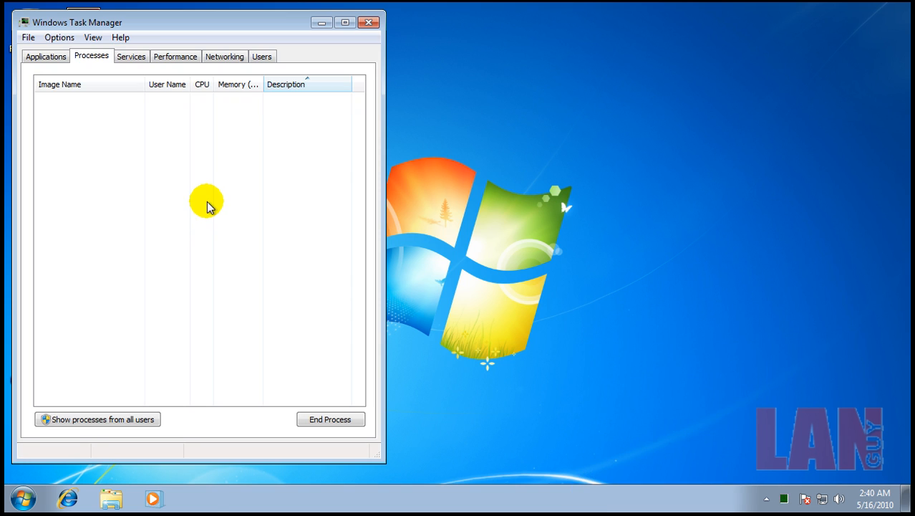
{"action": "left_click", "coordinate": [98, 419]}
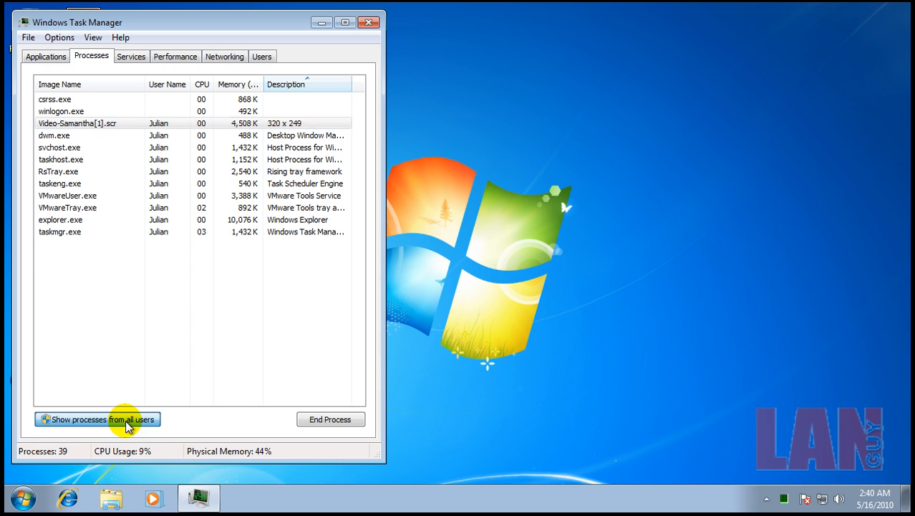
{"action": "left_click", "coordinate": [98, 419]}
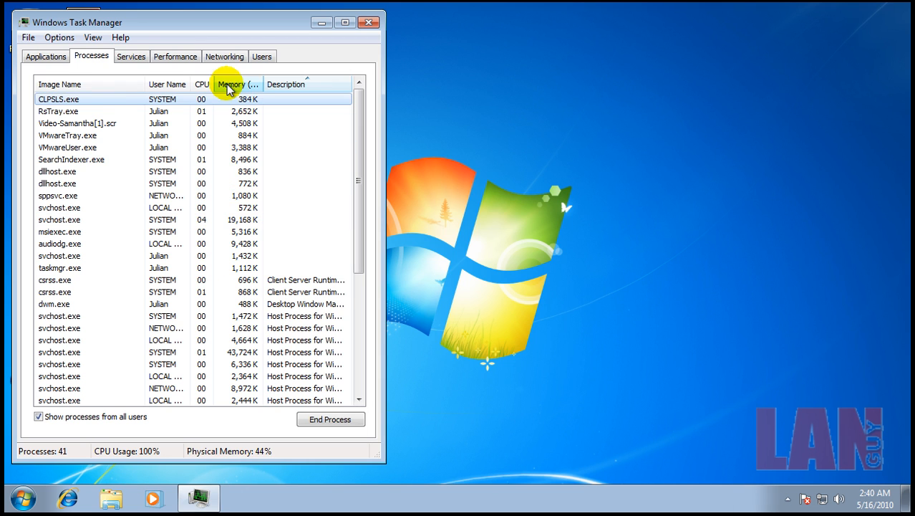
{"action": "left_click", "coordinate": [286, 83]}
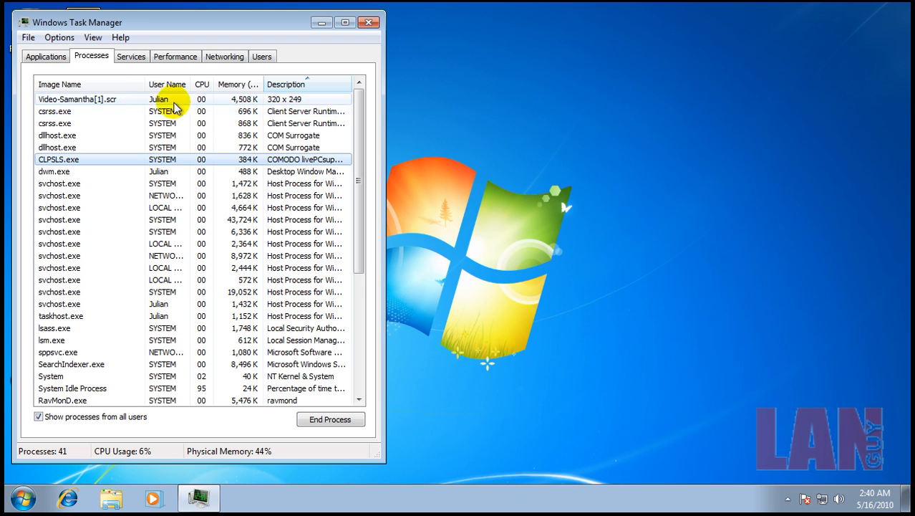
{"action": "scroll", "scroll_direction": "down", "scroll_amount": 3}
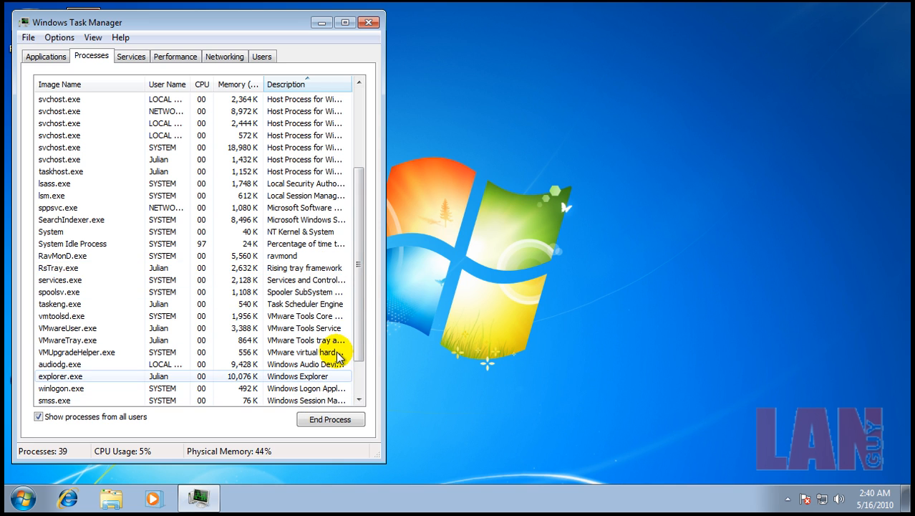
{"action": "scroll", "scroll_direction": "down", "scroll_amount": 3}
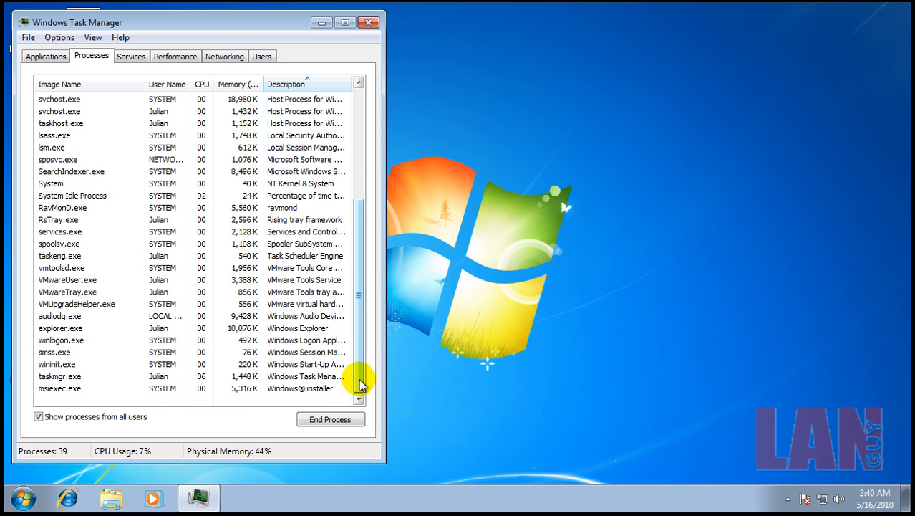
{"action": "left_click", "coordinate": [368, 22]}
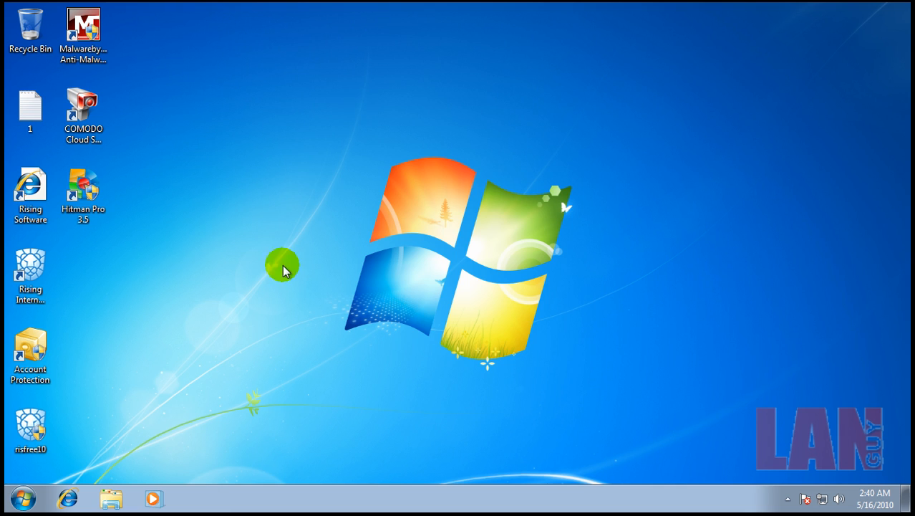
Show hidden notification icons, then launch Rising Internet Security from its desktop shortcut.
{"action": "left_click", "coordinate": [787, 499]}
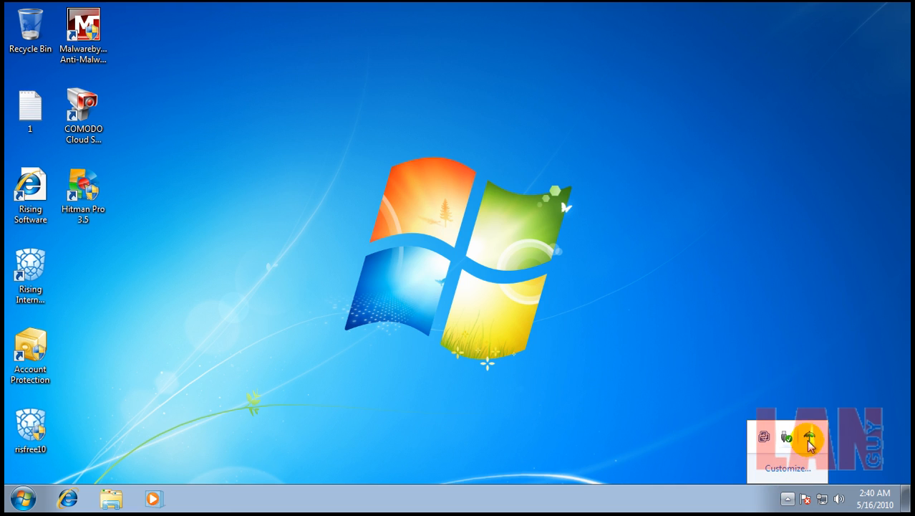
{"action": "mouse_move", "coordinate": [435, 357]}
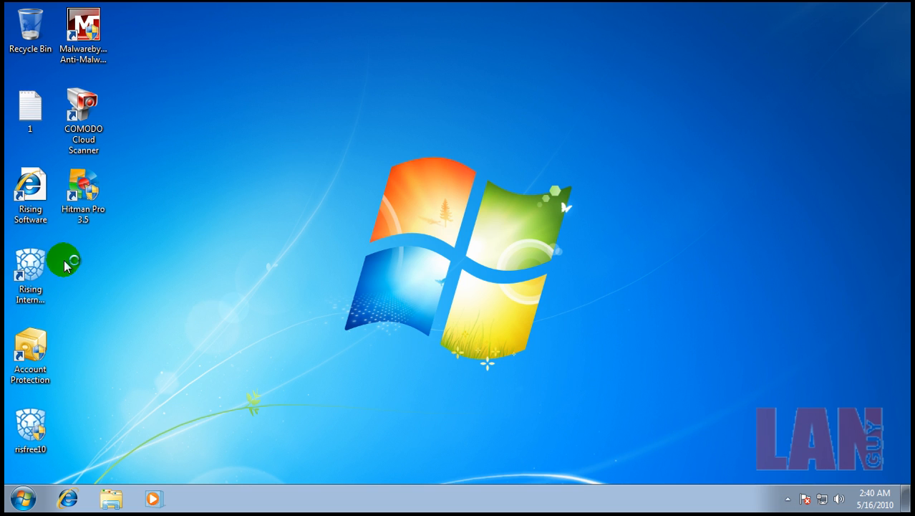
{"action": "double_click", "coordinate": [29, 268]}
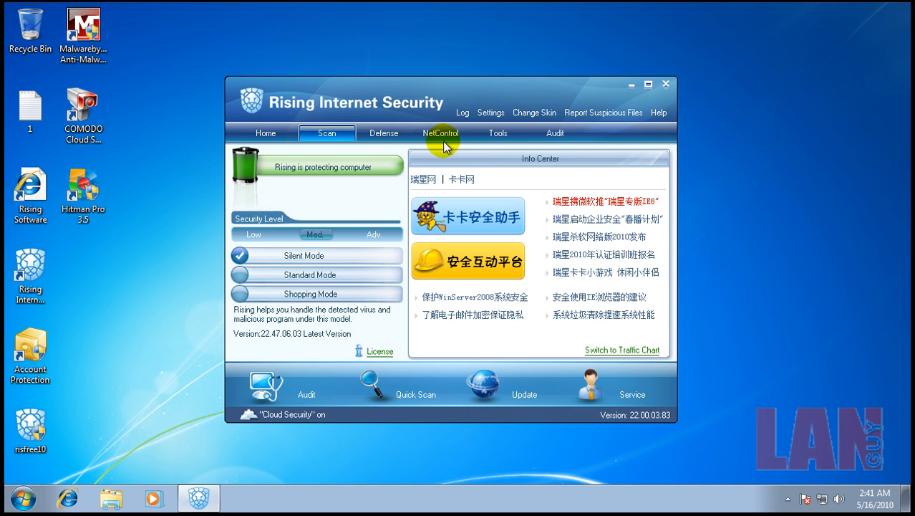
Browse Rising's Scan, Home, NetControl rules and options, and Tools pages, then close it.
{"action": "left_click", "coordinate": [326, 133]}
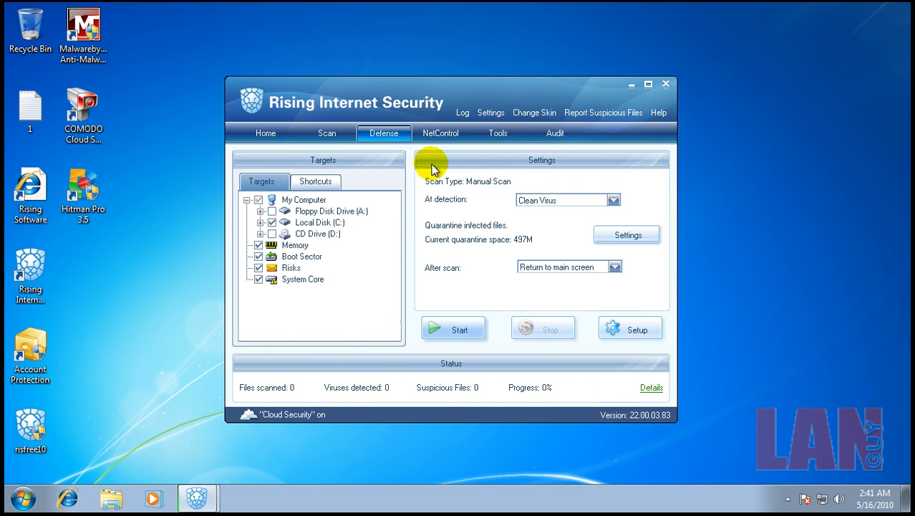
{"action": "left_click", "coordinate": [265, 133]}
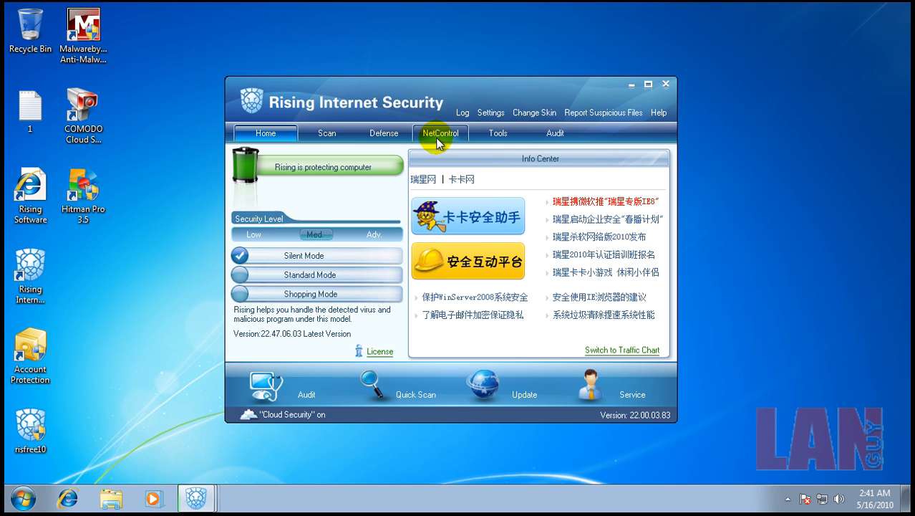
{"action": "left_click", "coordinate": [440, 133]}
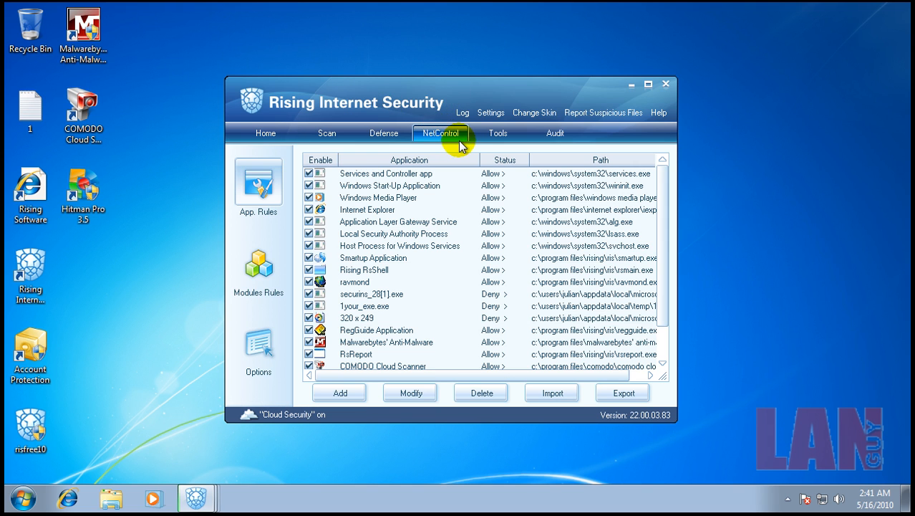
{"action": "mouse_move", "coordinate": [258, 266]}
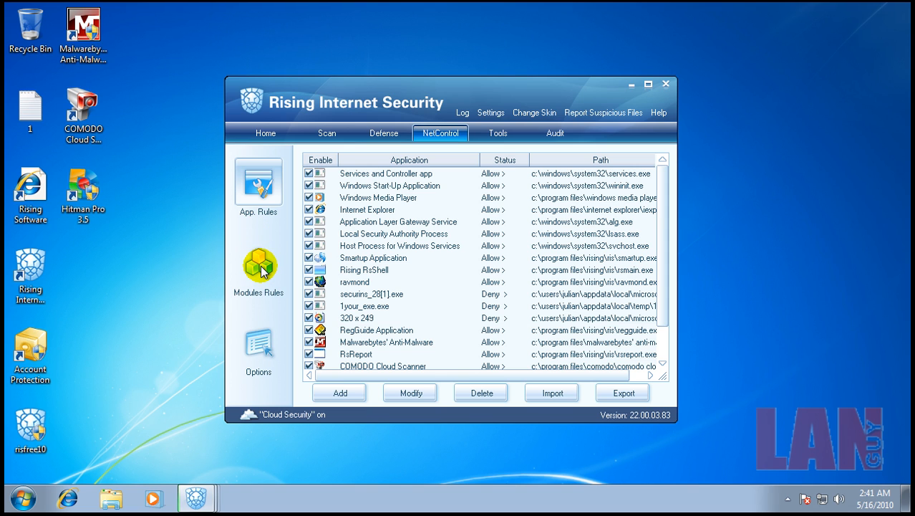
{"action": "left_click", "coordinate": [258, 342]}
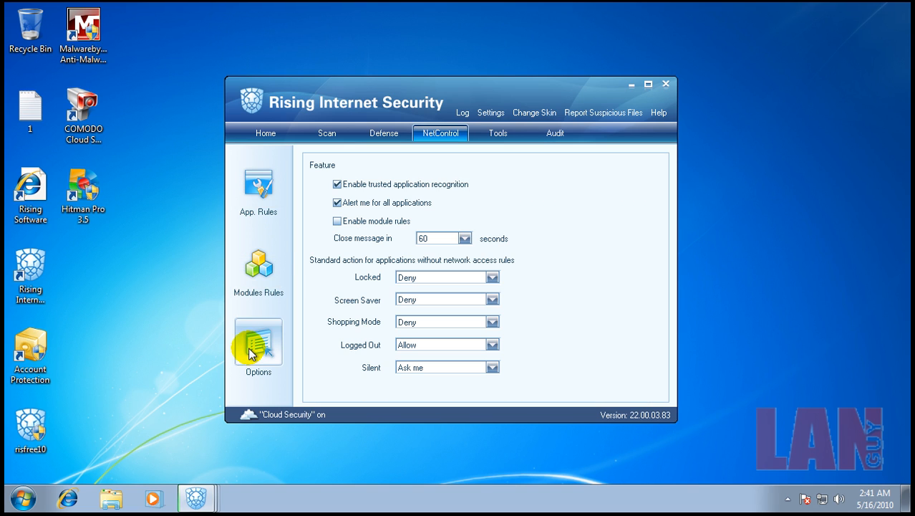
{"action": "left_click", "coordinate": [498, 132]}
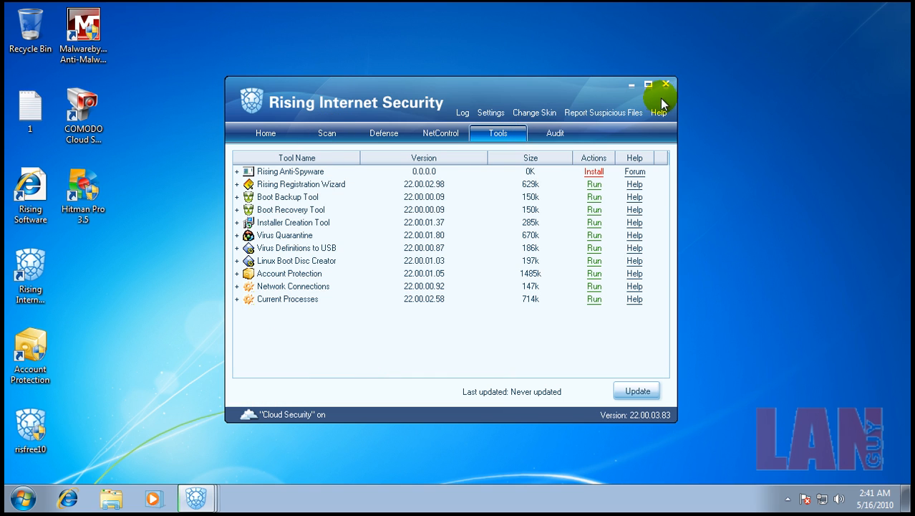
{"action": "mouse_move", "coordinate": [337, 150]}
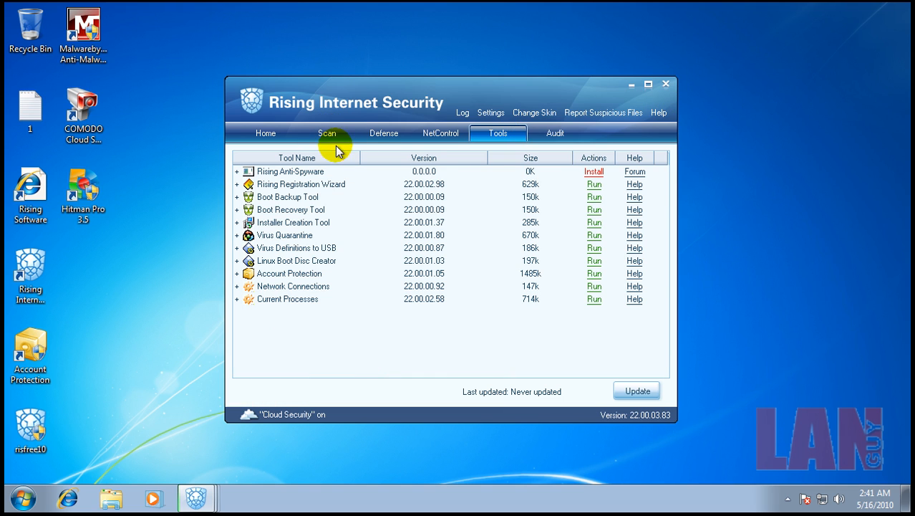
{"action": "left_click", "coordinate": [327, 133]}
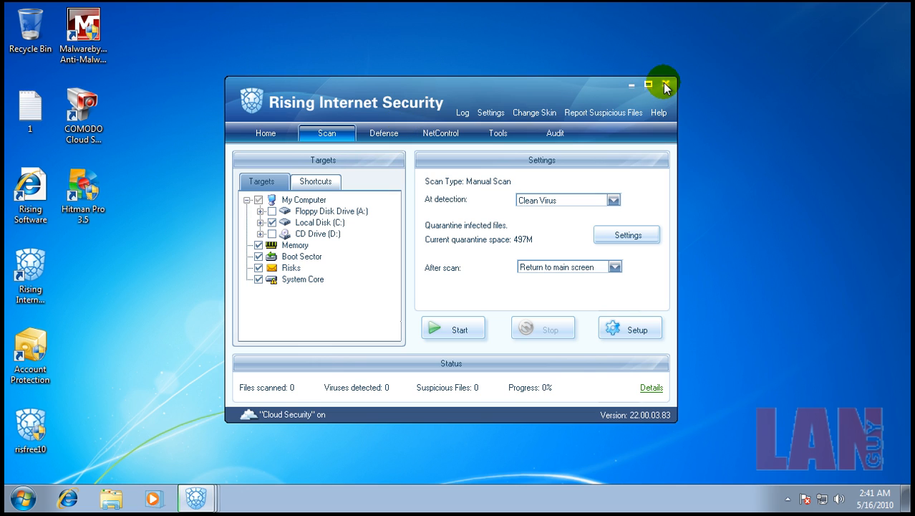
{"action": "left_click", "coordinate": [664, 85]}
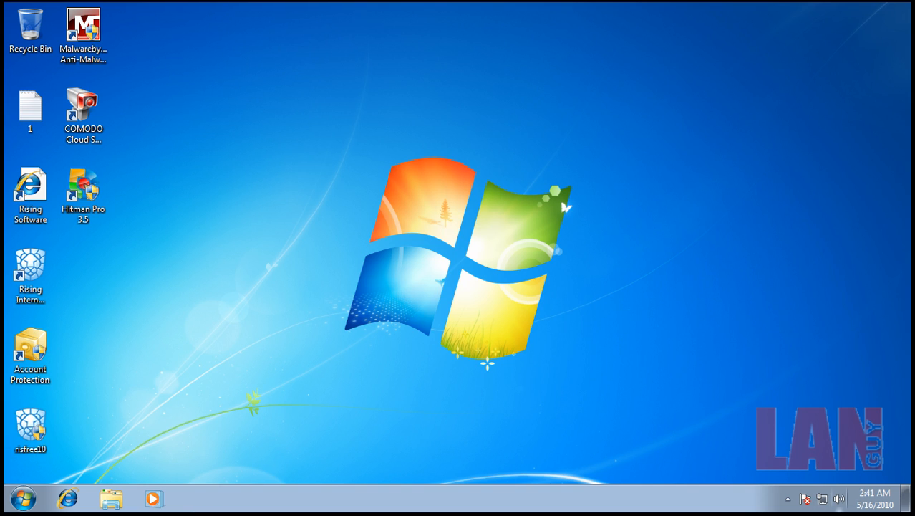
{"action": "mouse_move", "coordinate": [840, 498]}
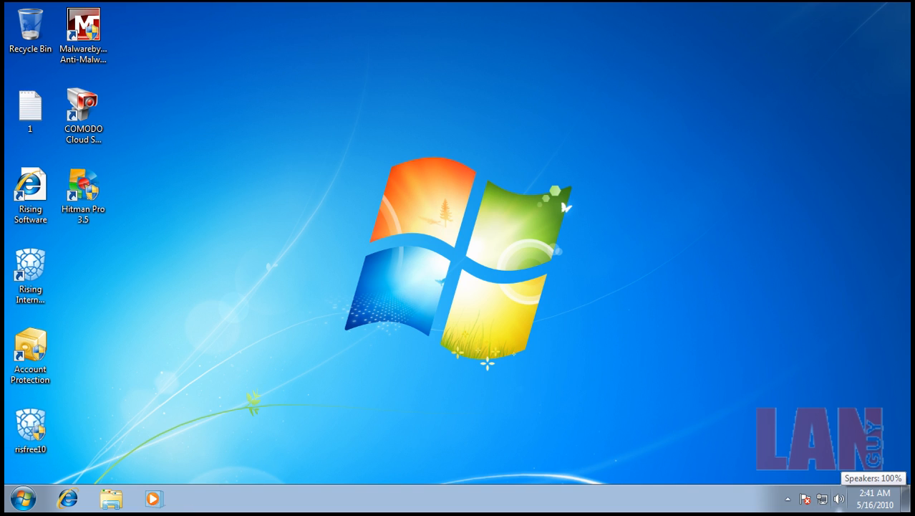